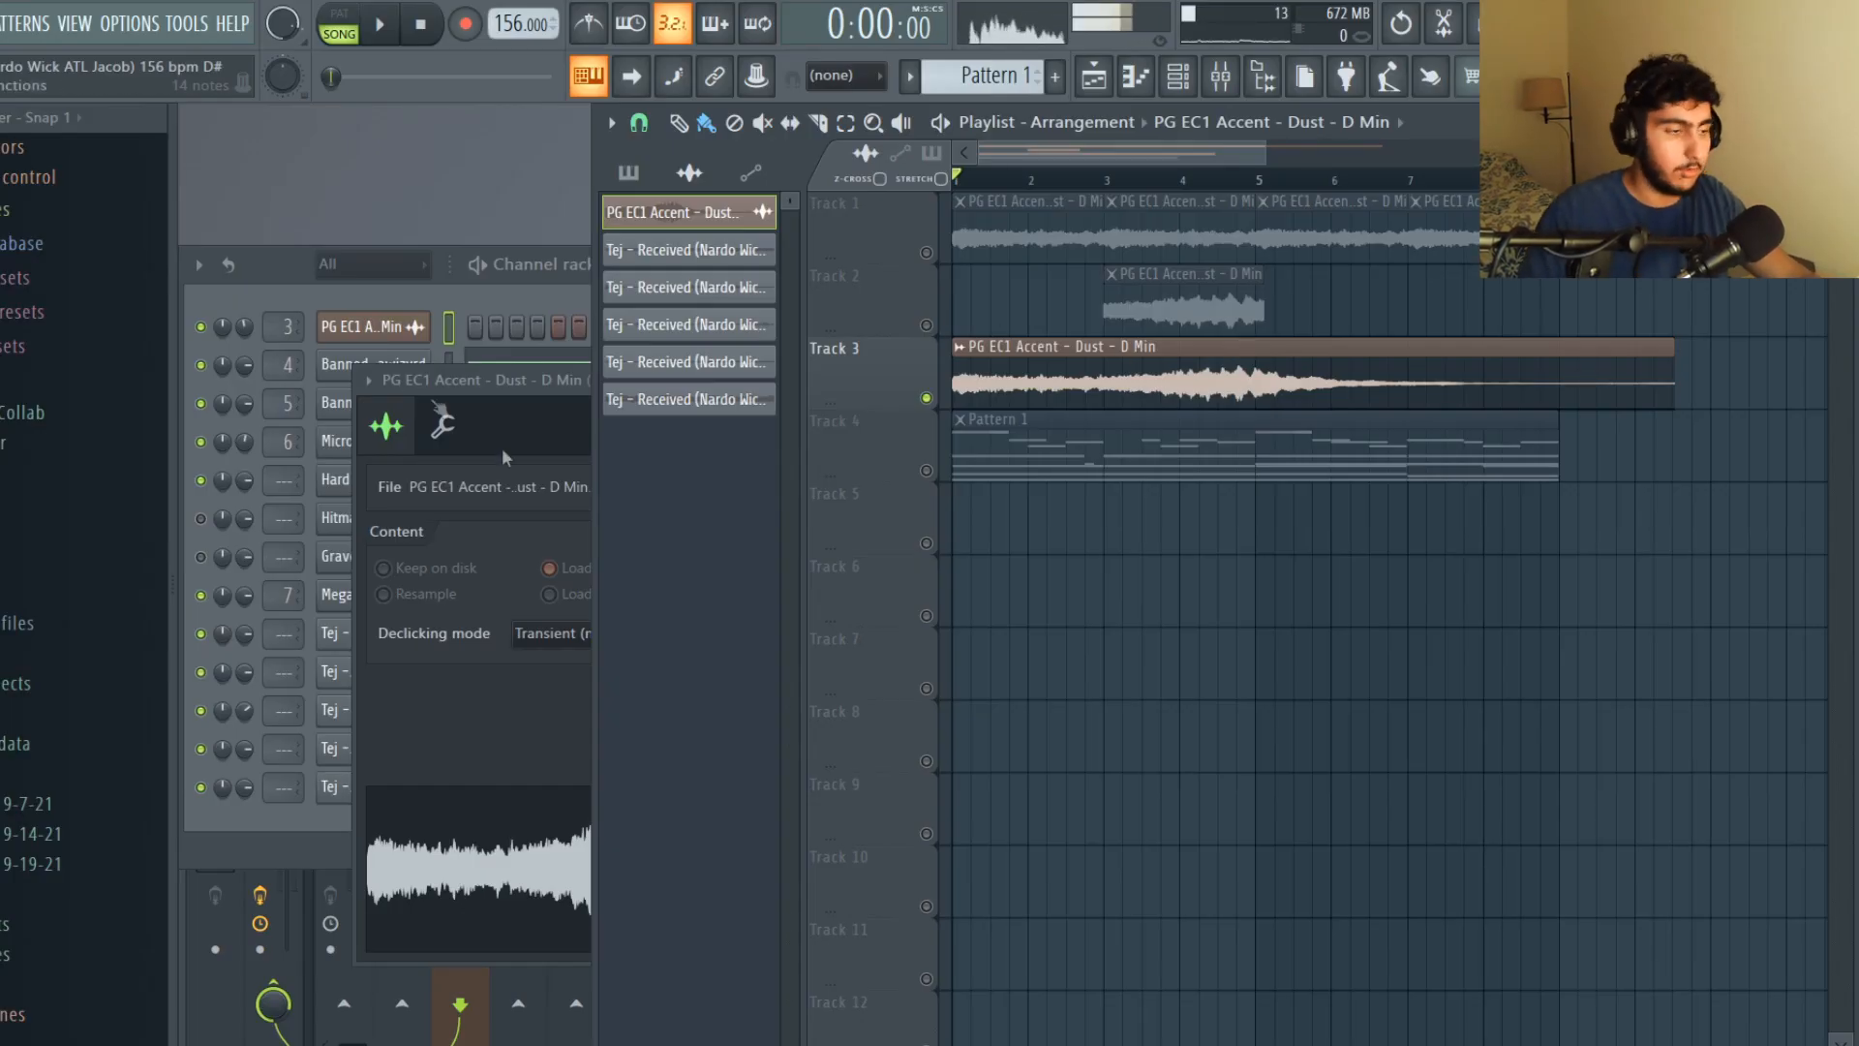
Step: Inspect the PG EC1 Accent loop's channel settings and Stretch mode, undoing a stray change
click(440, 424)
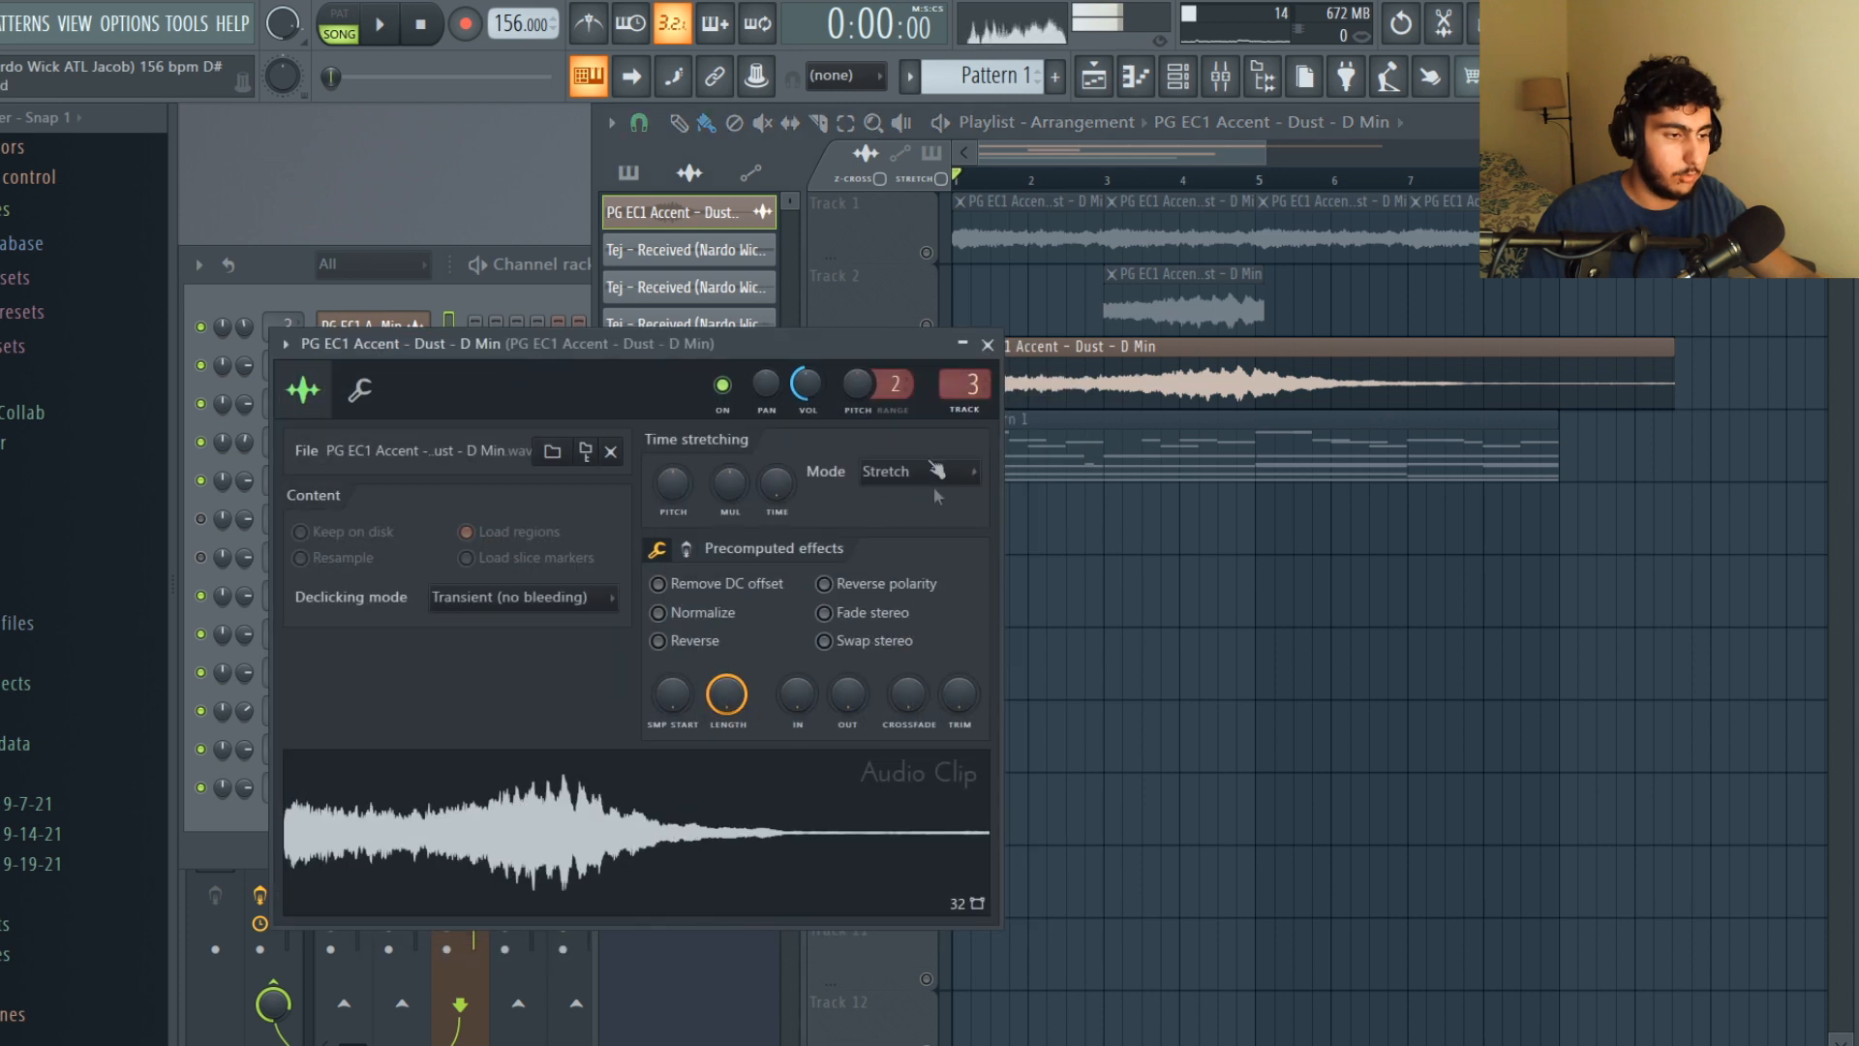
key(ctrl+z)
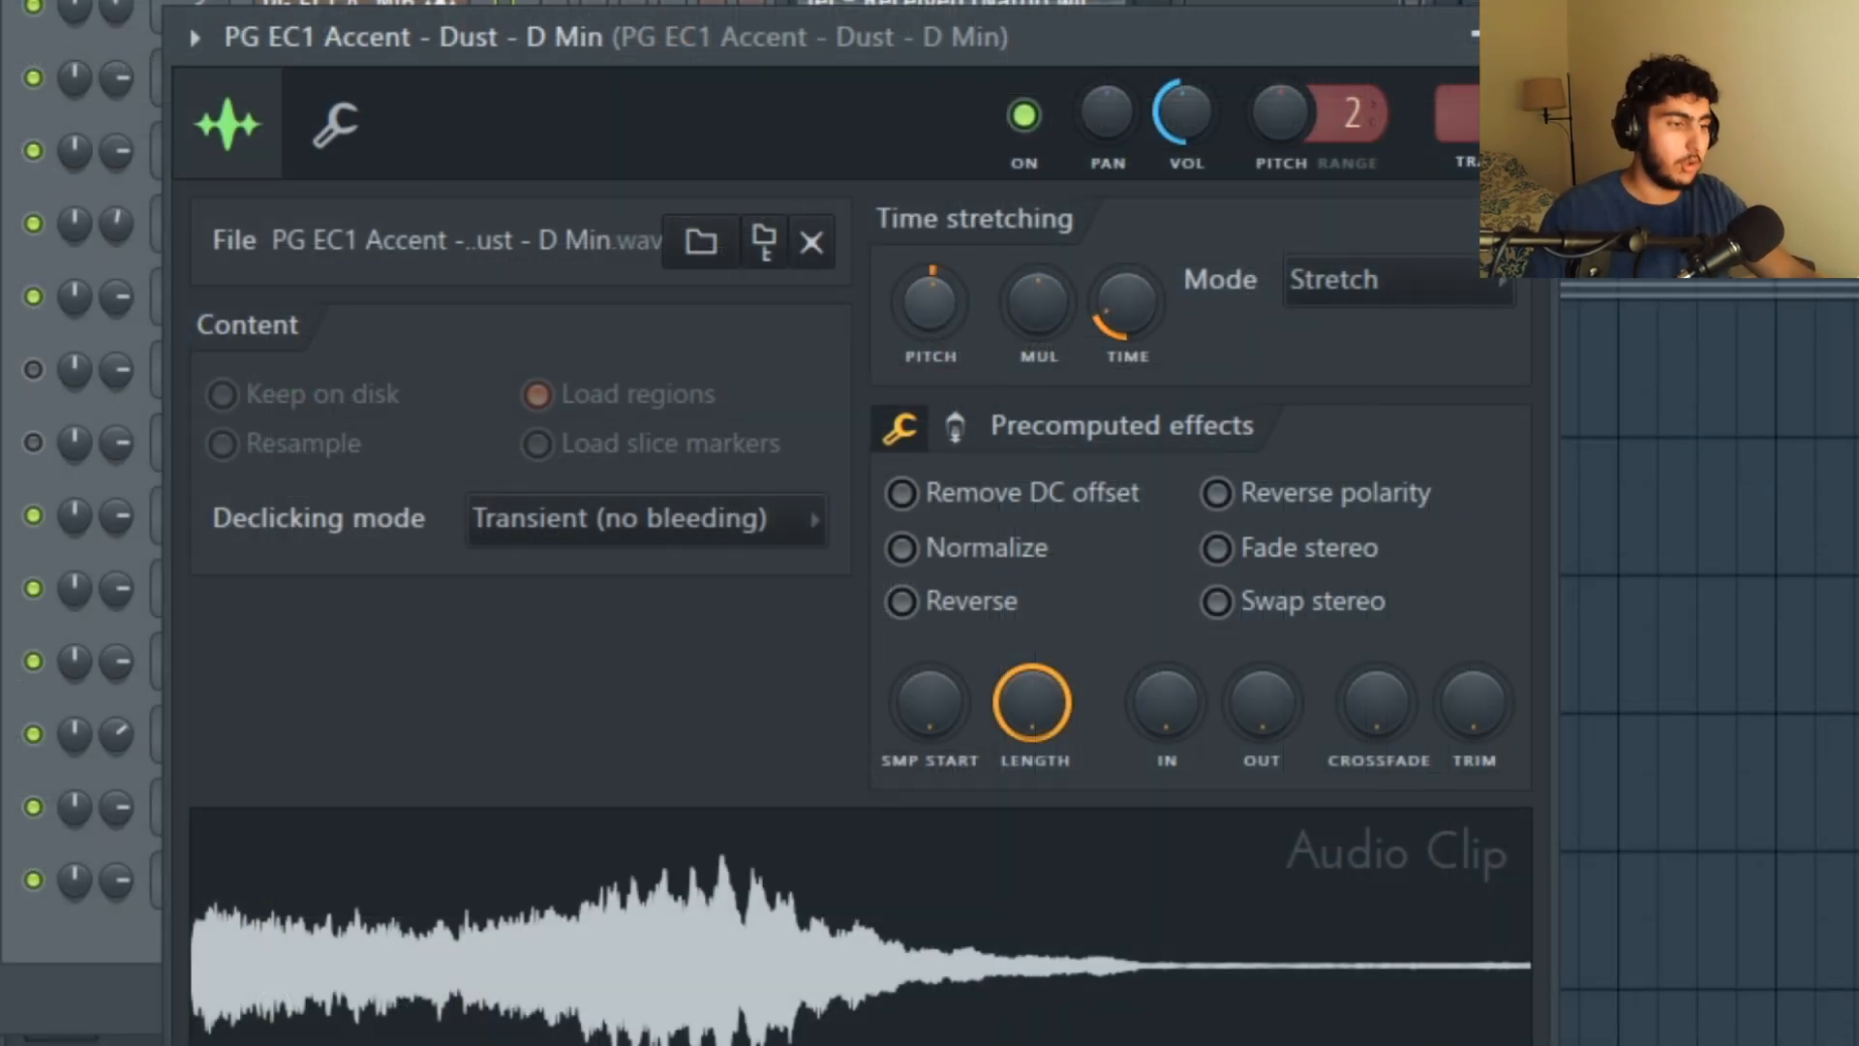
mouse_move(705, 207)
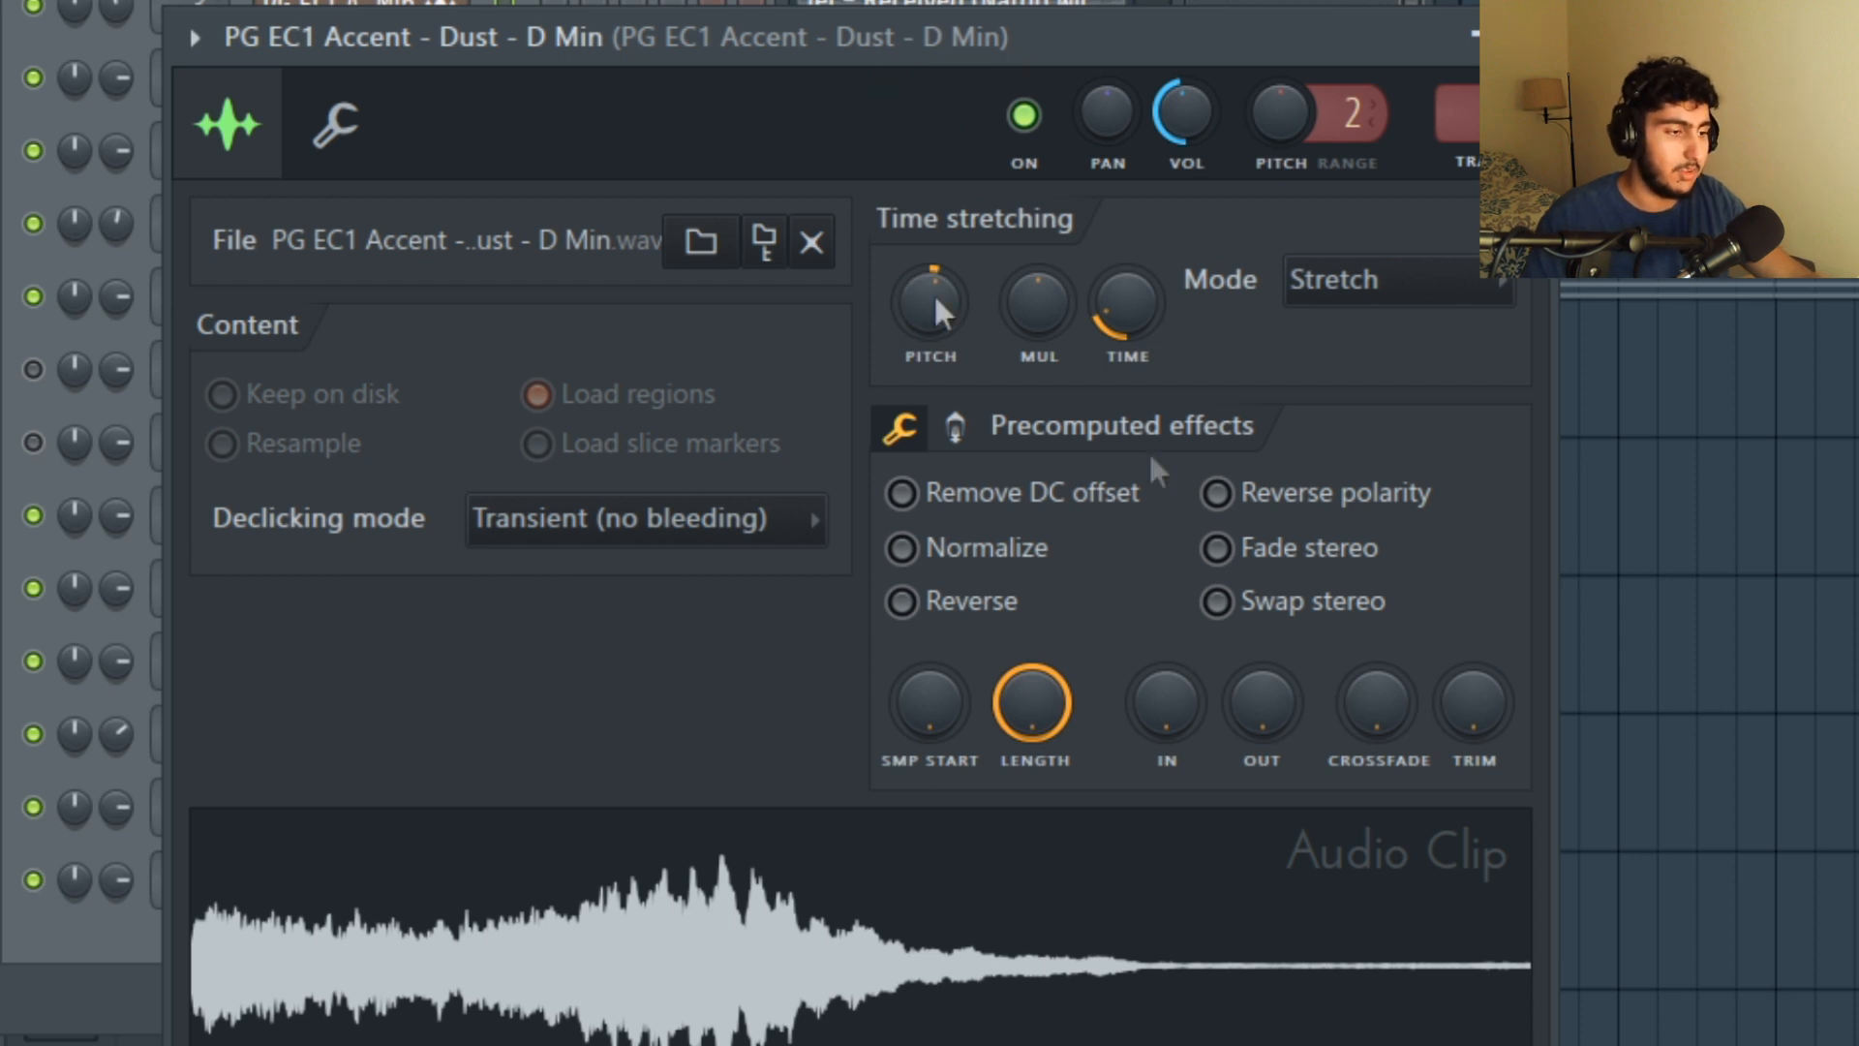
mouse_move(1405, 400)
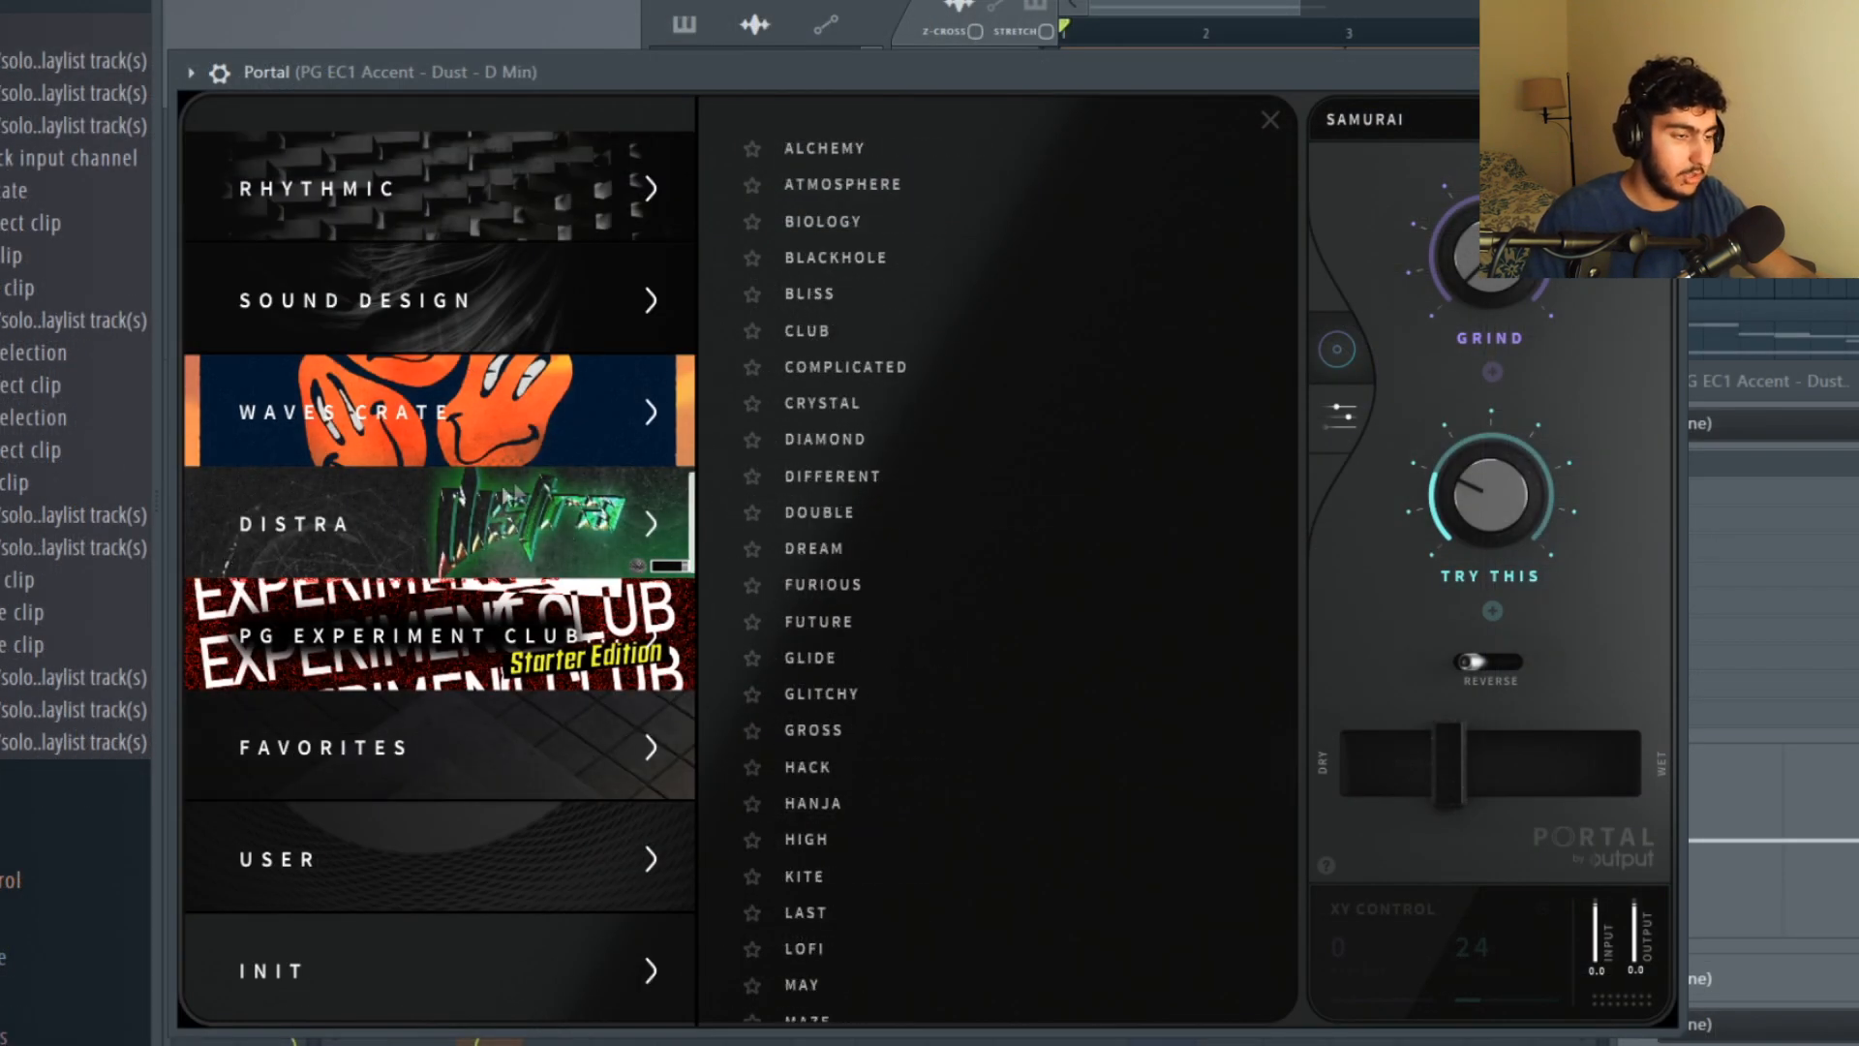
mouse_move(1185, 486)
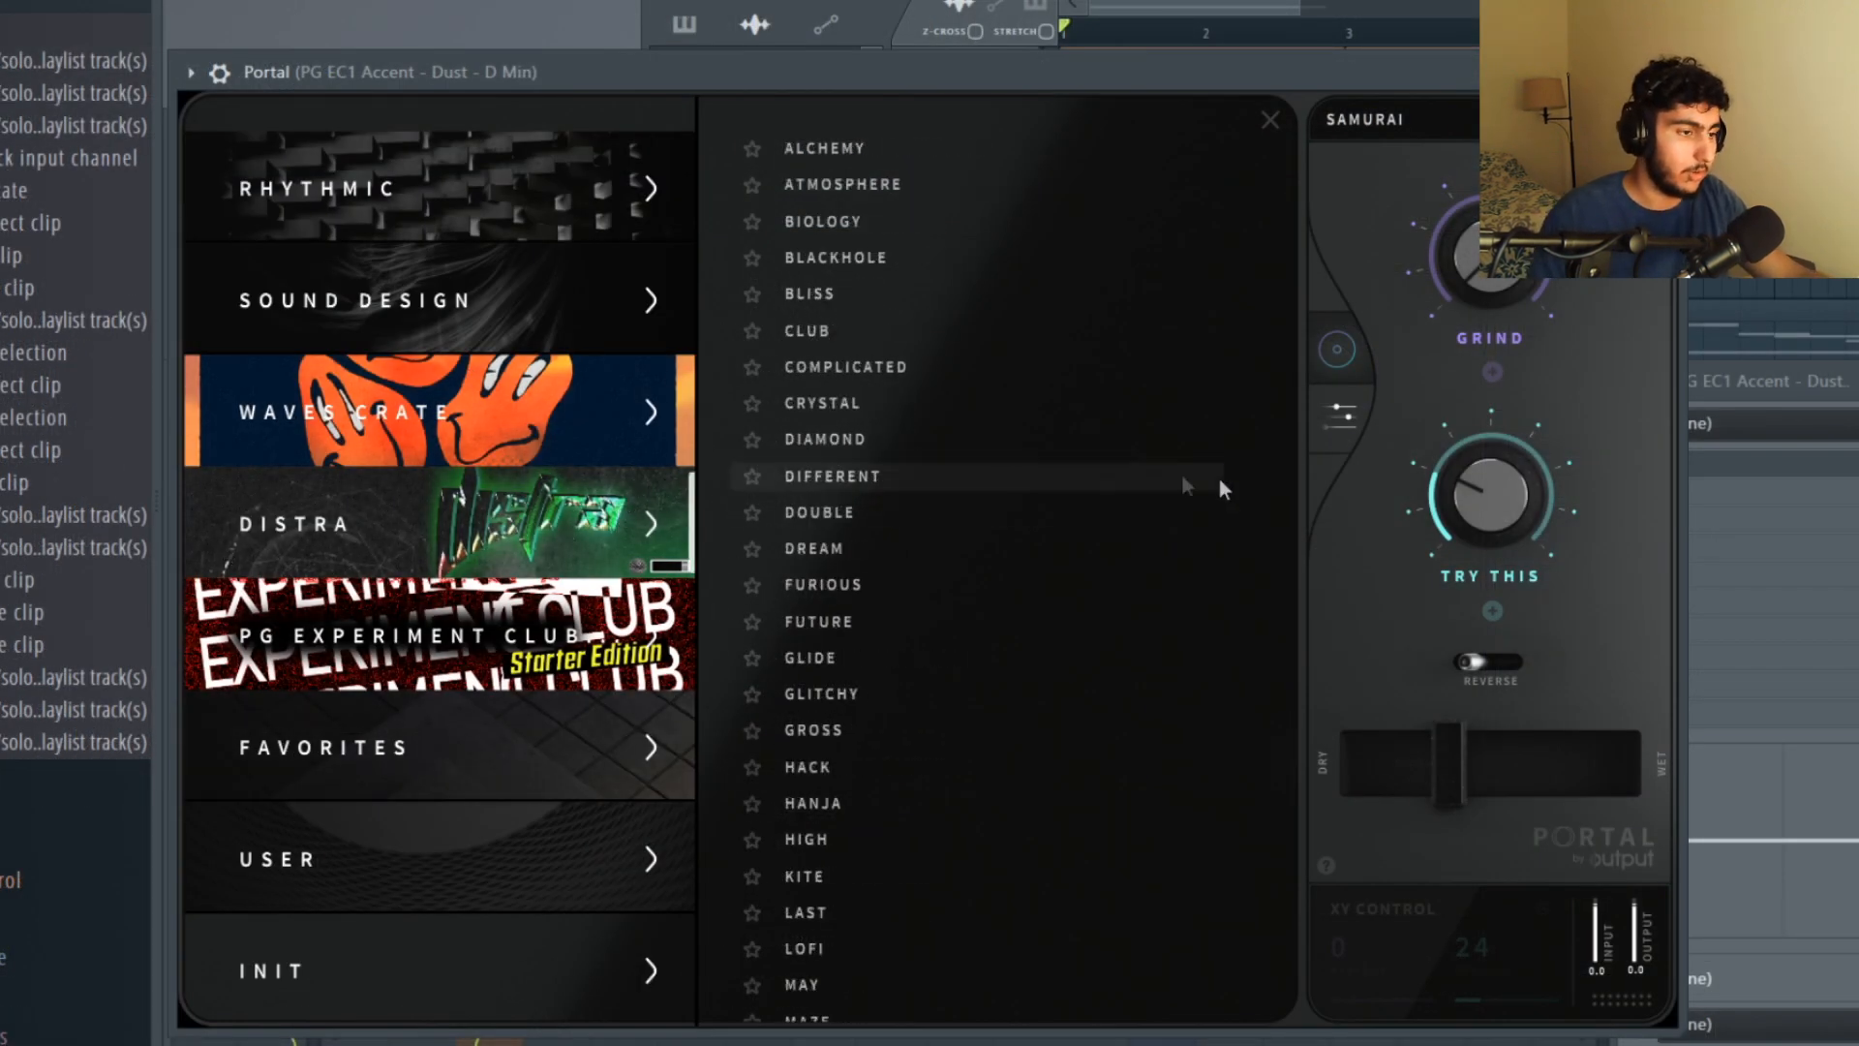
Step: Load Portal's Samurai preset on the accent loop and adjust its effect mix amount
scroll(down, 3)
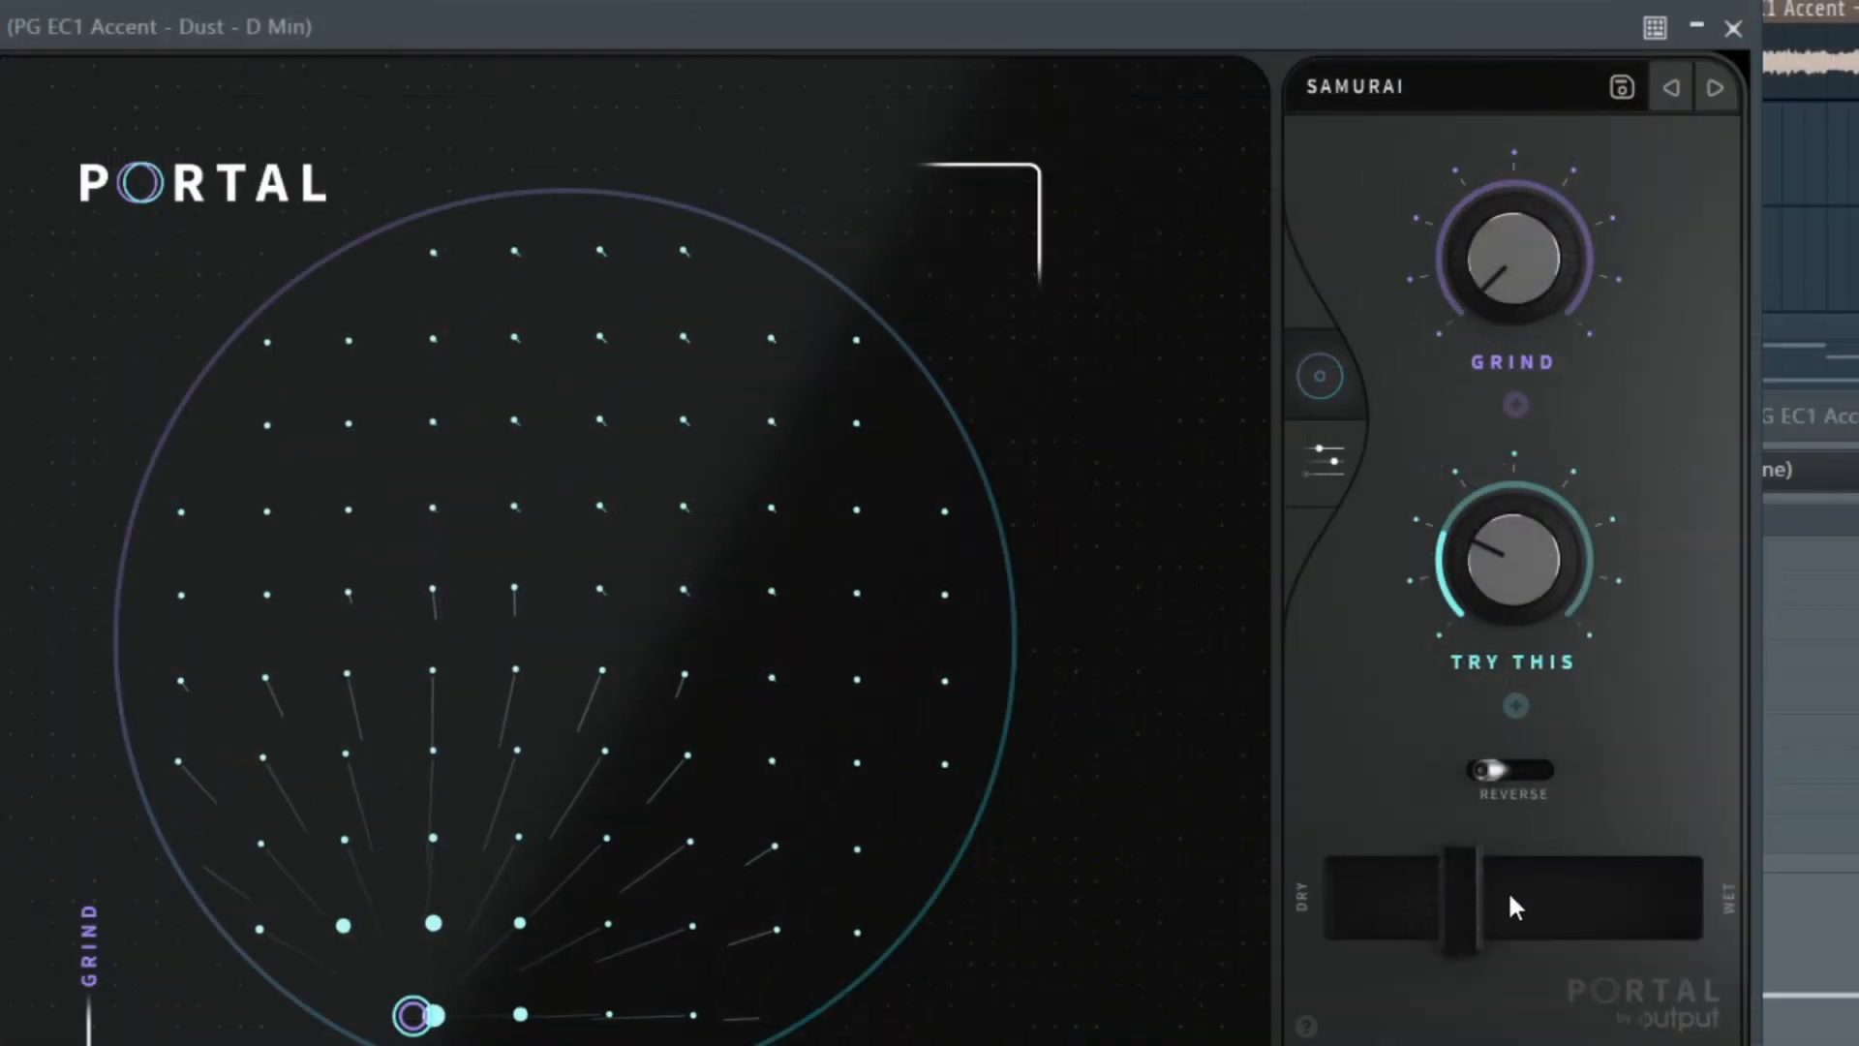
click(1731, 27)
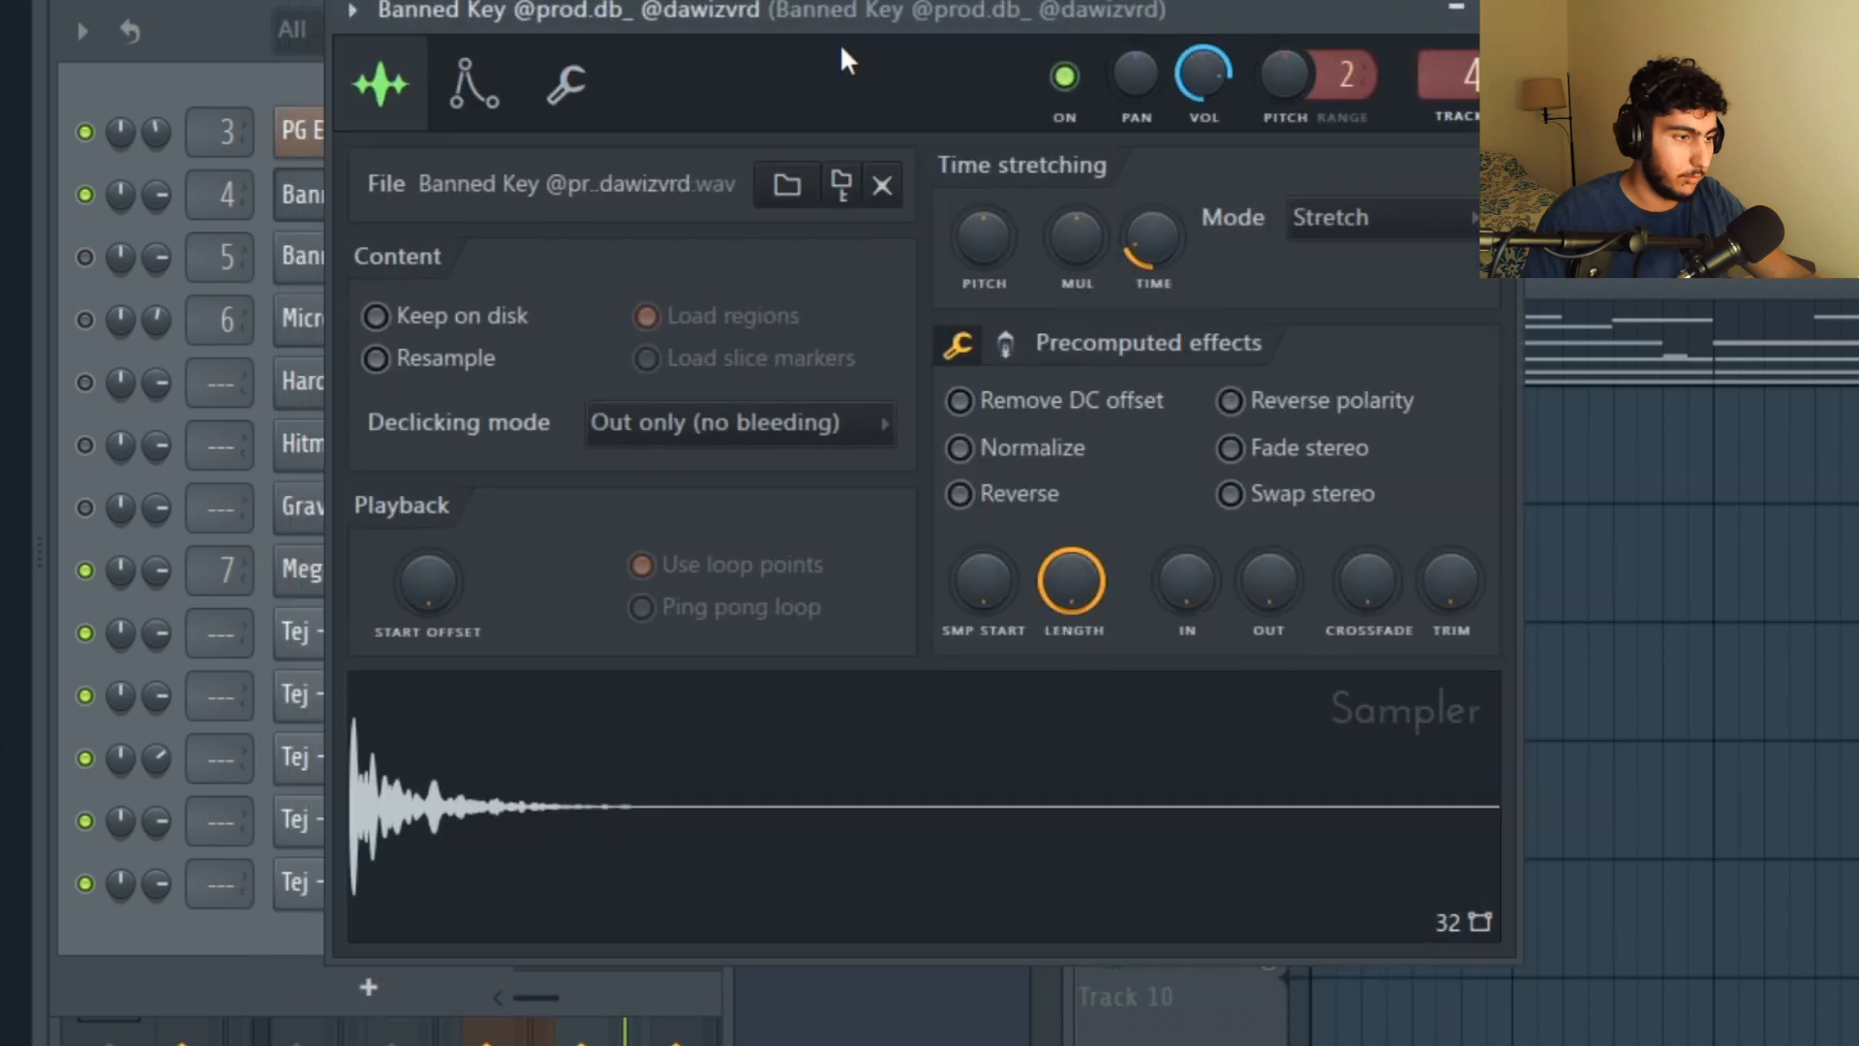
mouse_move(873, 98)
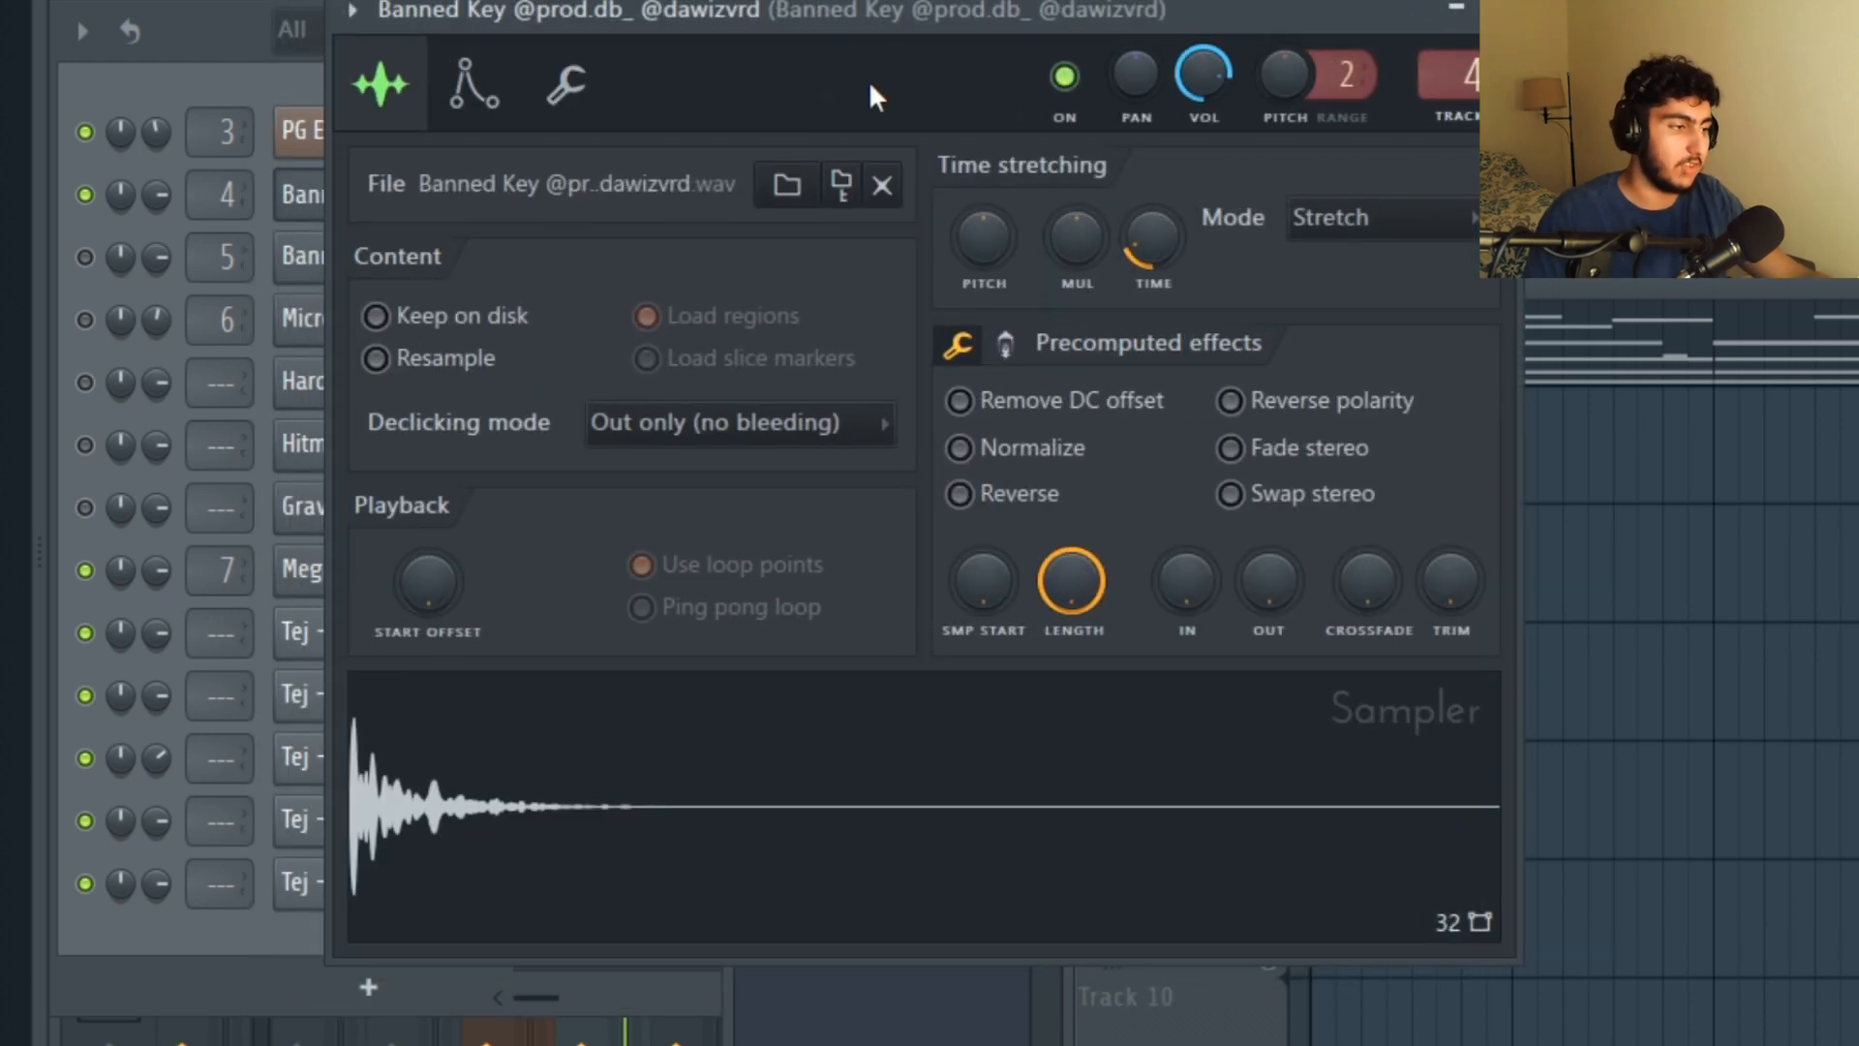
mouse_move(899, 265)
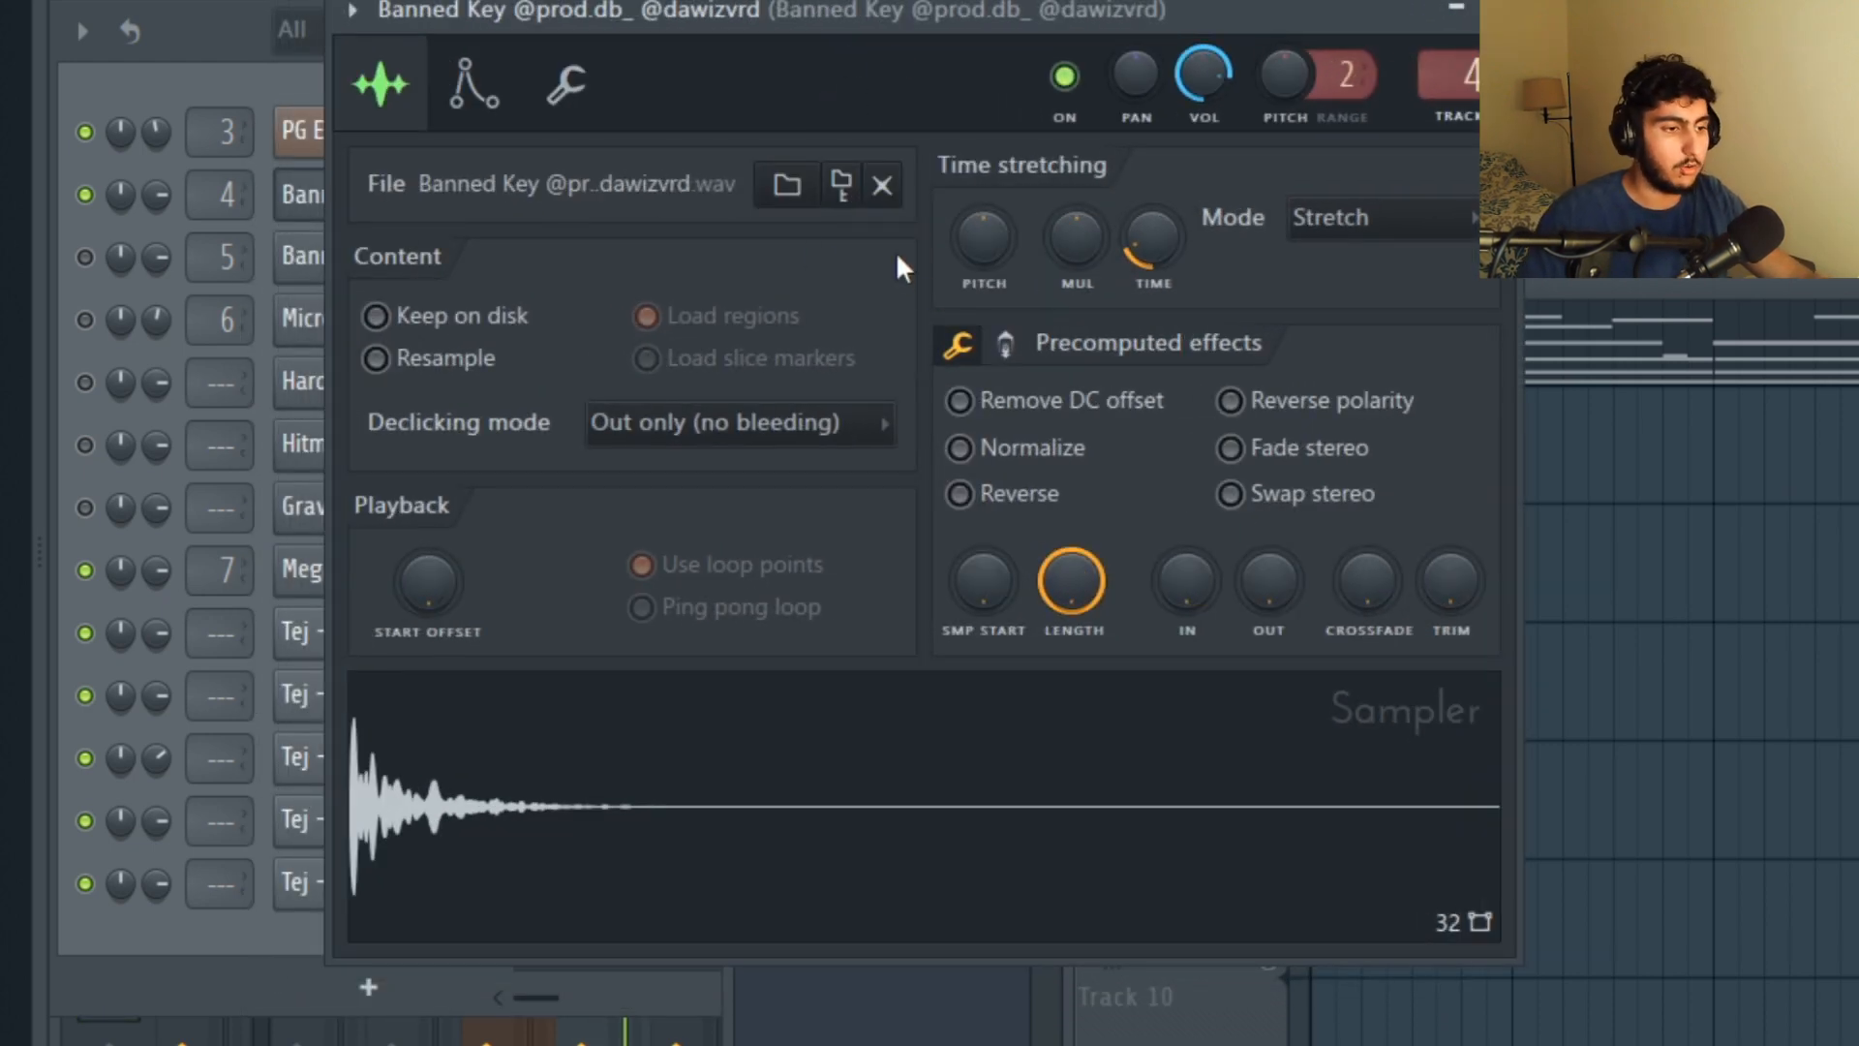
mouse_move(1375, 270)
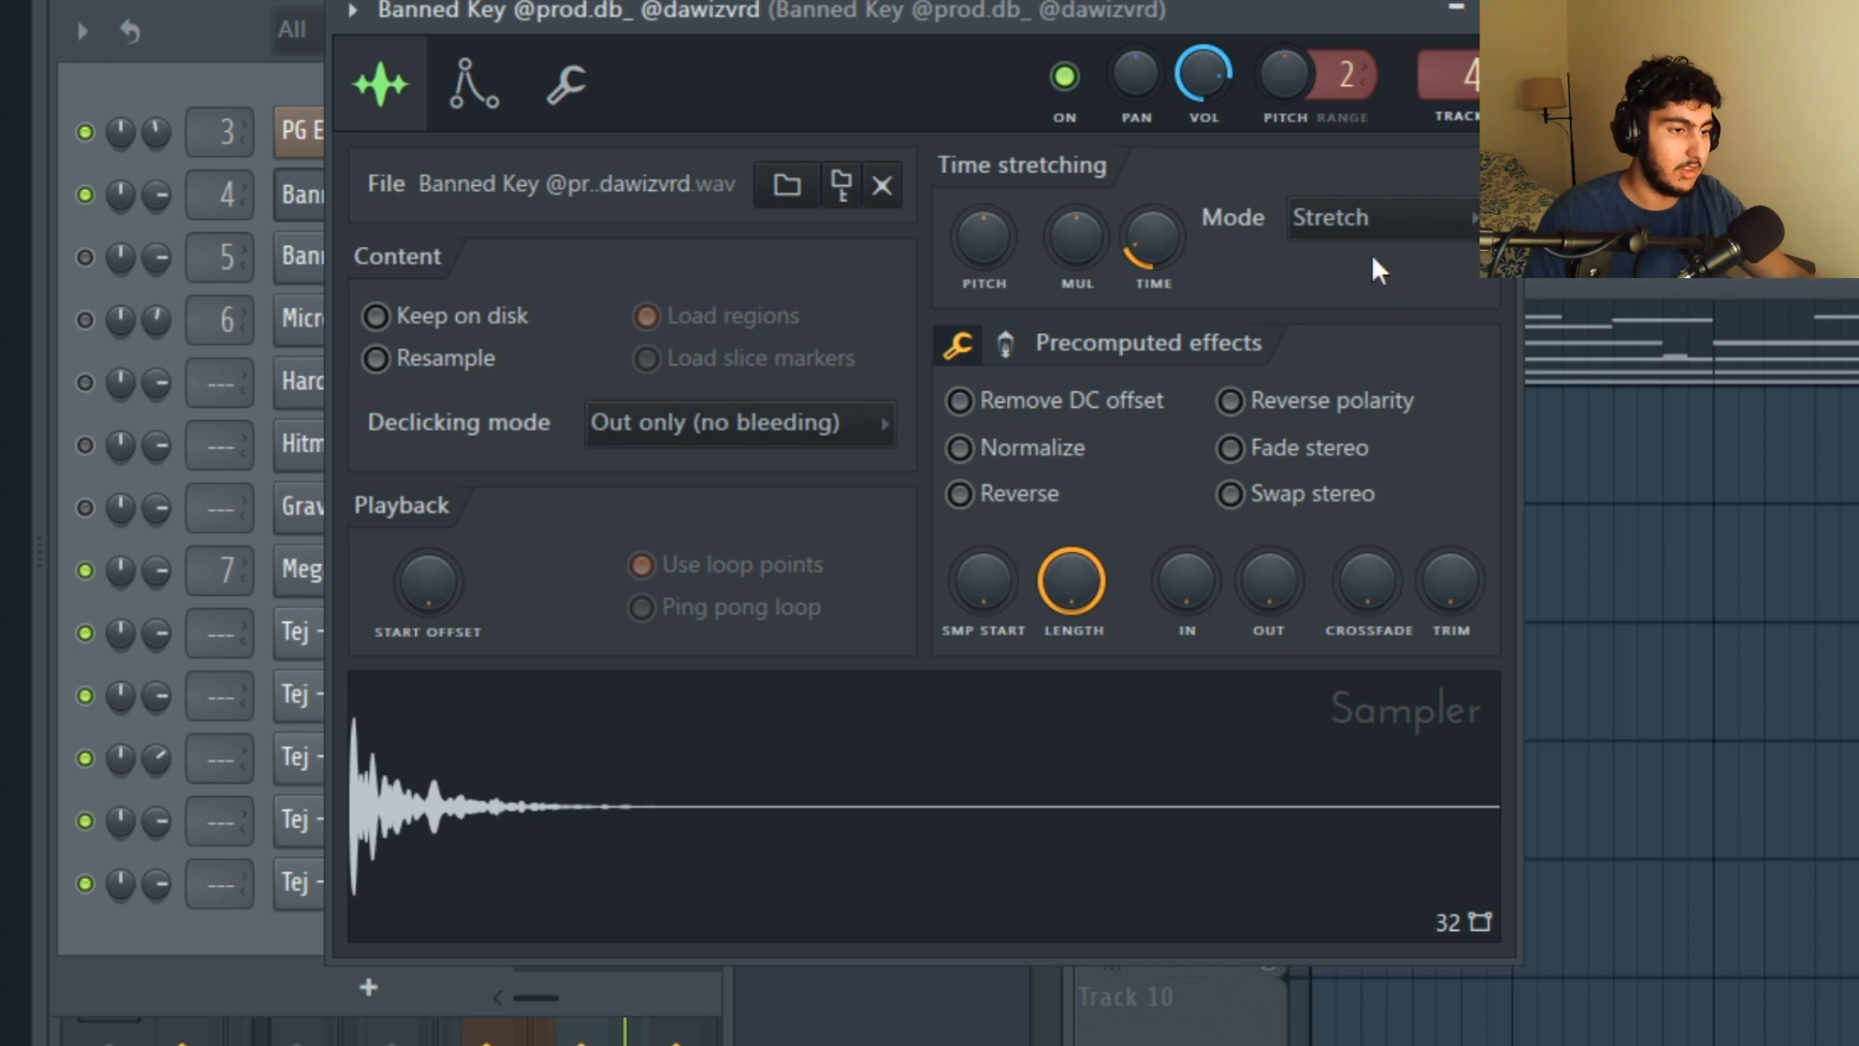
Step: Check Banned Key's Stretch time-stretching mode, then view its volume envelope settings
click(1375, 217)
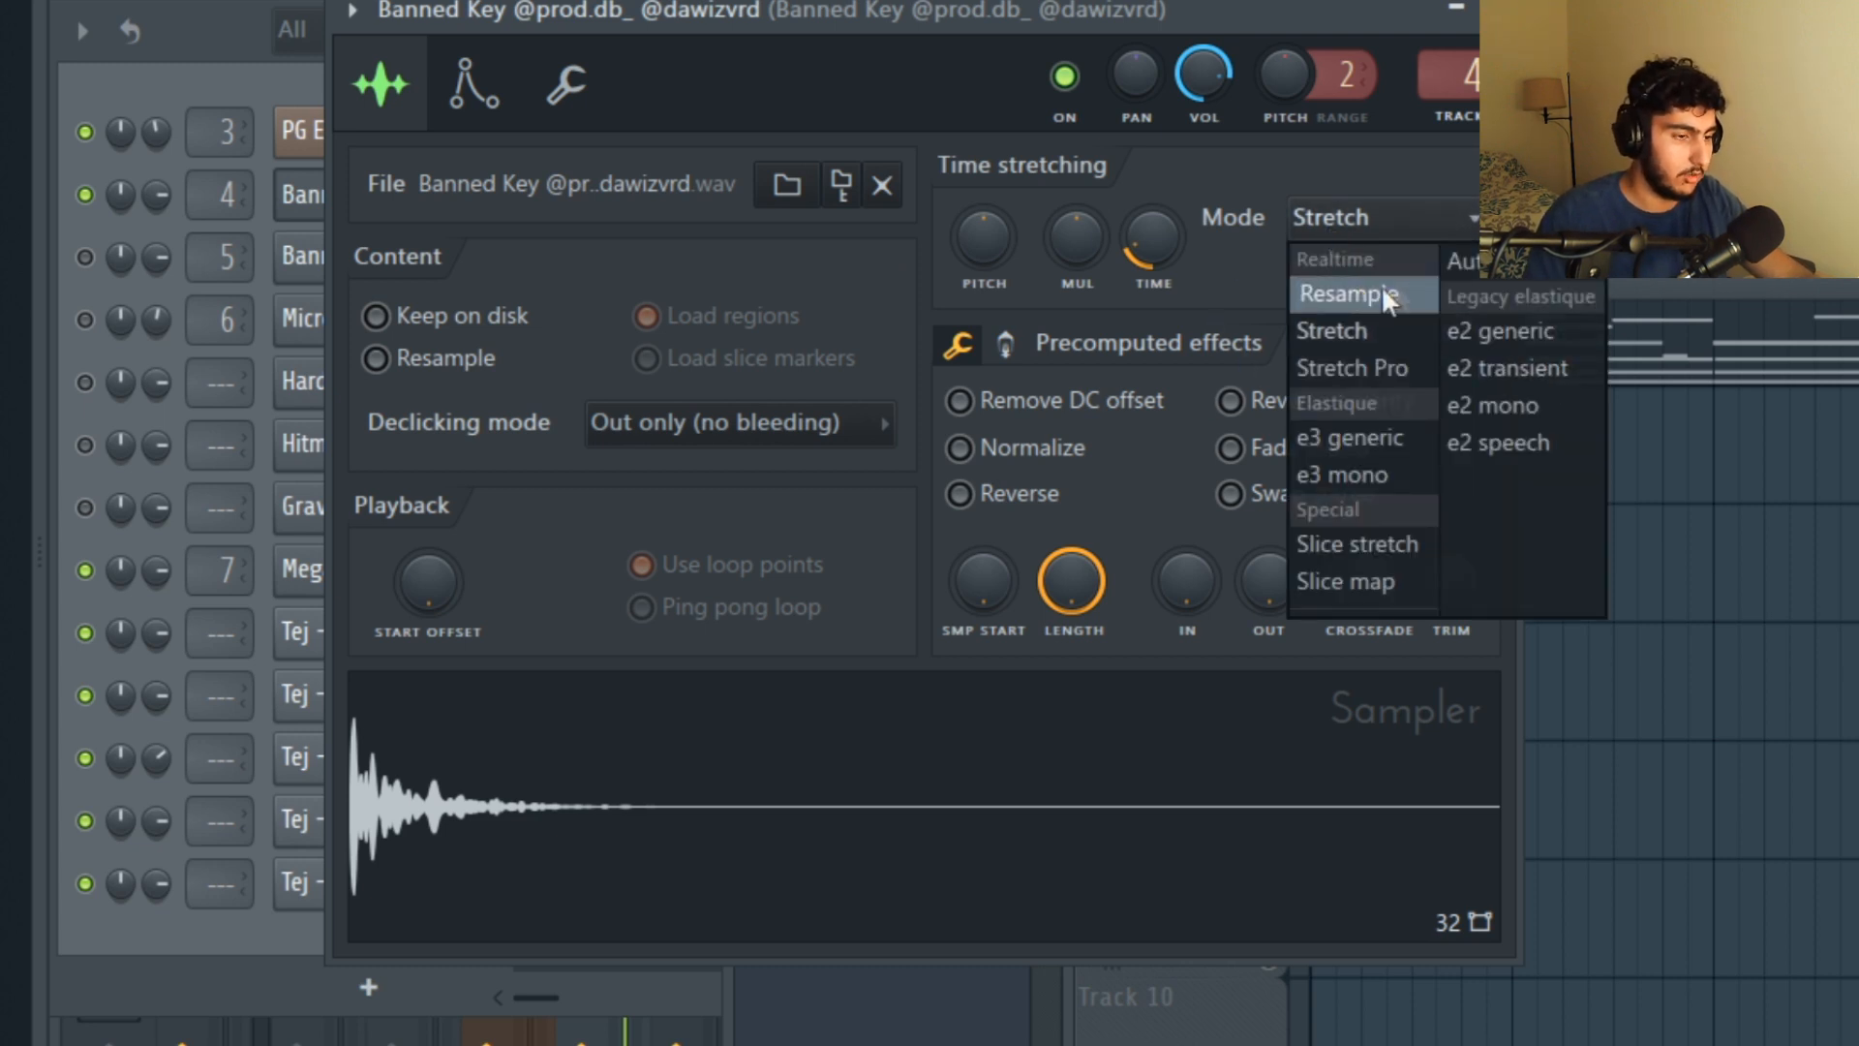
mouse_move(1499, 441)
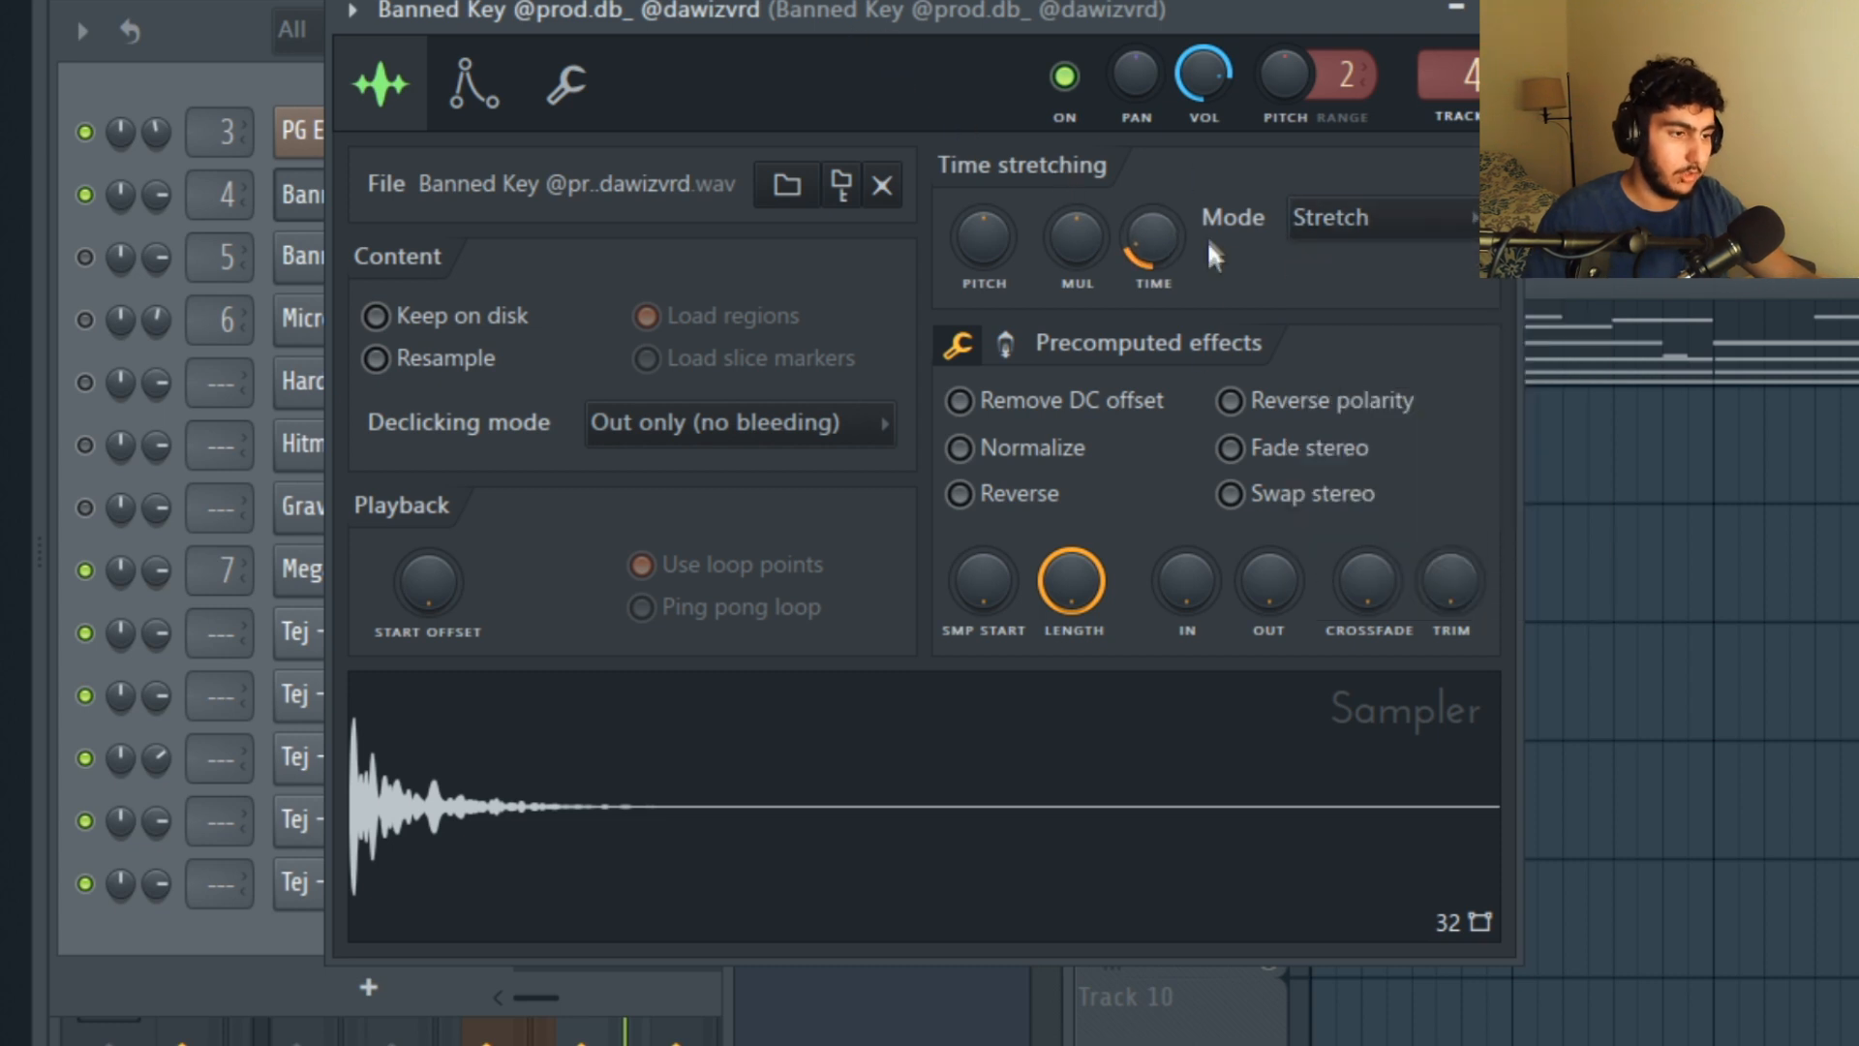
mouse_move(1239, 312)
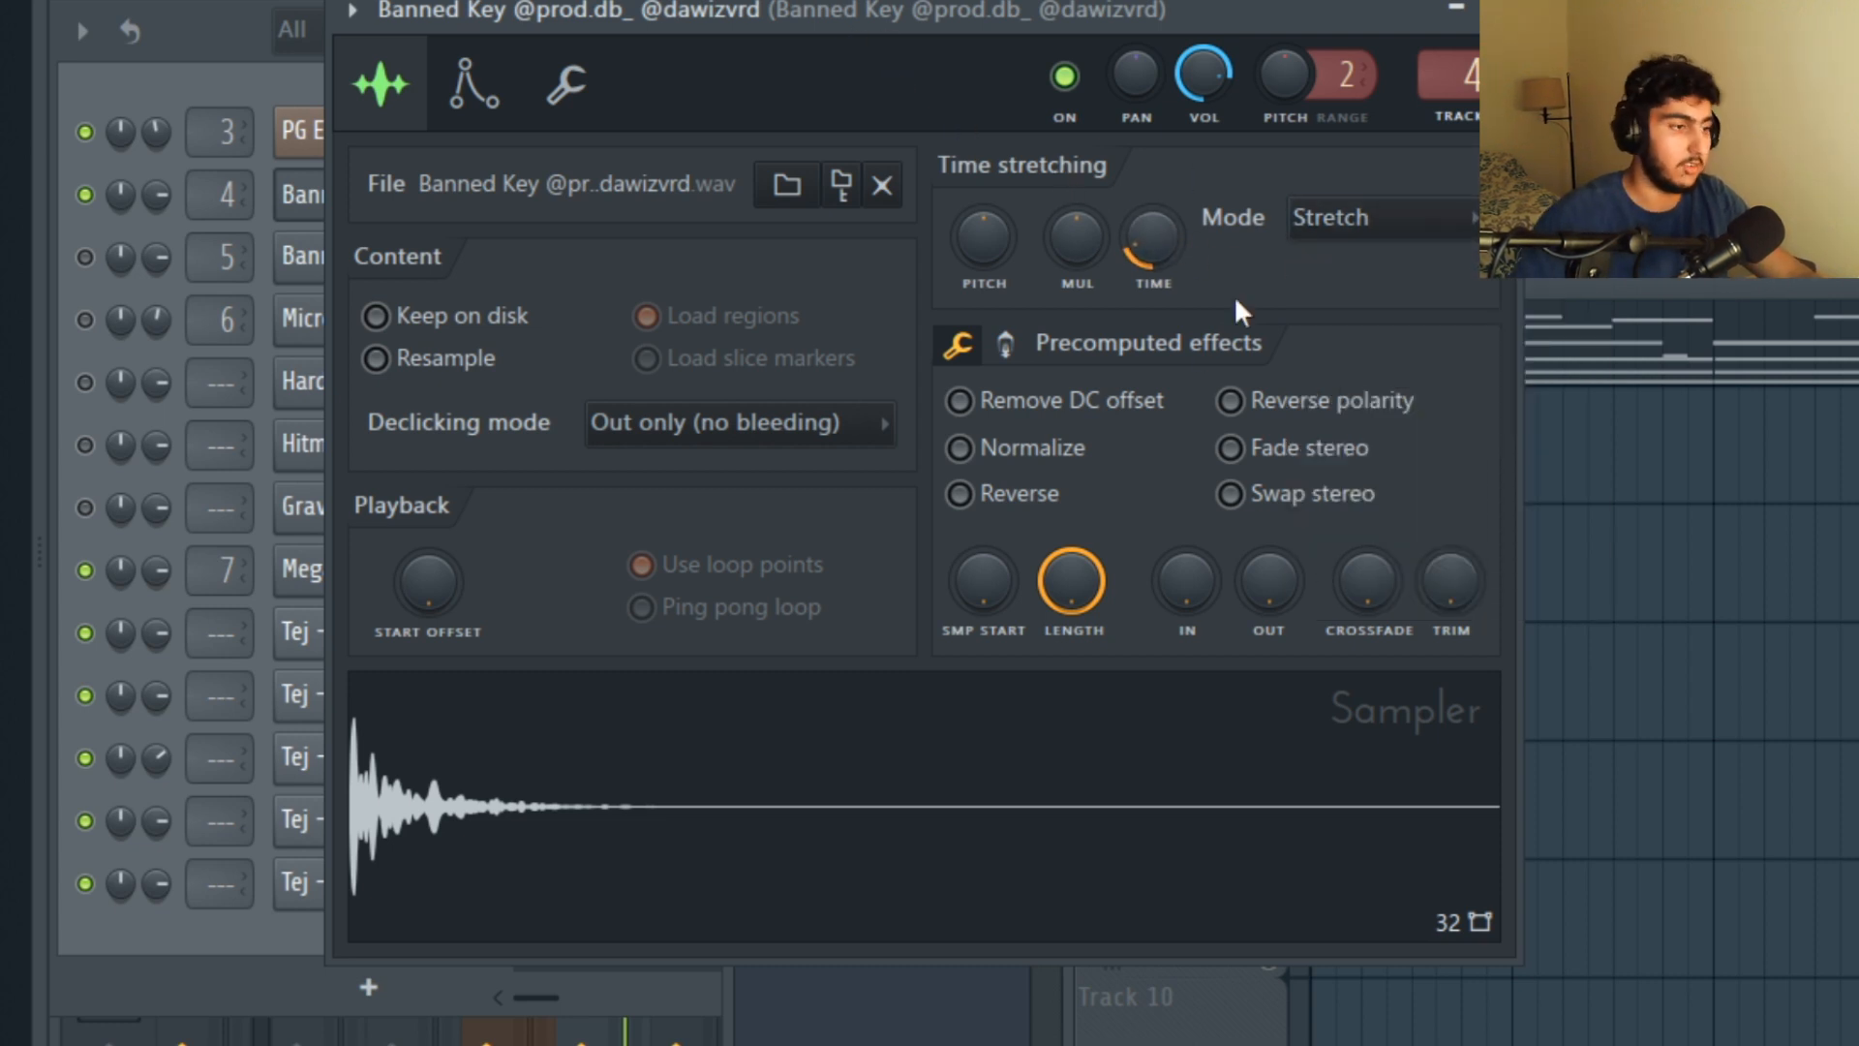
click(473, 83)
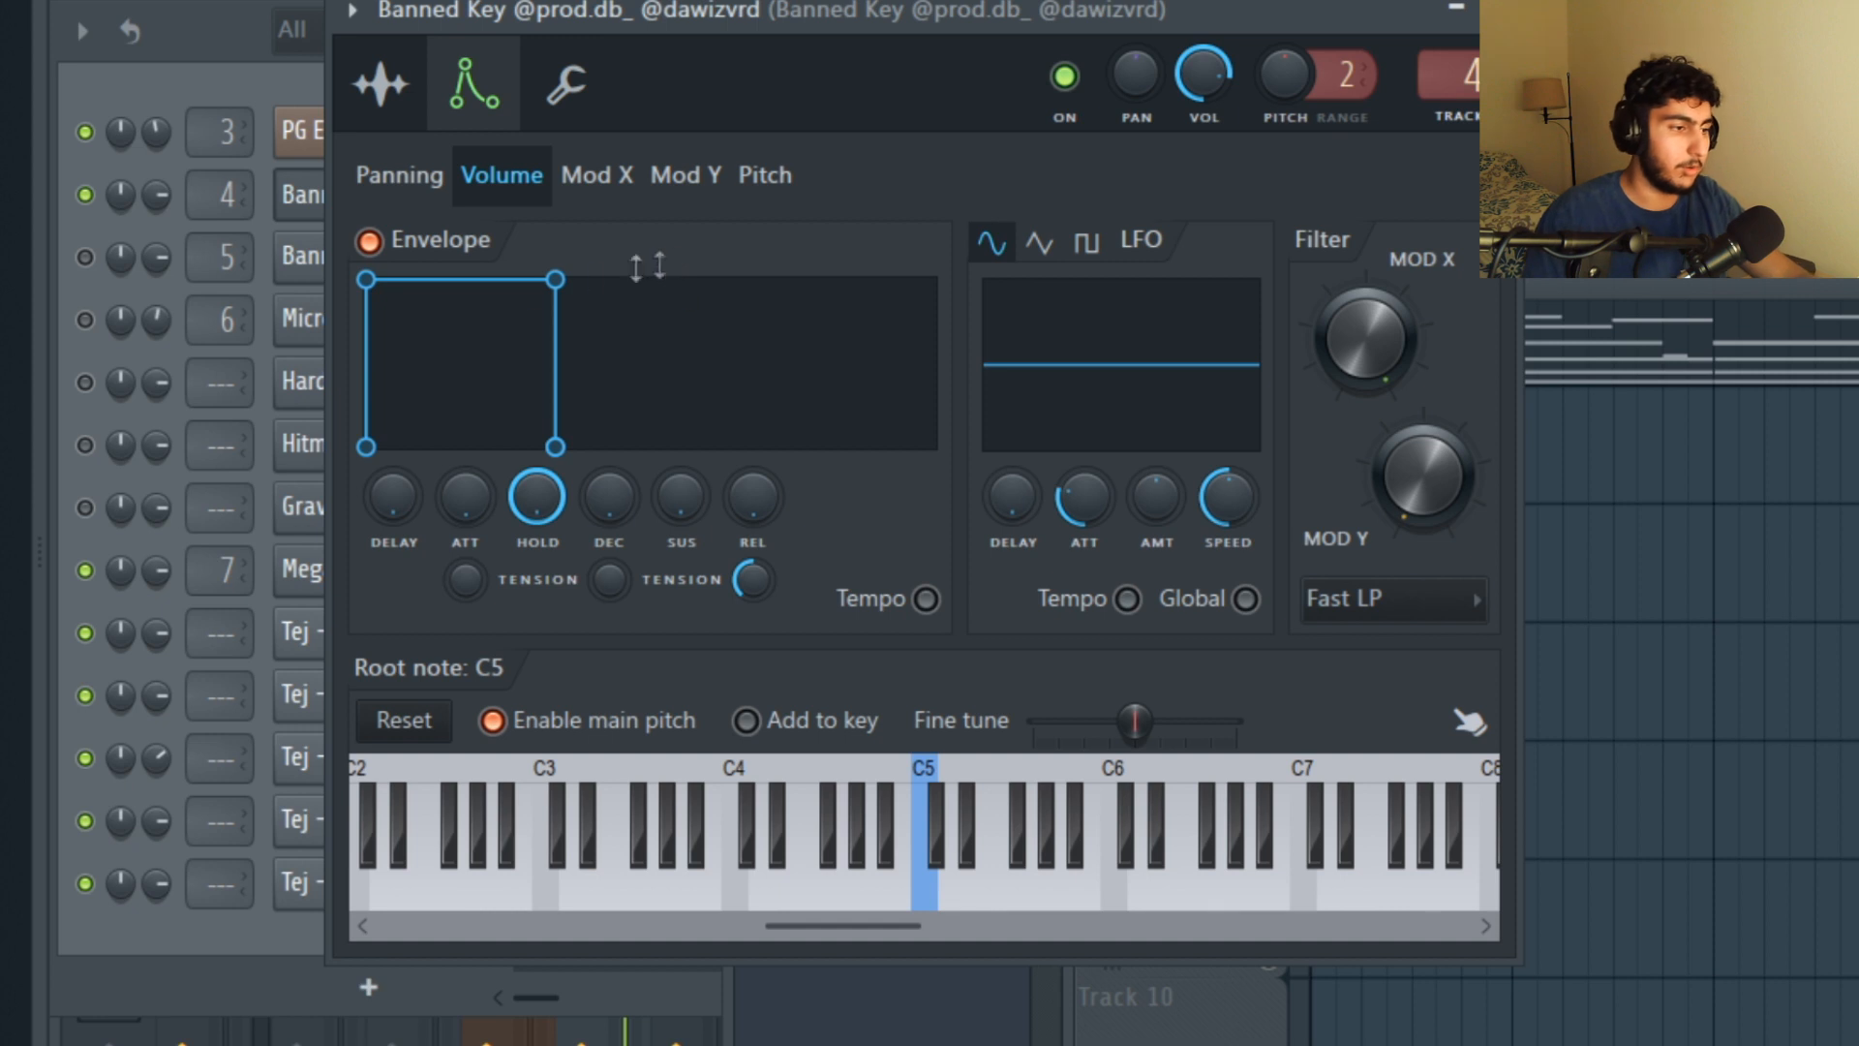
mouse_move(542, 246)
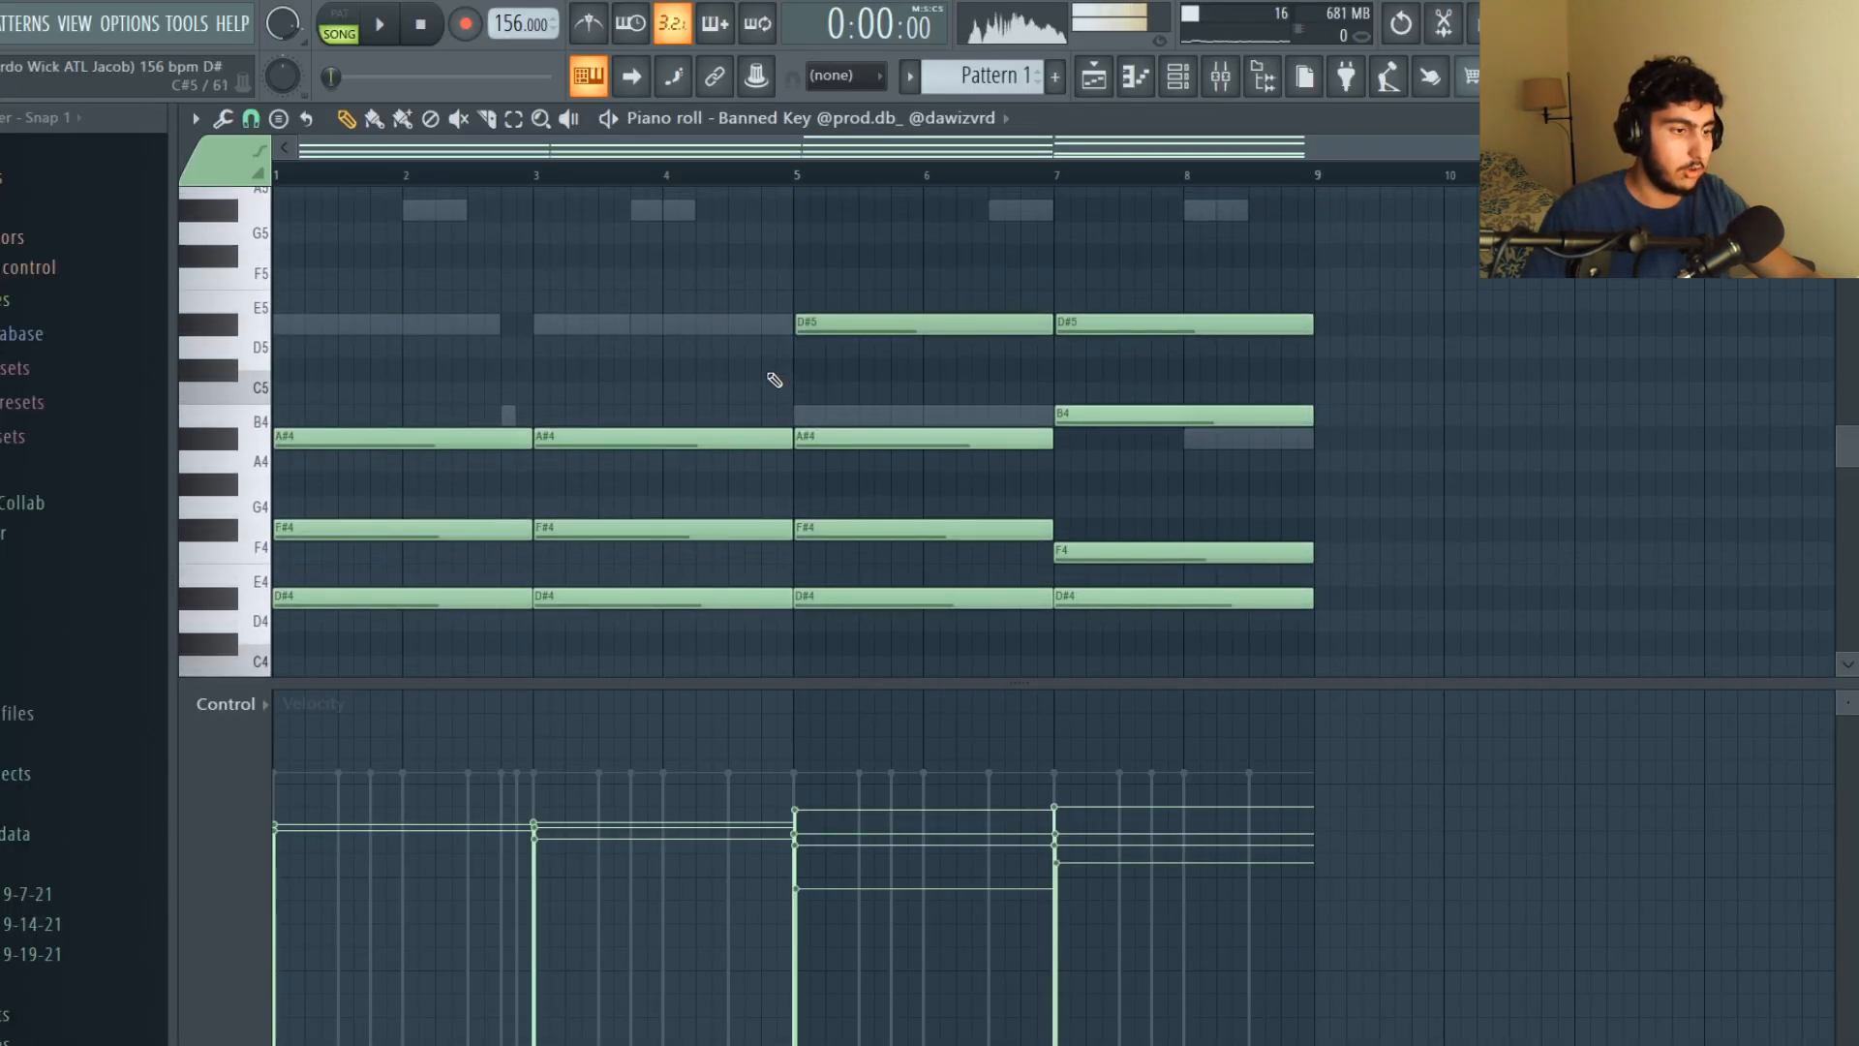
Step: Inspect the Banned Key D#/F#/A# chords in the piano roll, selecting the first chord's low D#4
scroll(down, 3)
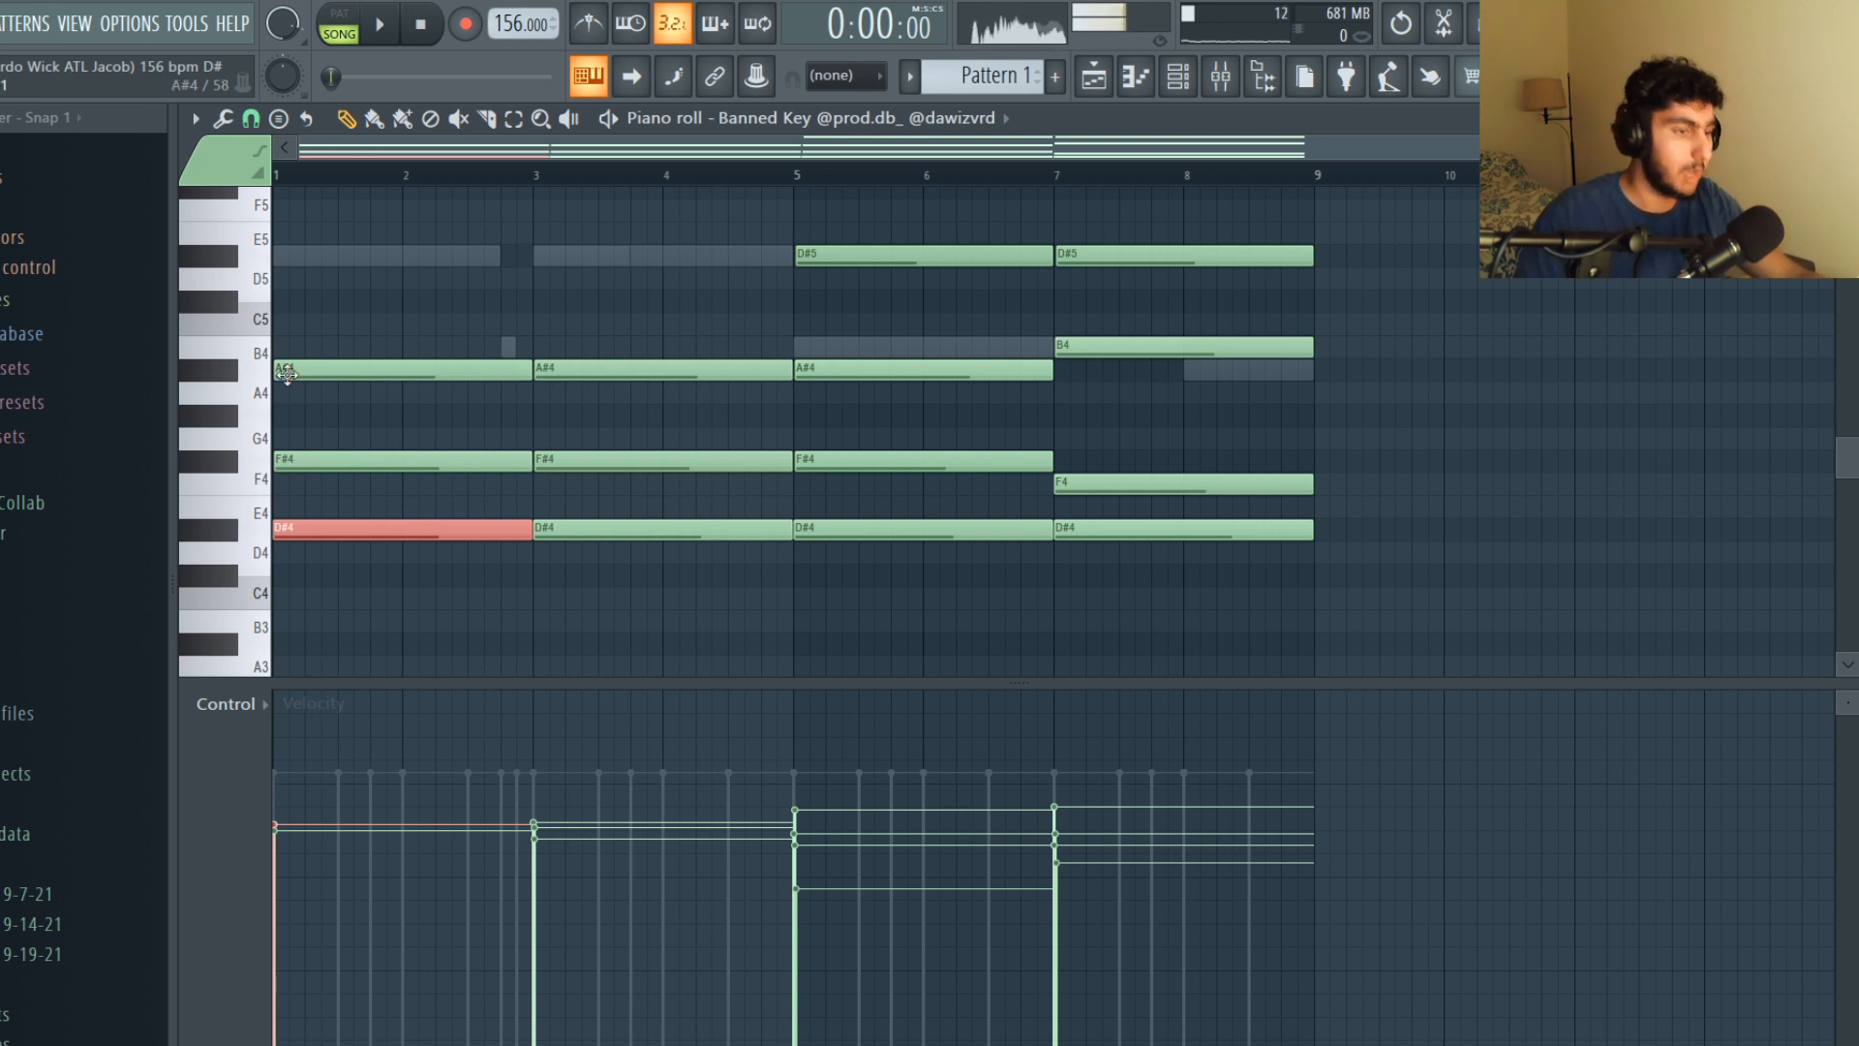
click(403, 526)
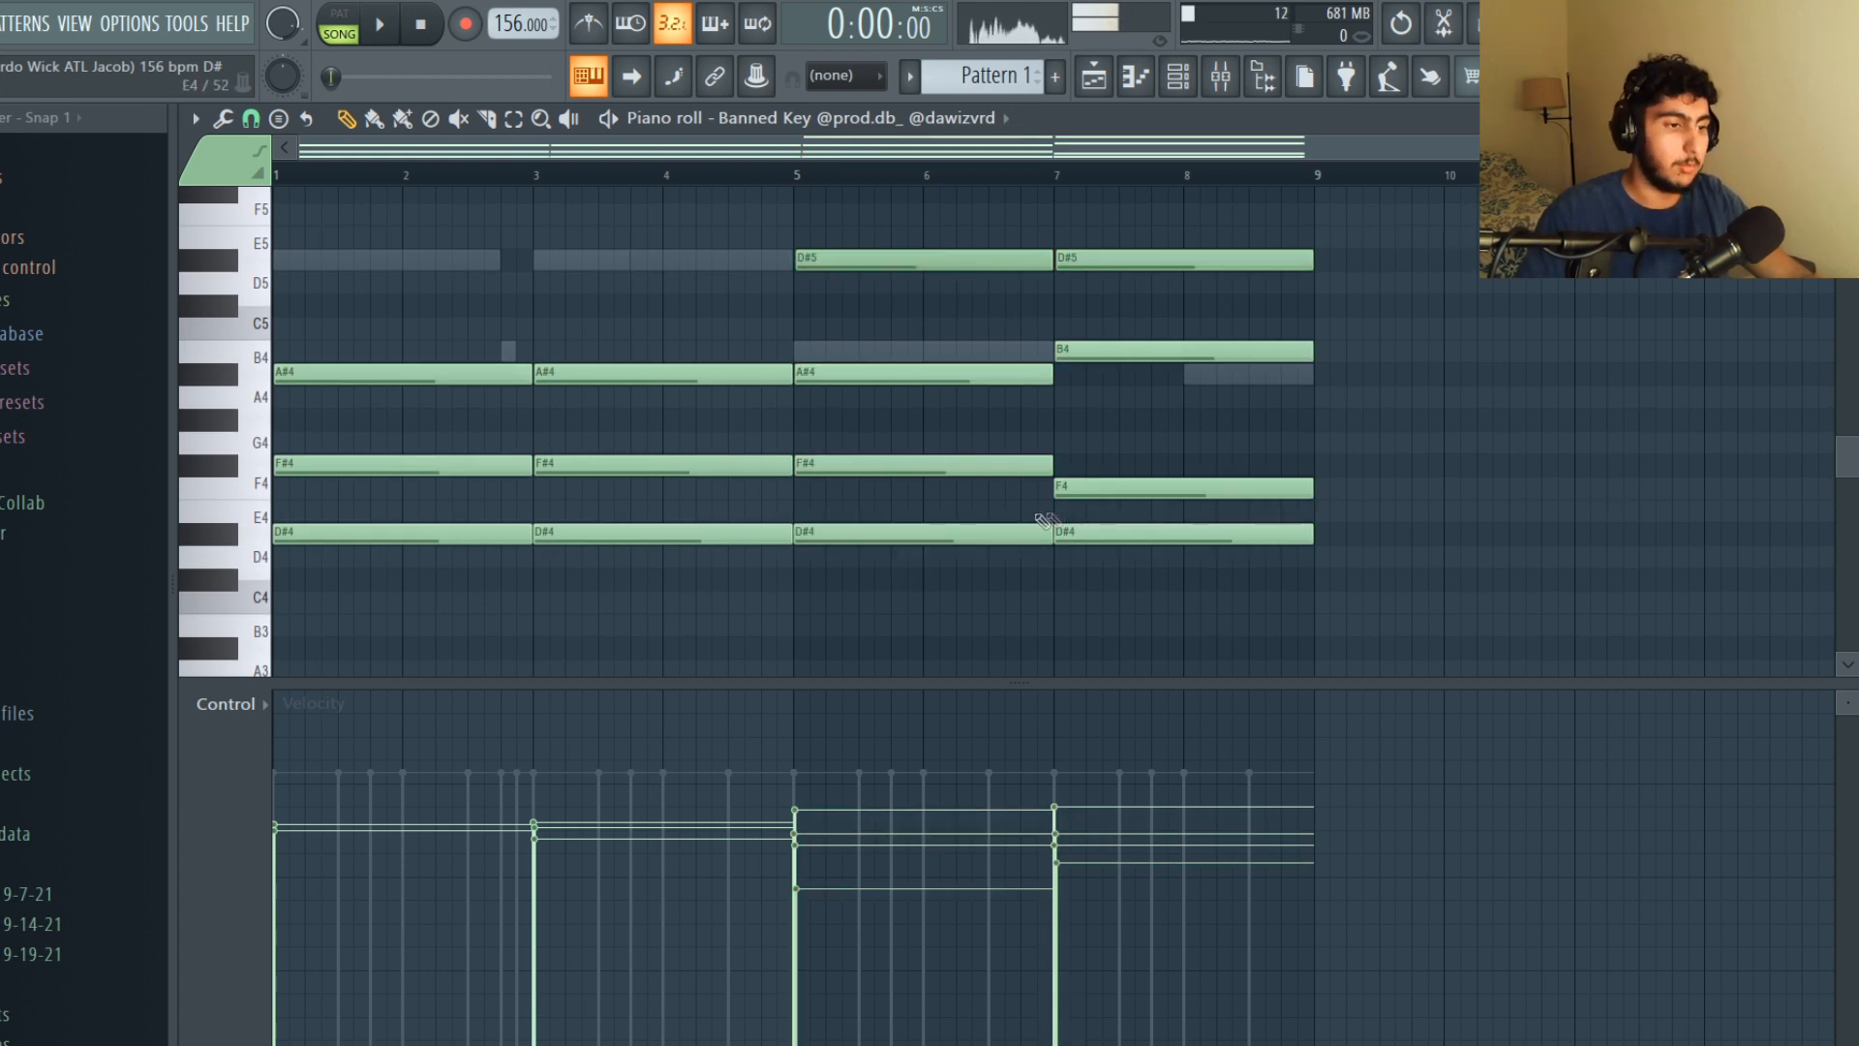
click(1181, 488)
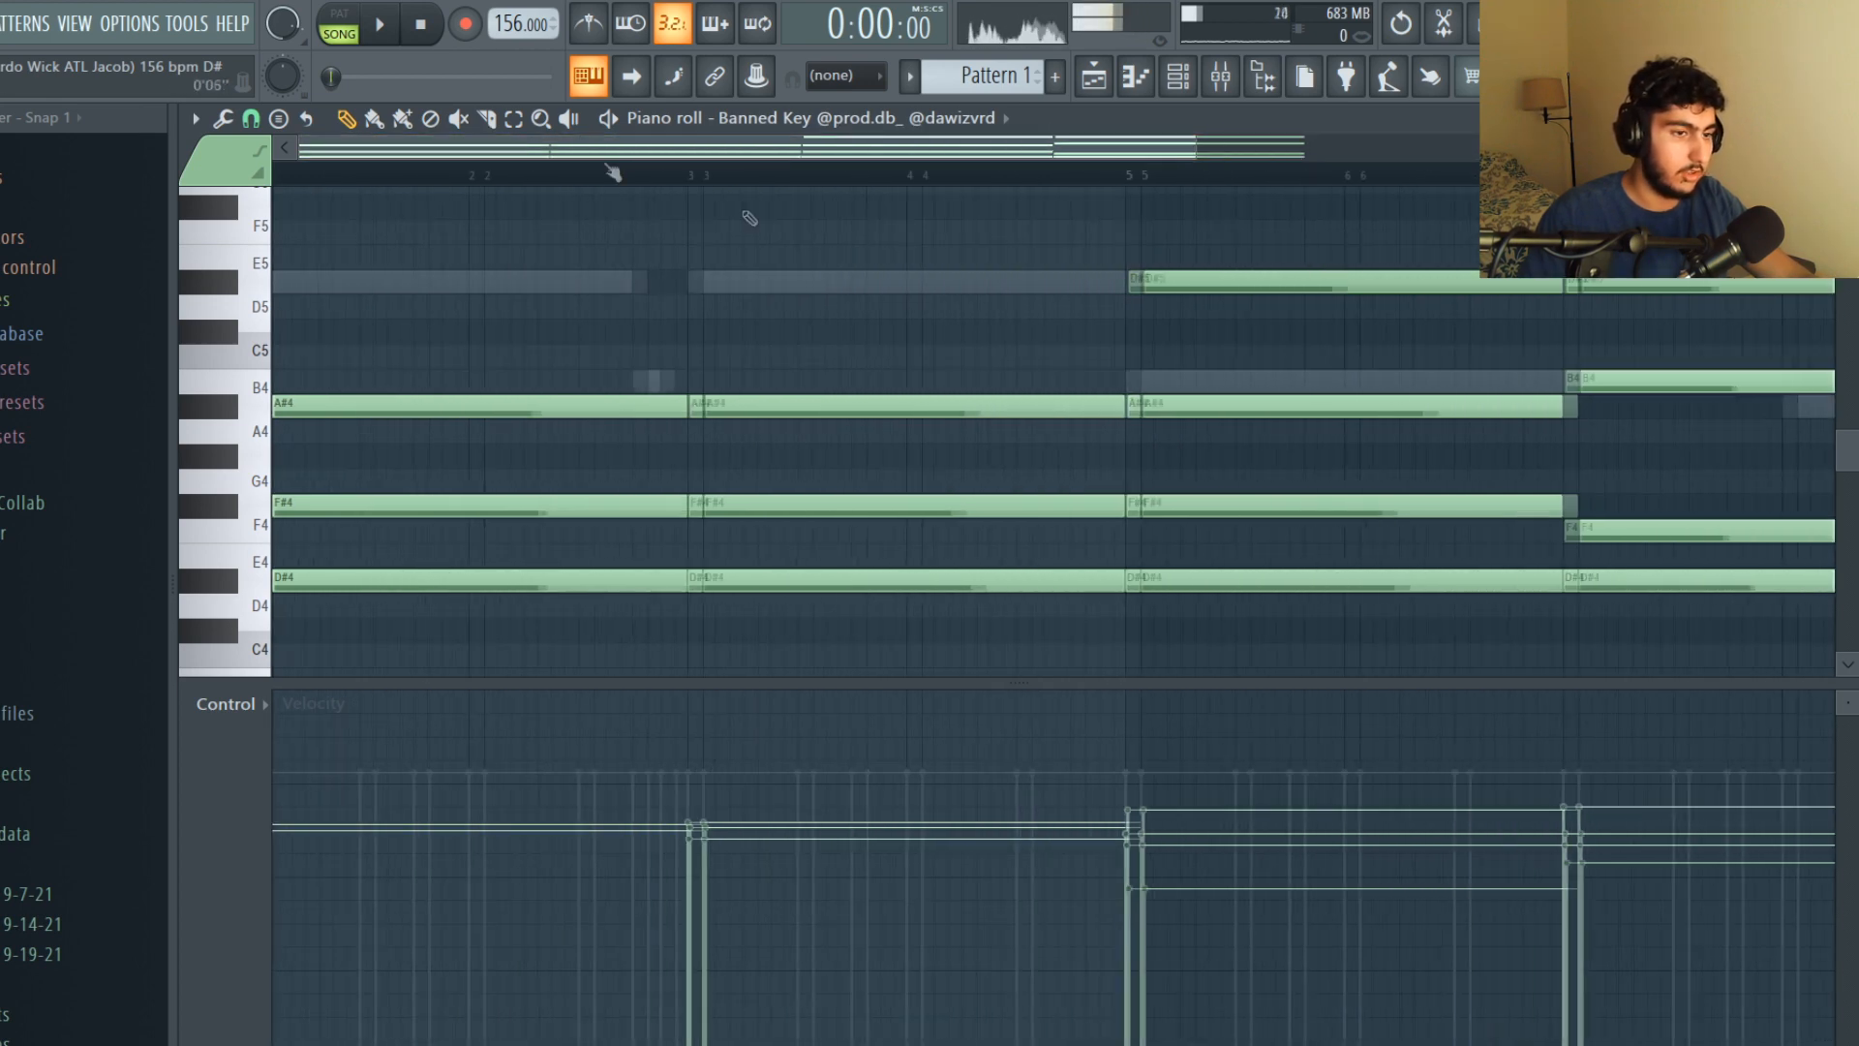
Step: Strum the Banned Key chords with the Alt+S strumizer, staggering note starts and velocities
key(alt+s)
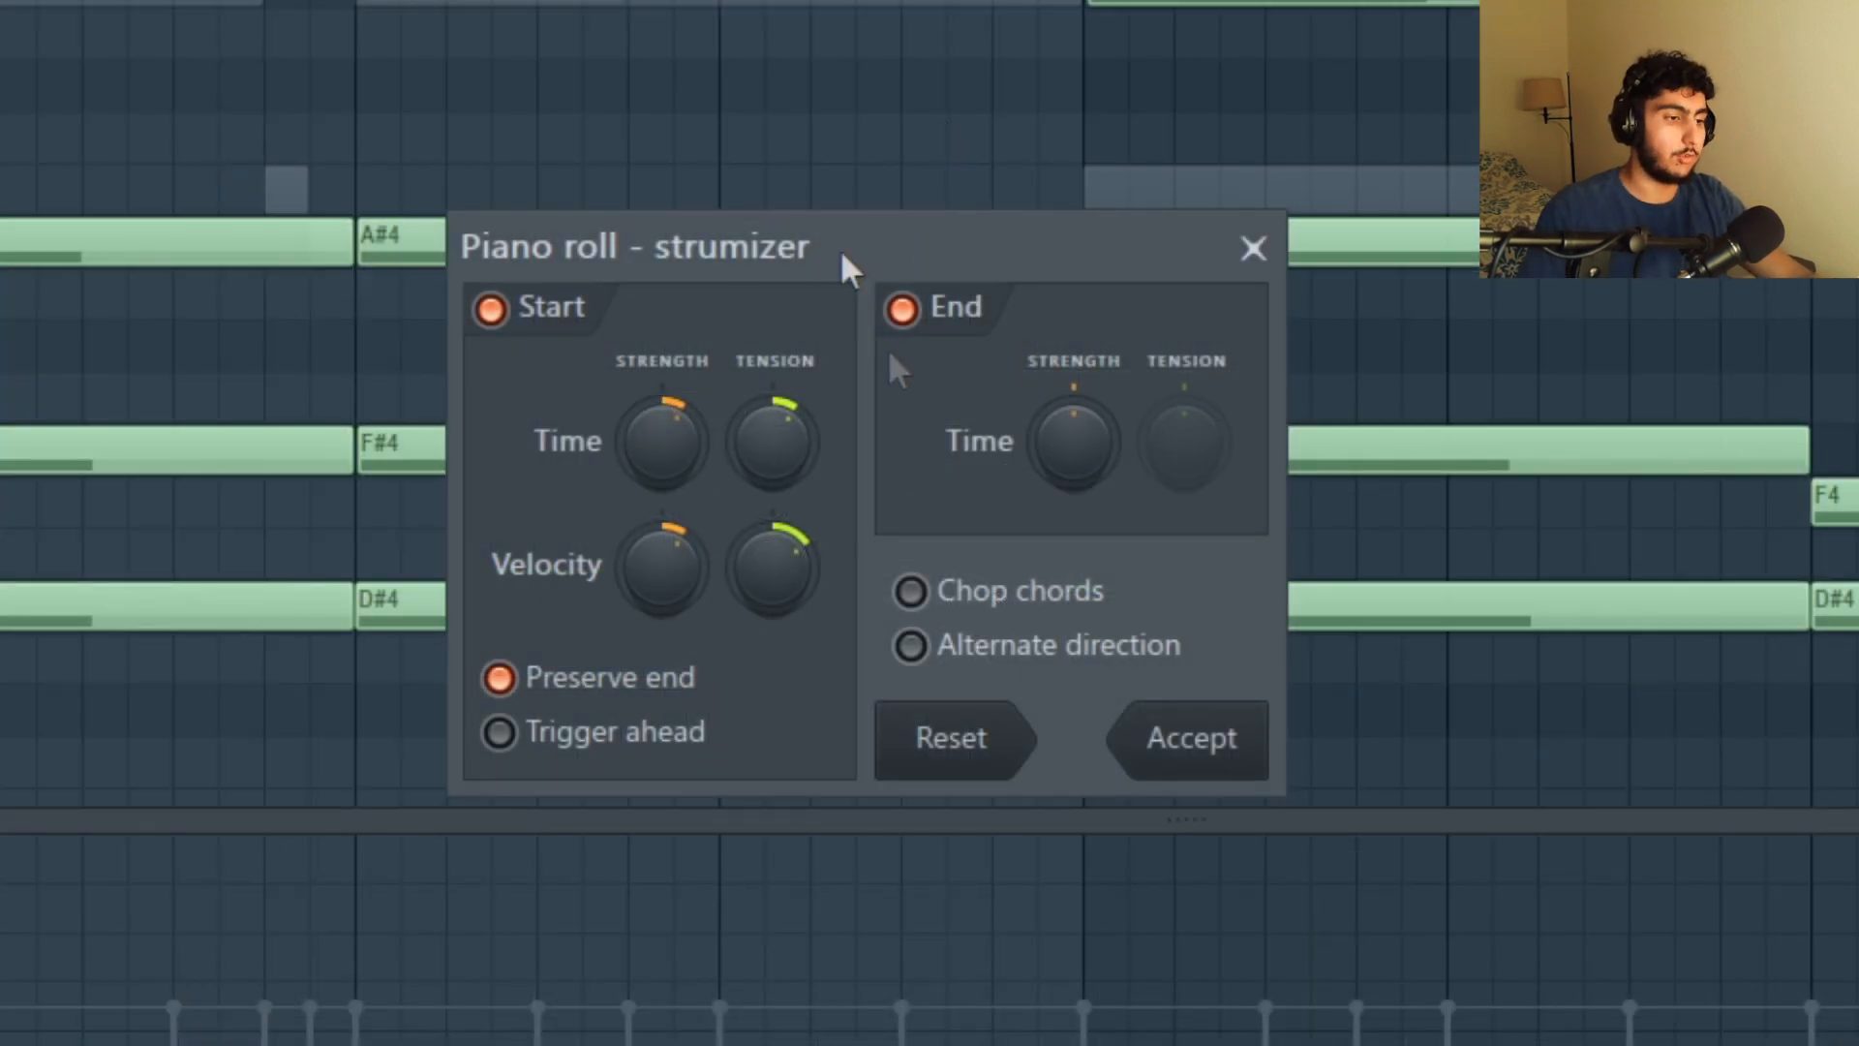
click(1185, 738)
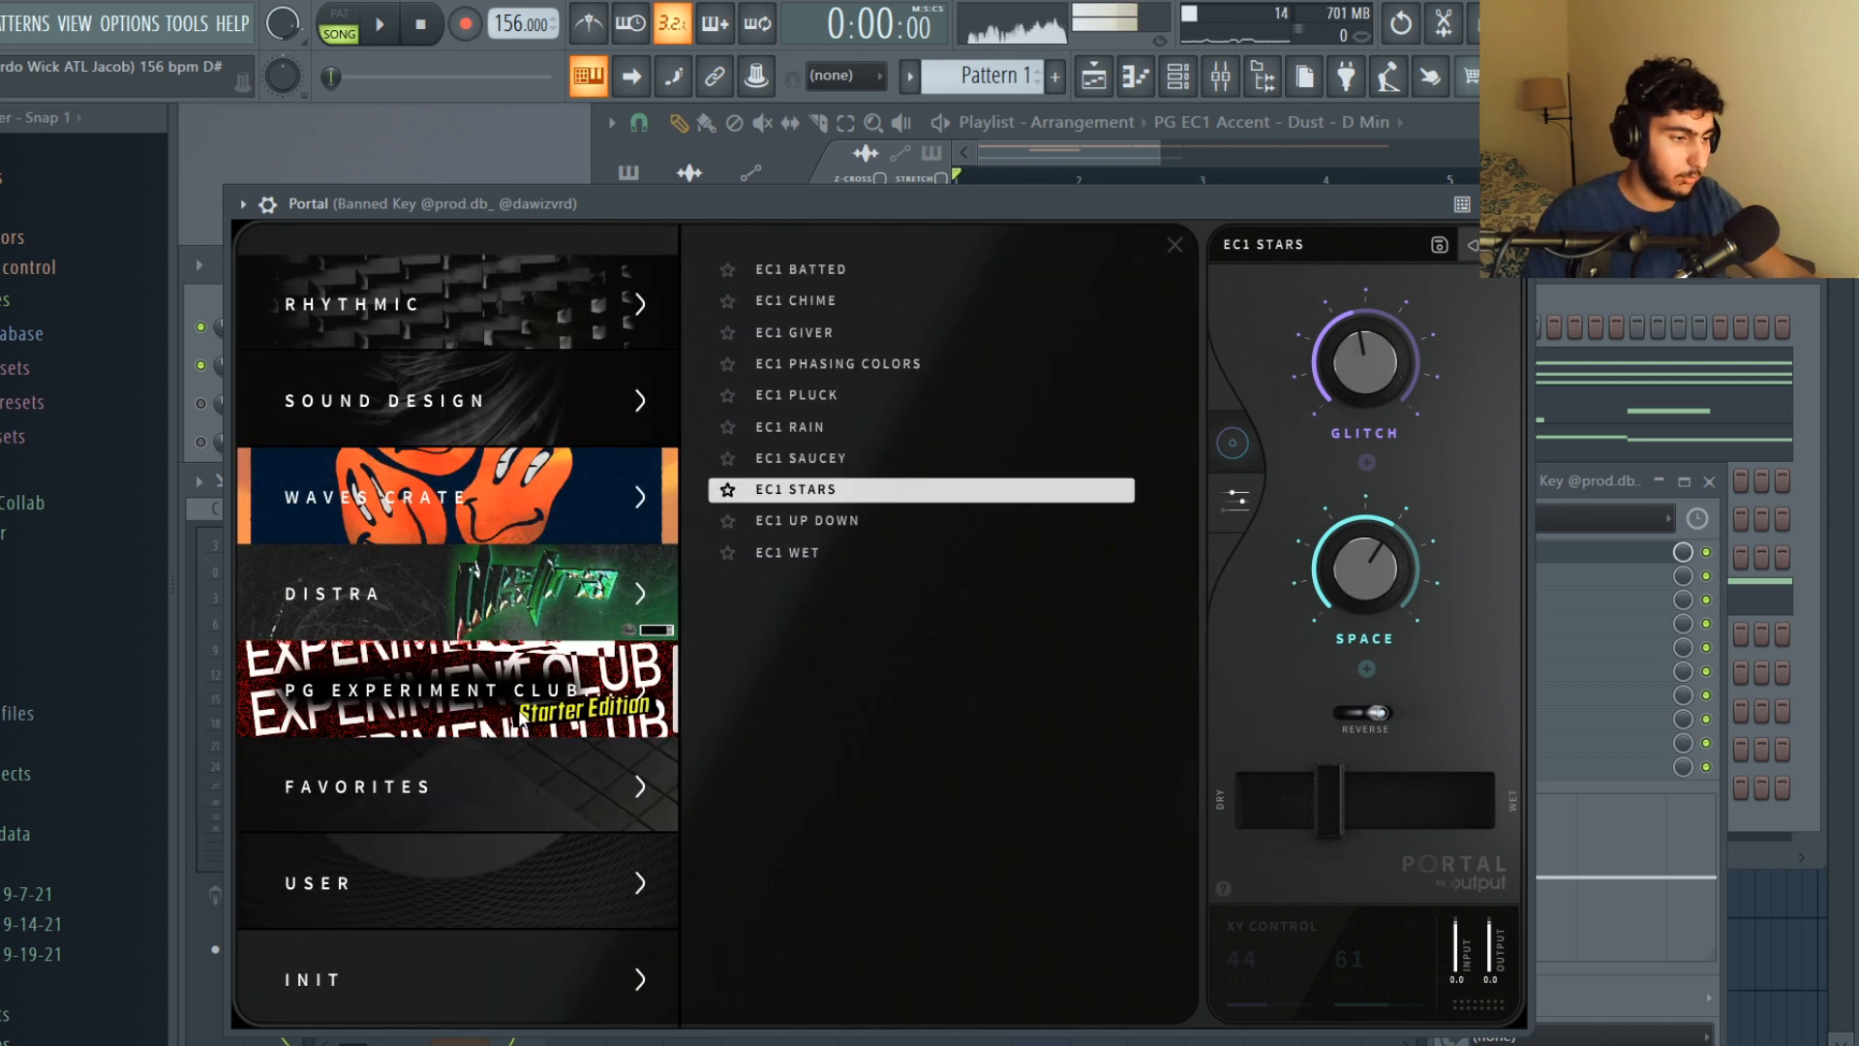
mouse_move(1435, 271)
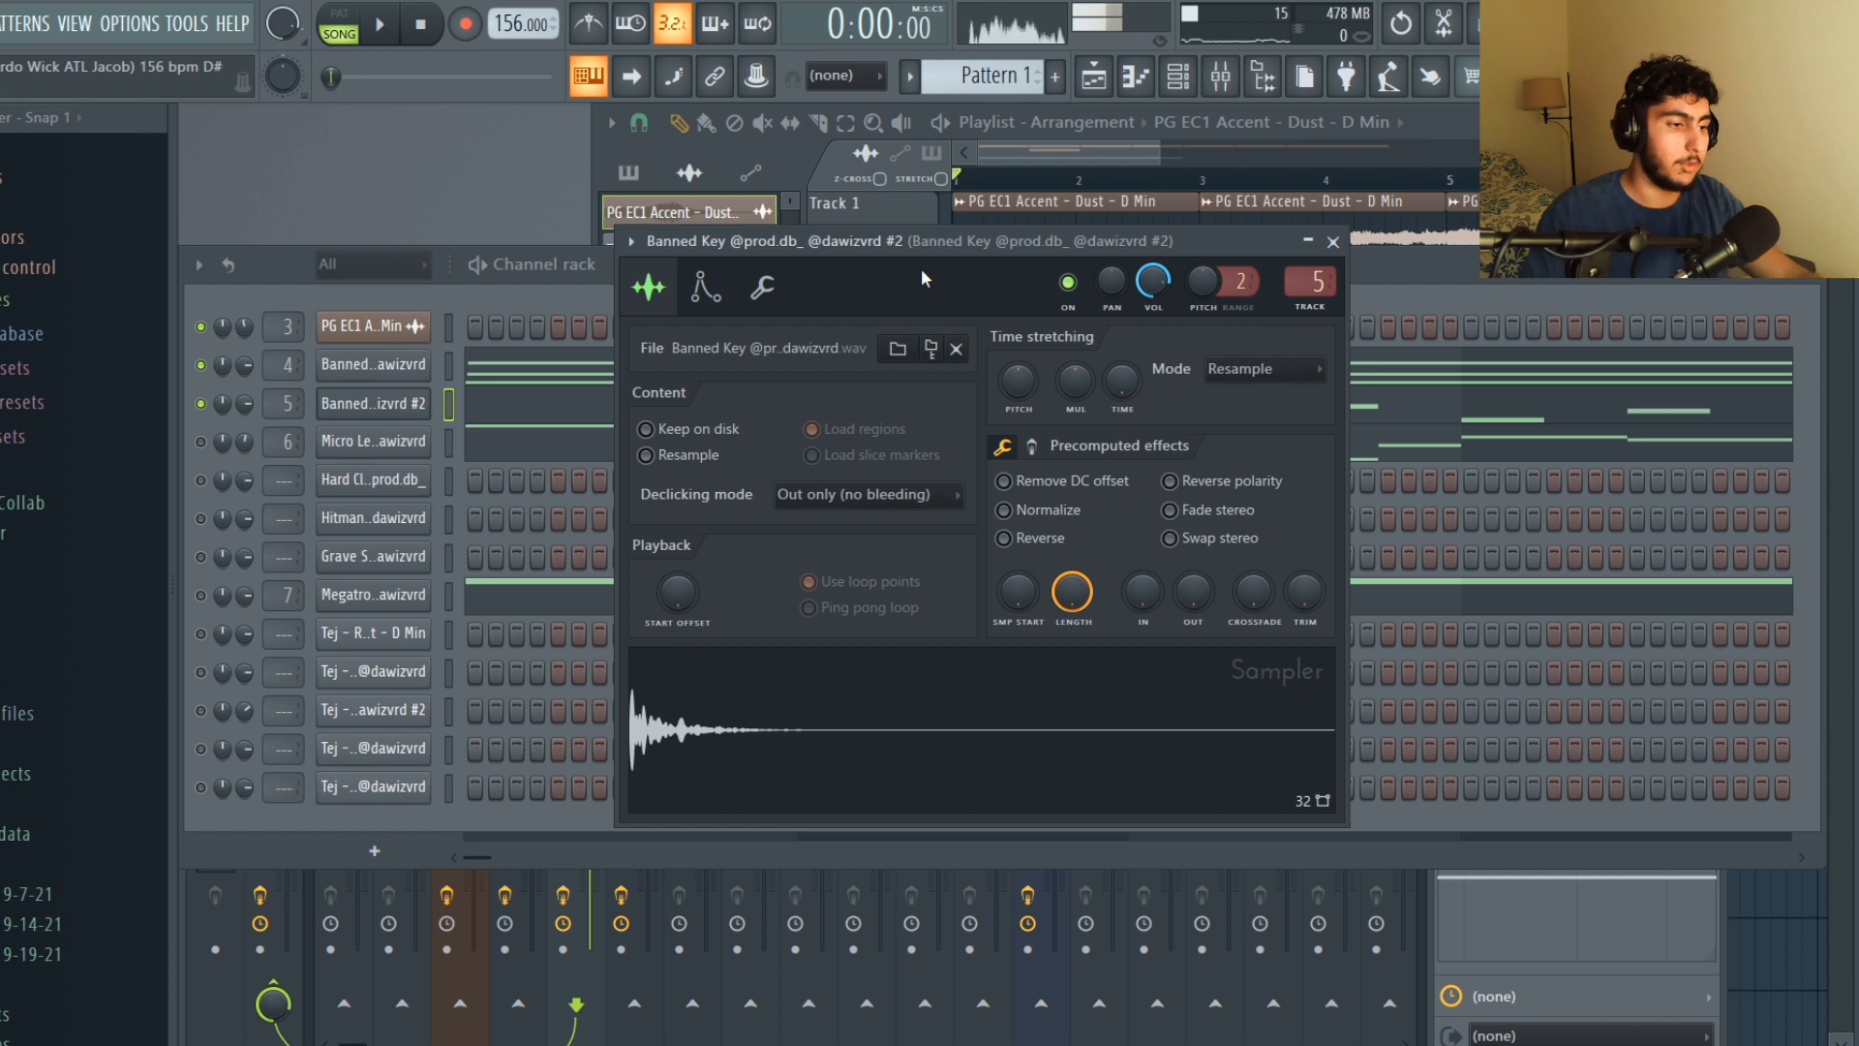
mouse_move(958, 555)
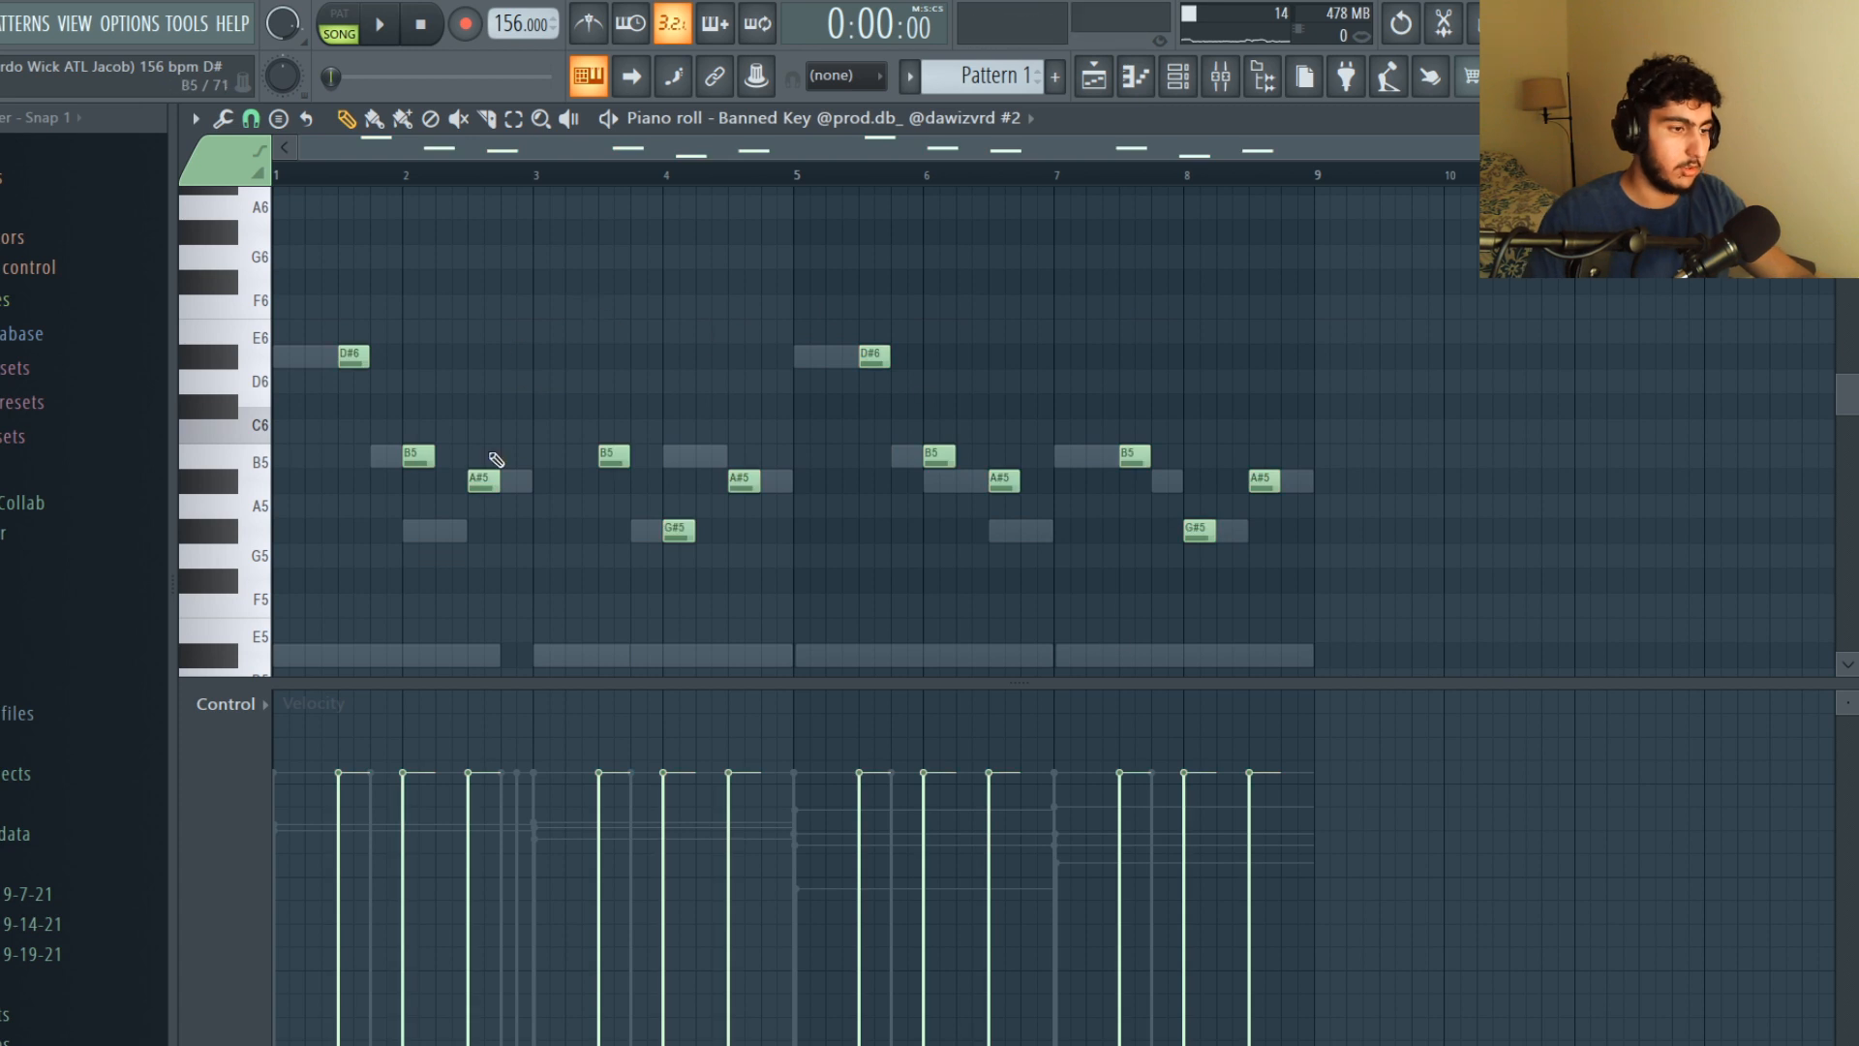
Step: Scroll to the Banned Key #2 melody with its long D#5, B4 and A#4 notes
scroll(down, 3)
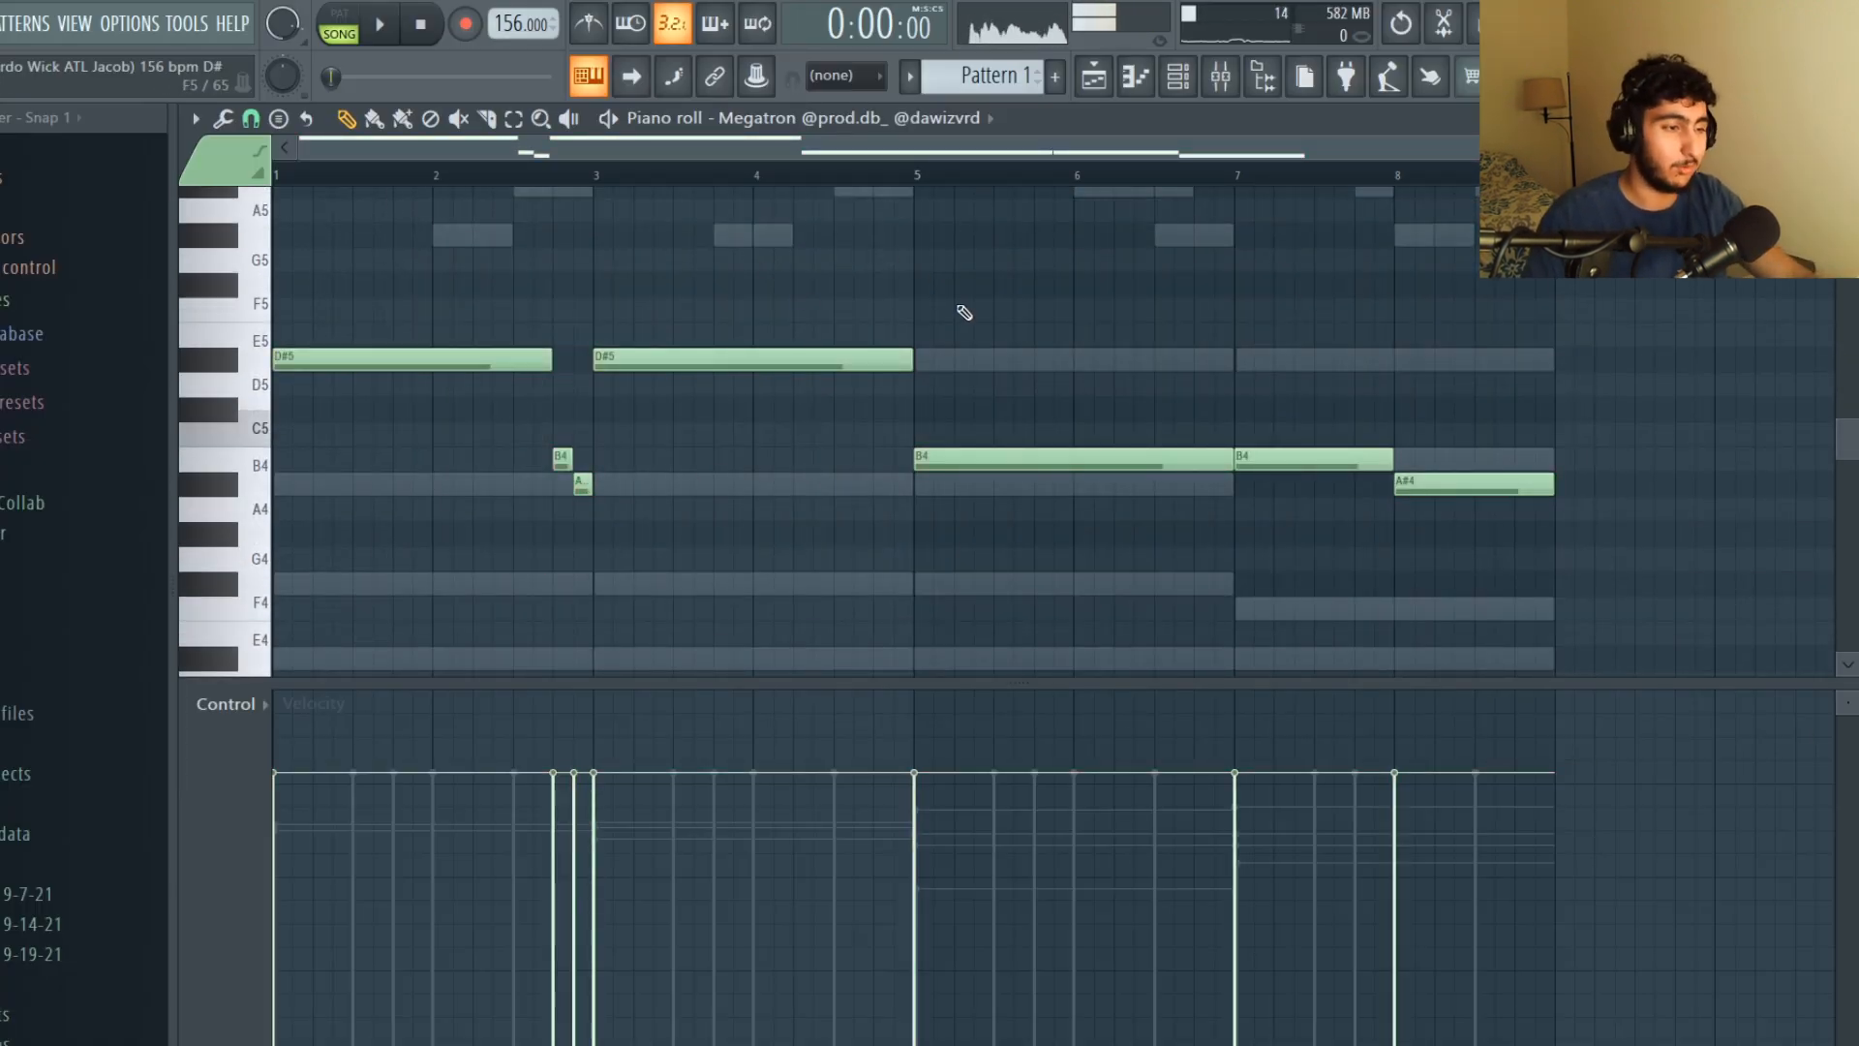
click(751, 358)
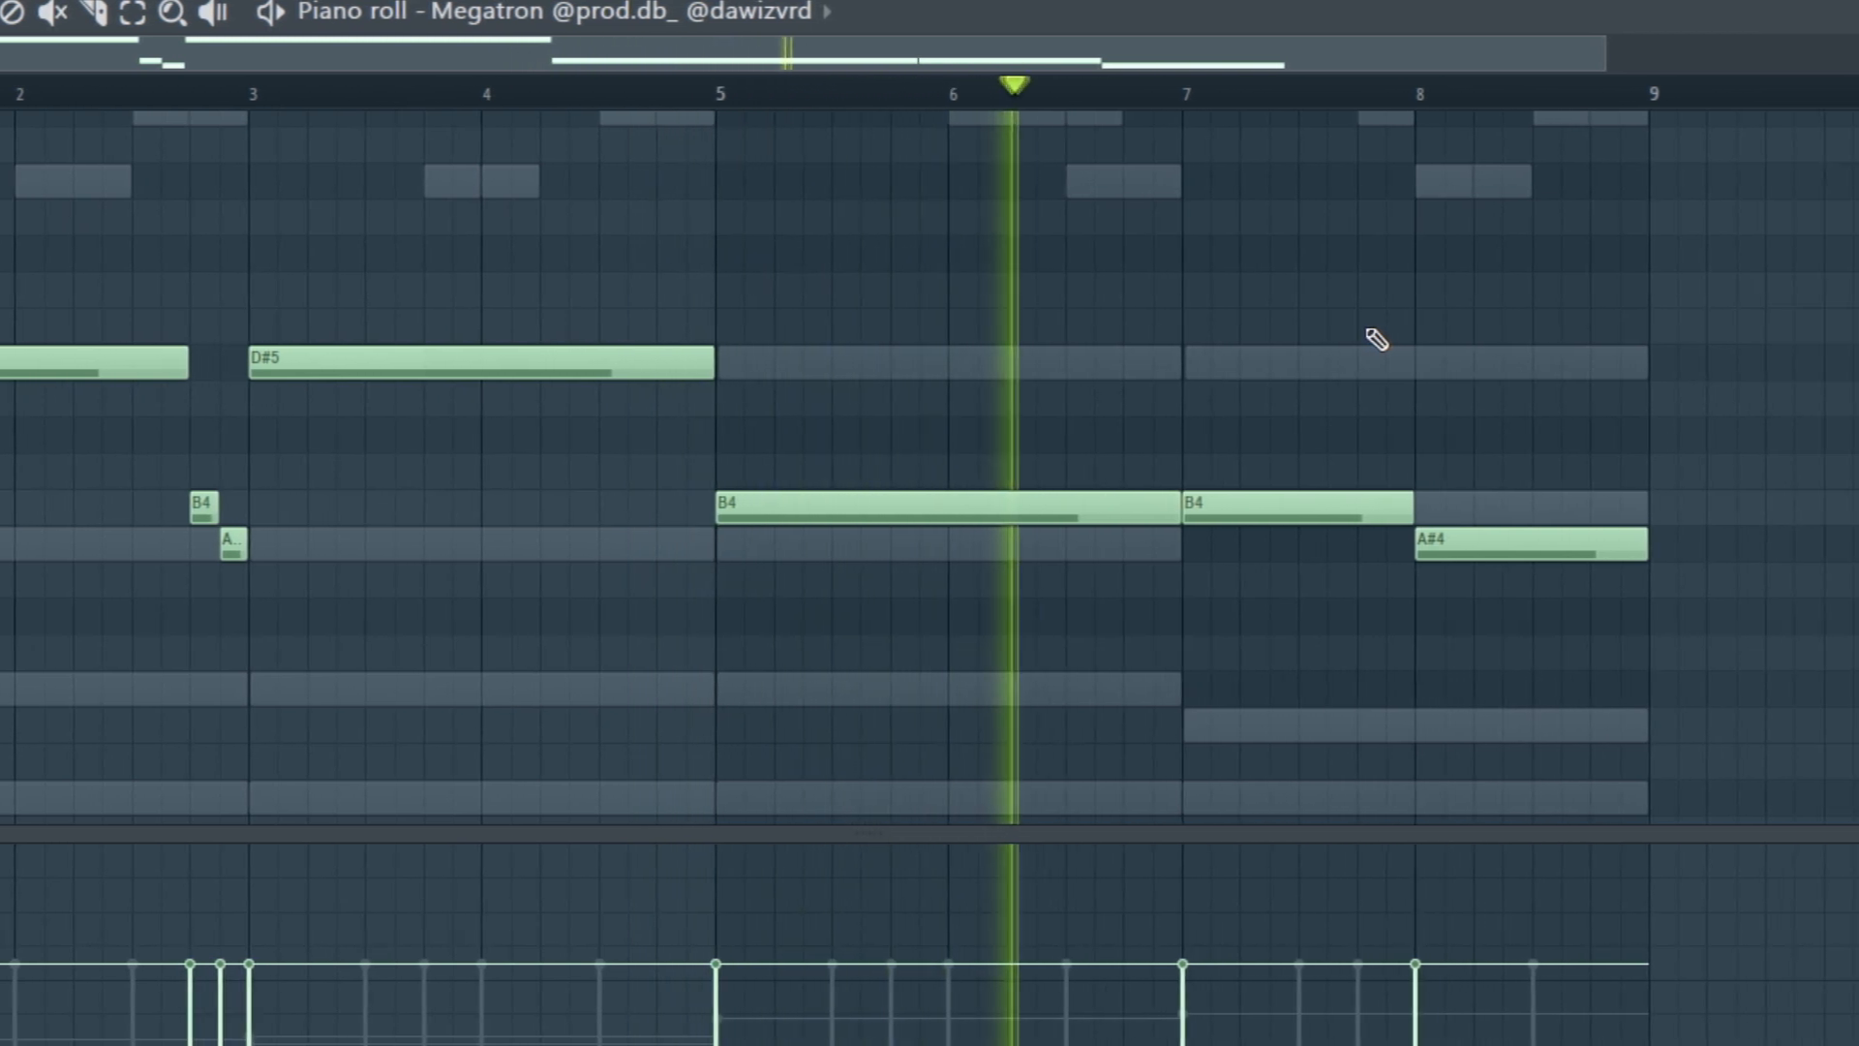
scroll(right, 3)
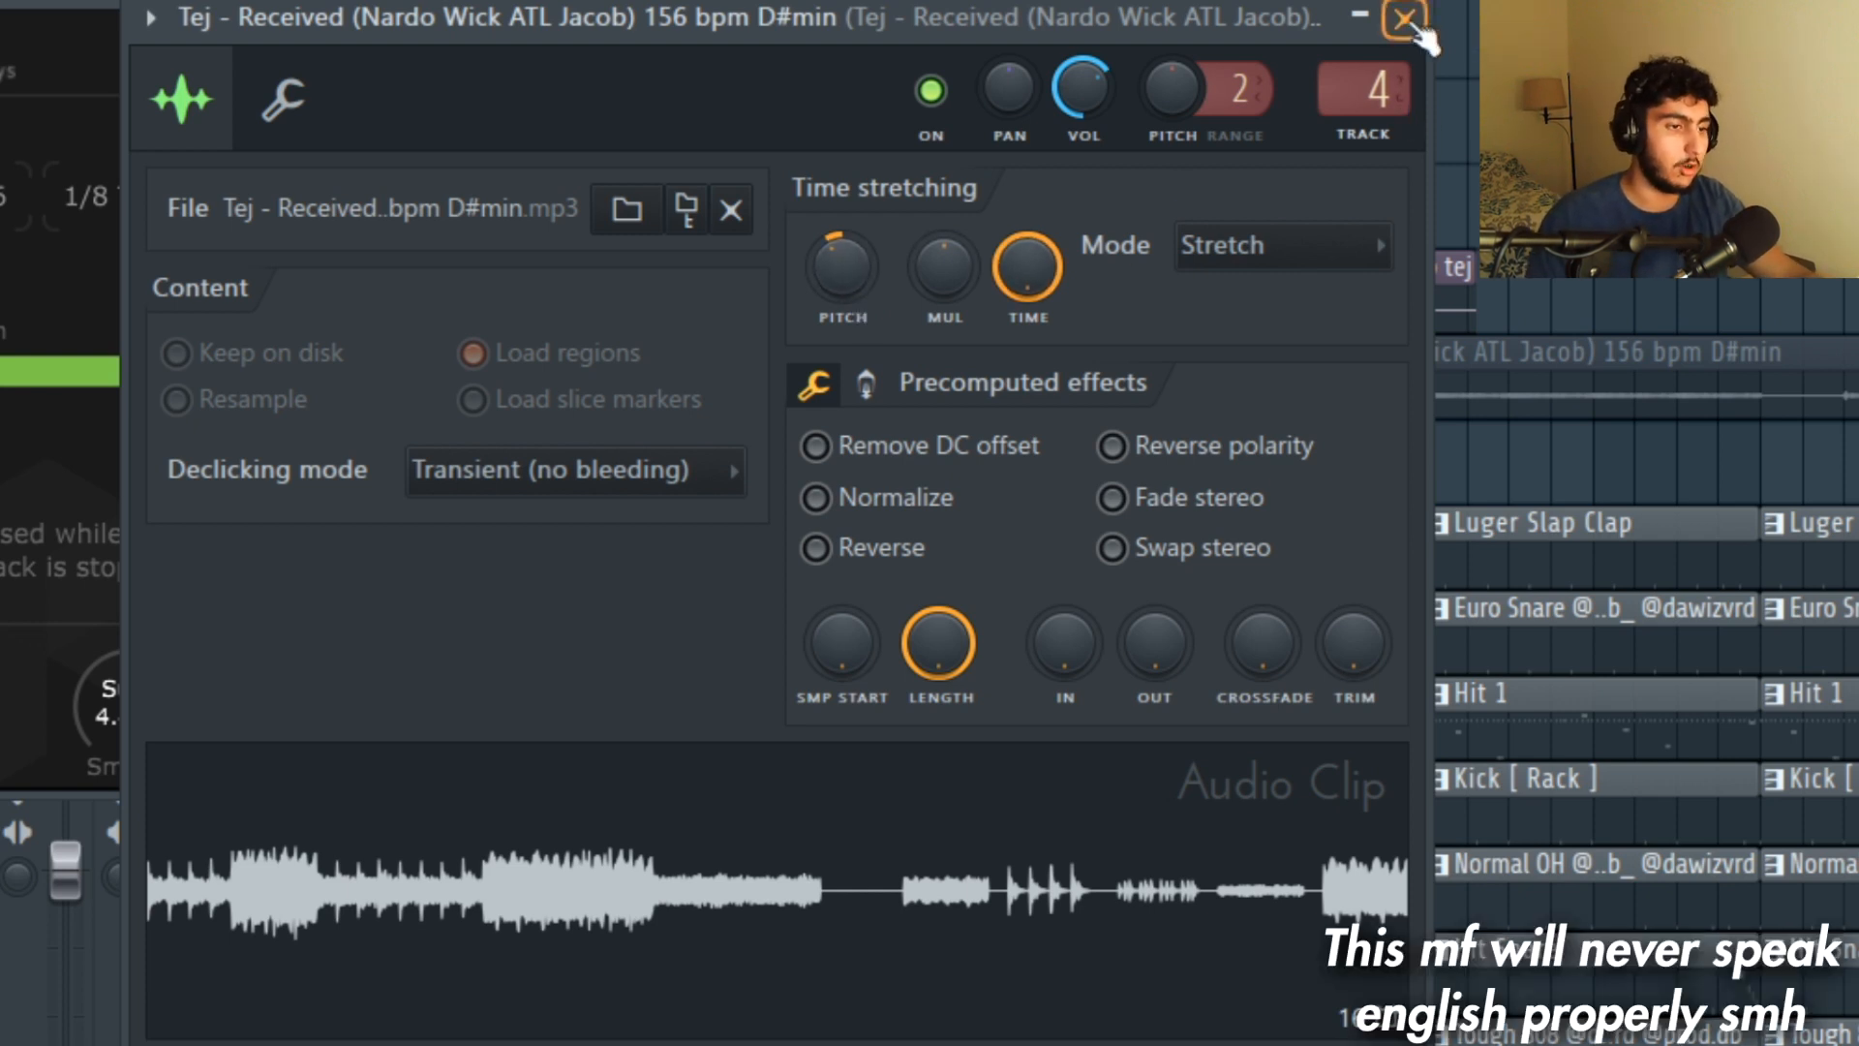
Step: Close the Tej sample's clip settings to return to the playlist arrangement
click(1404, 17)
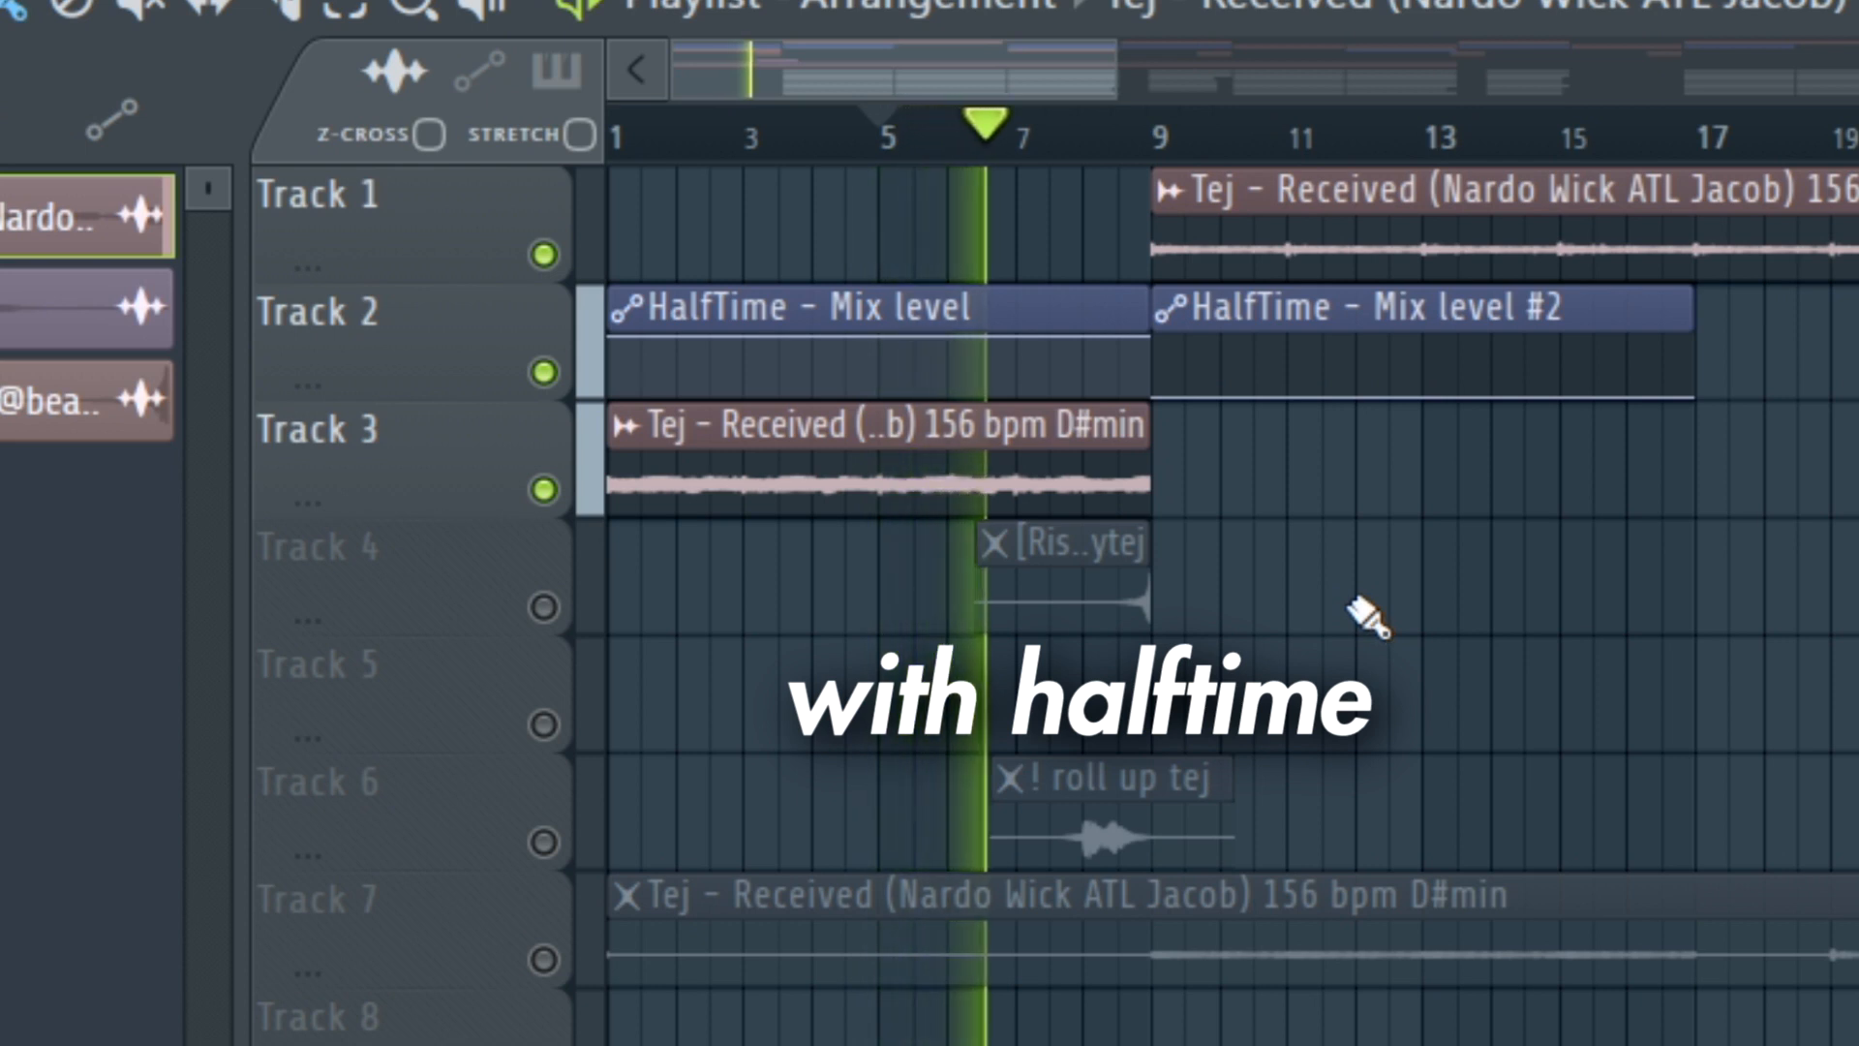
Step: Create a HalfTime mix-level automation clip on Track 5 and make its first copy unique
click(1167, 135)
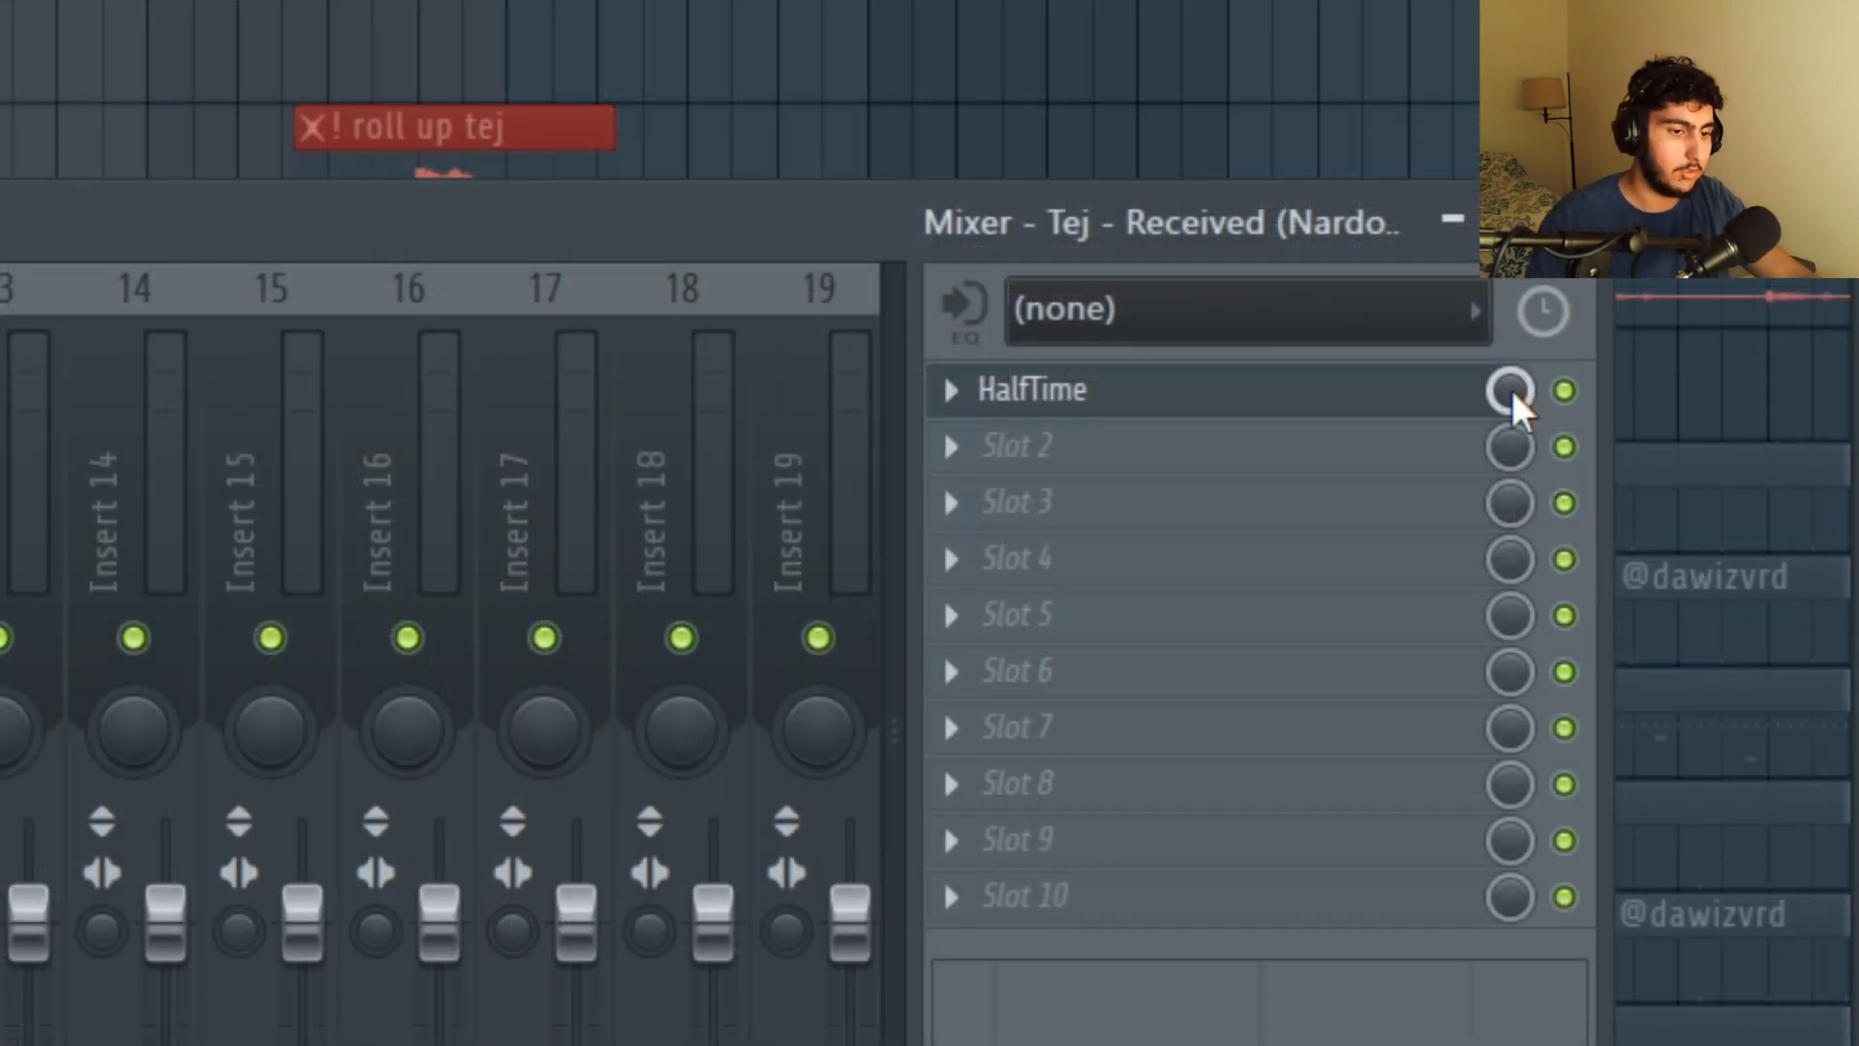
right_click(1510, 389)
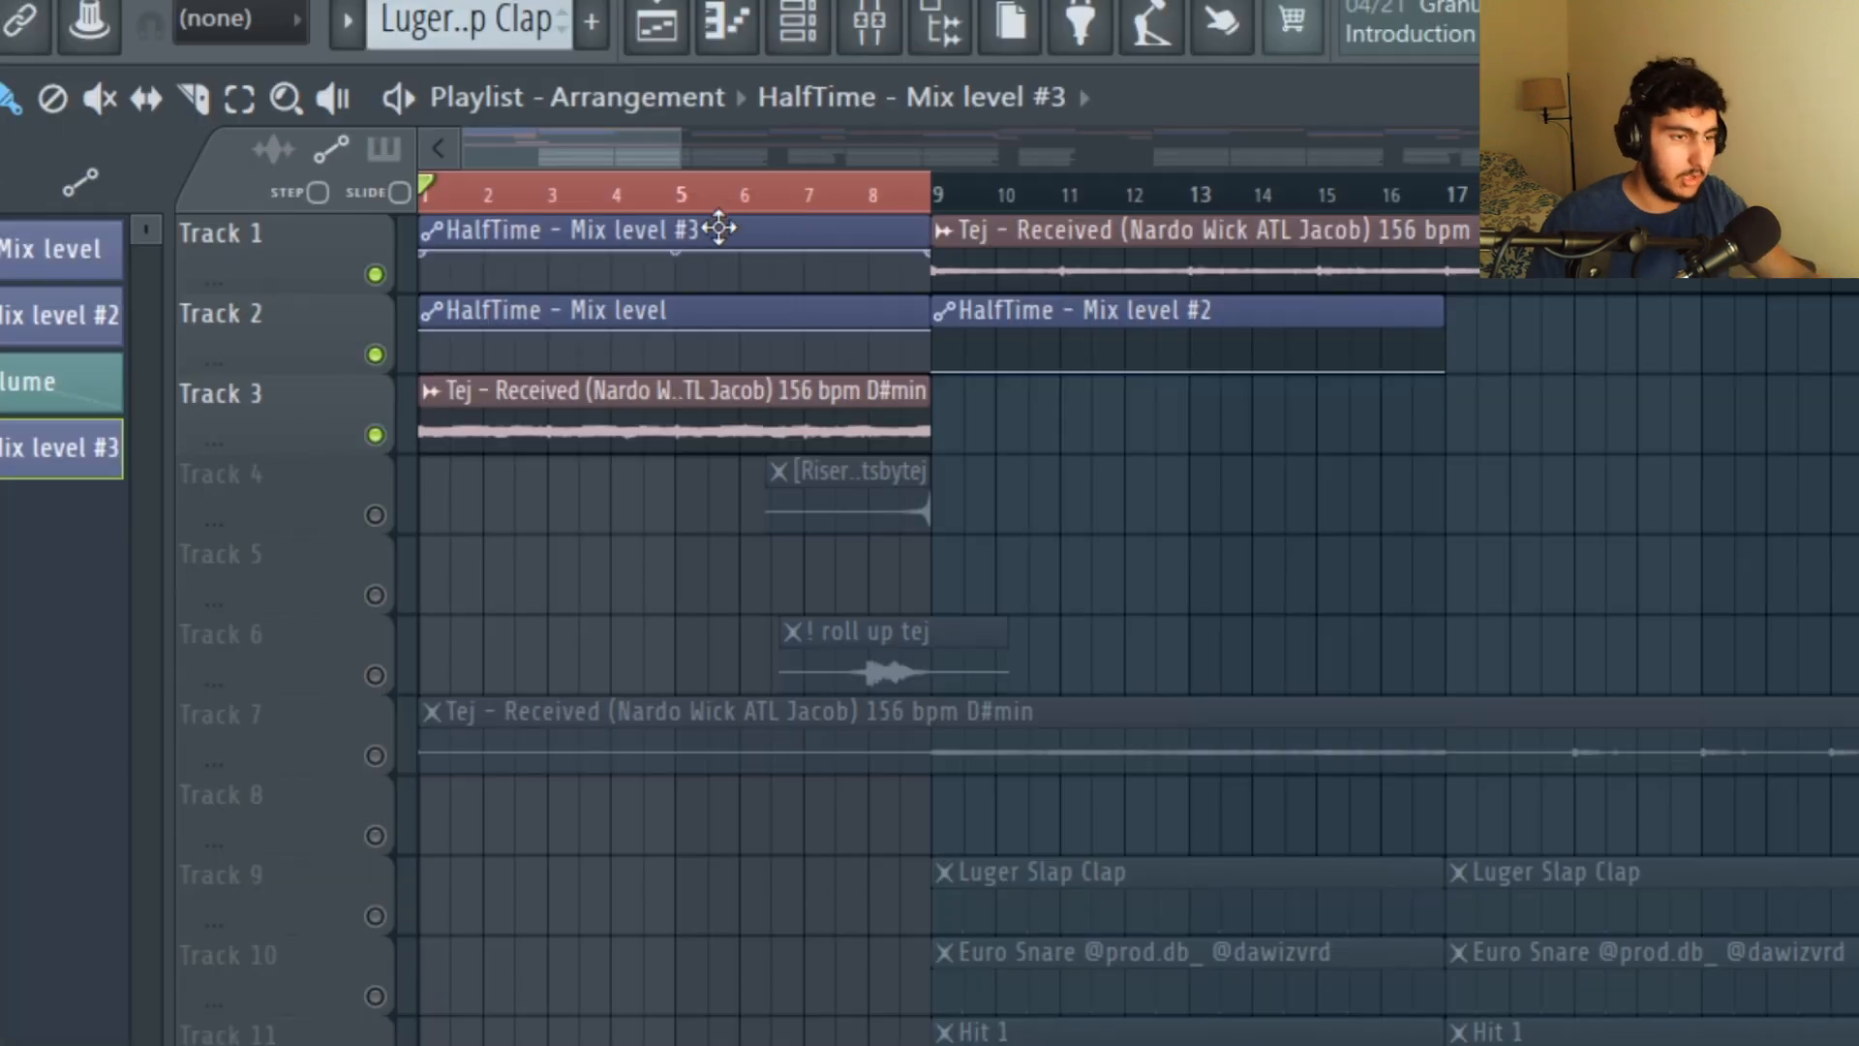
mouse_move(567, 298)
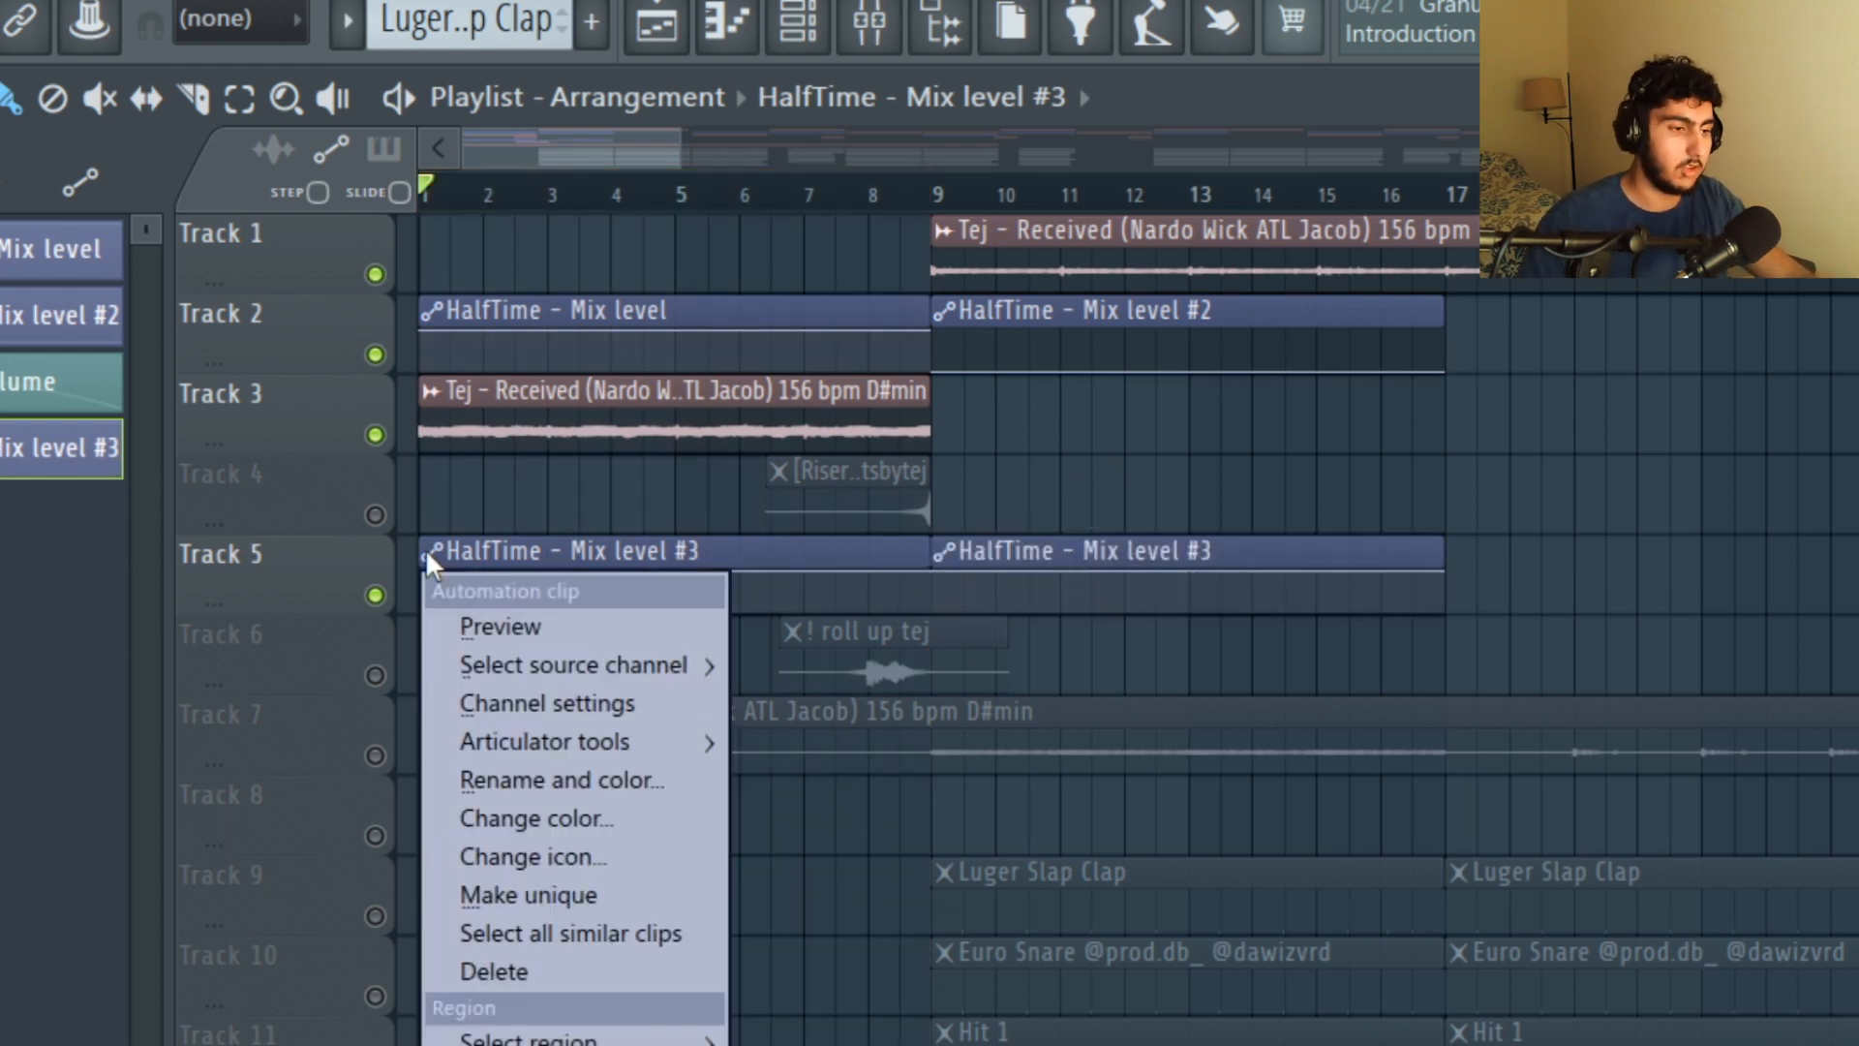
click(528, 894)
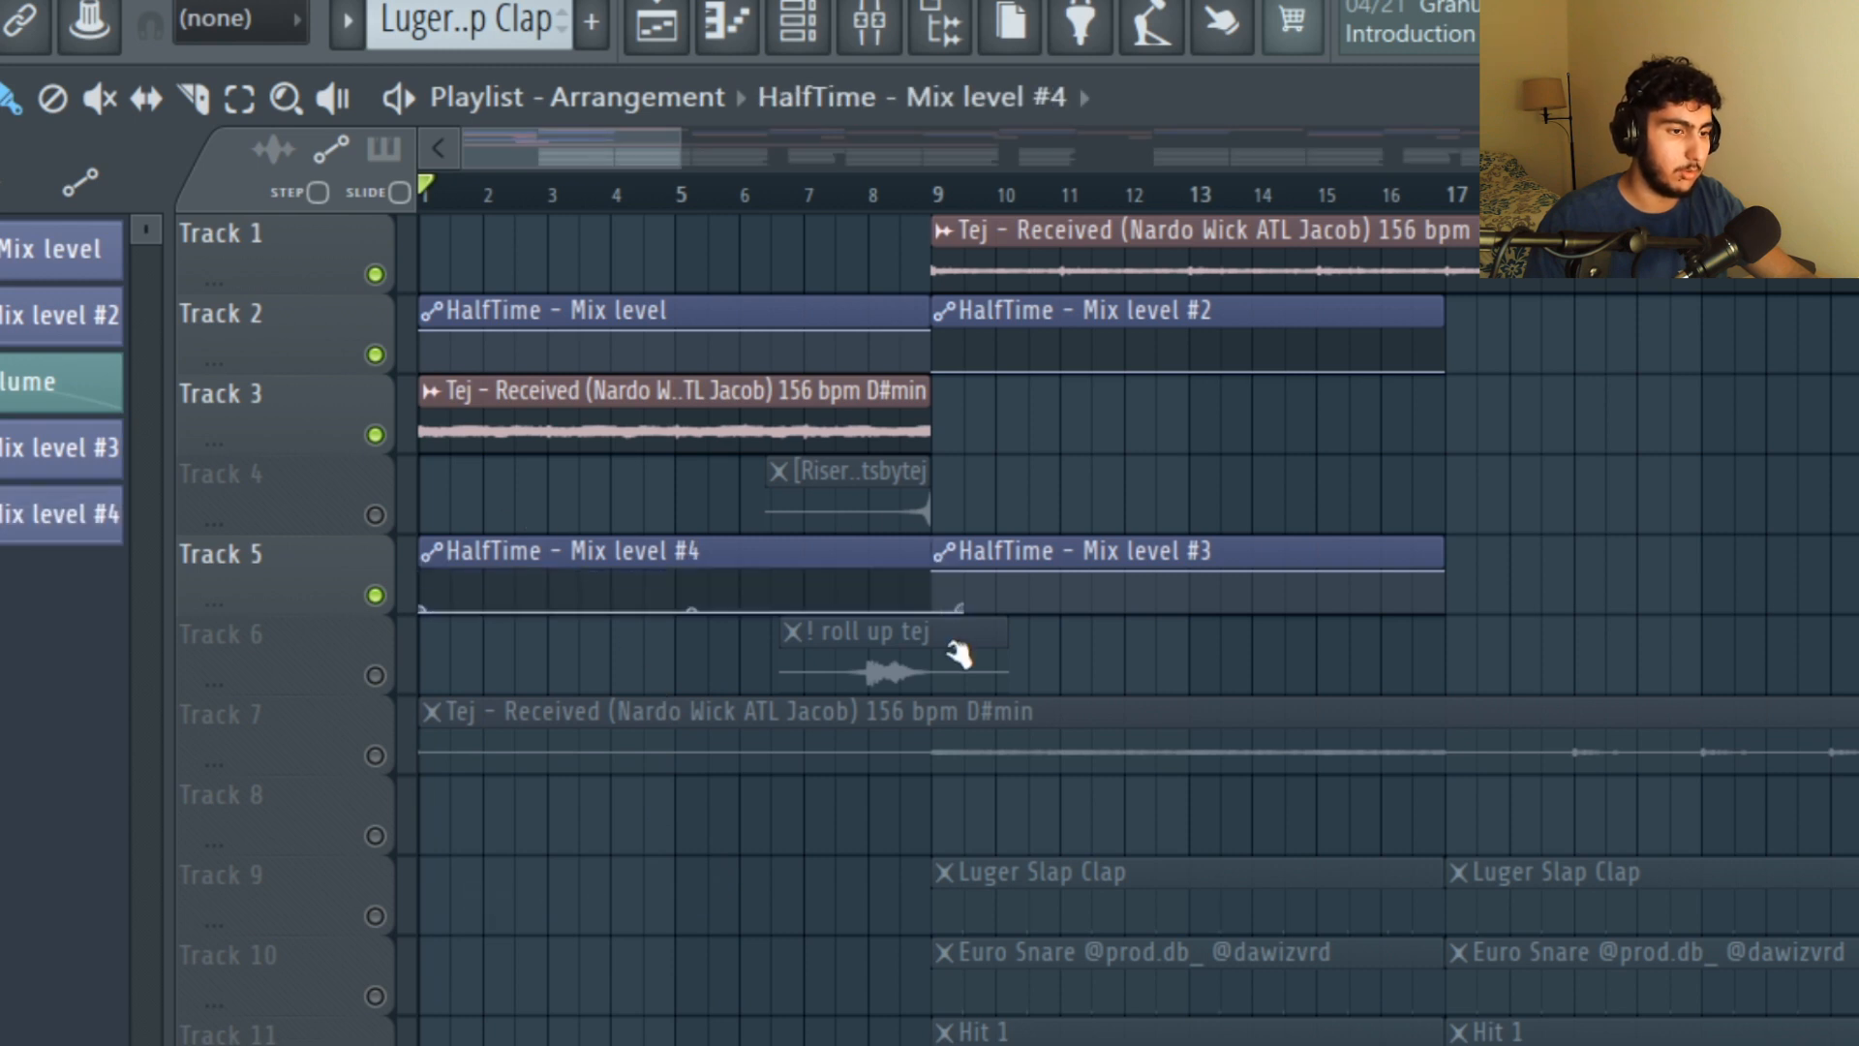
click(558, 552)
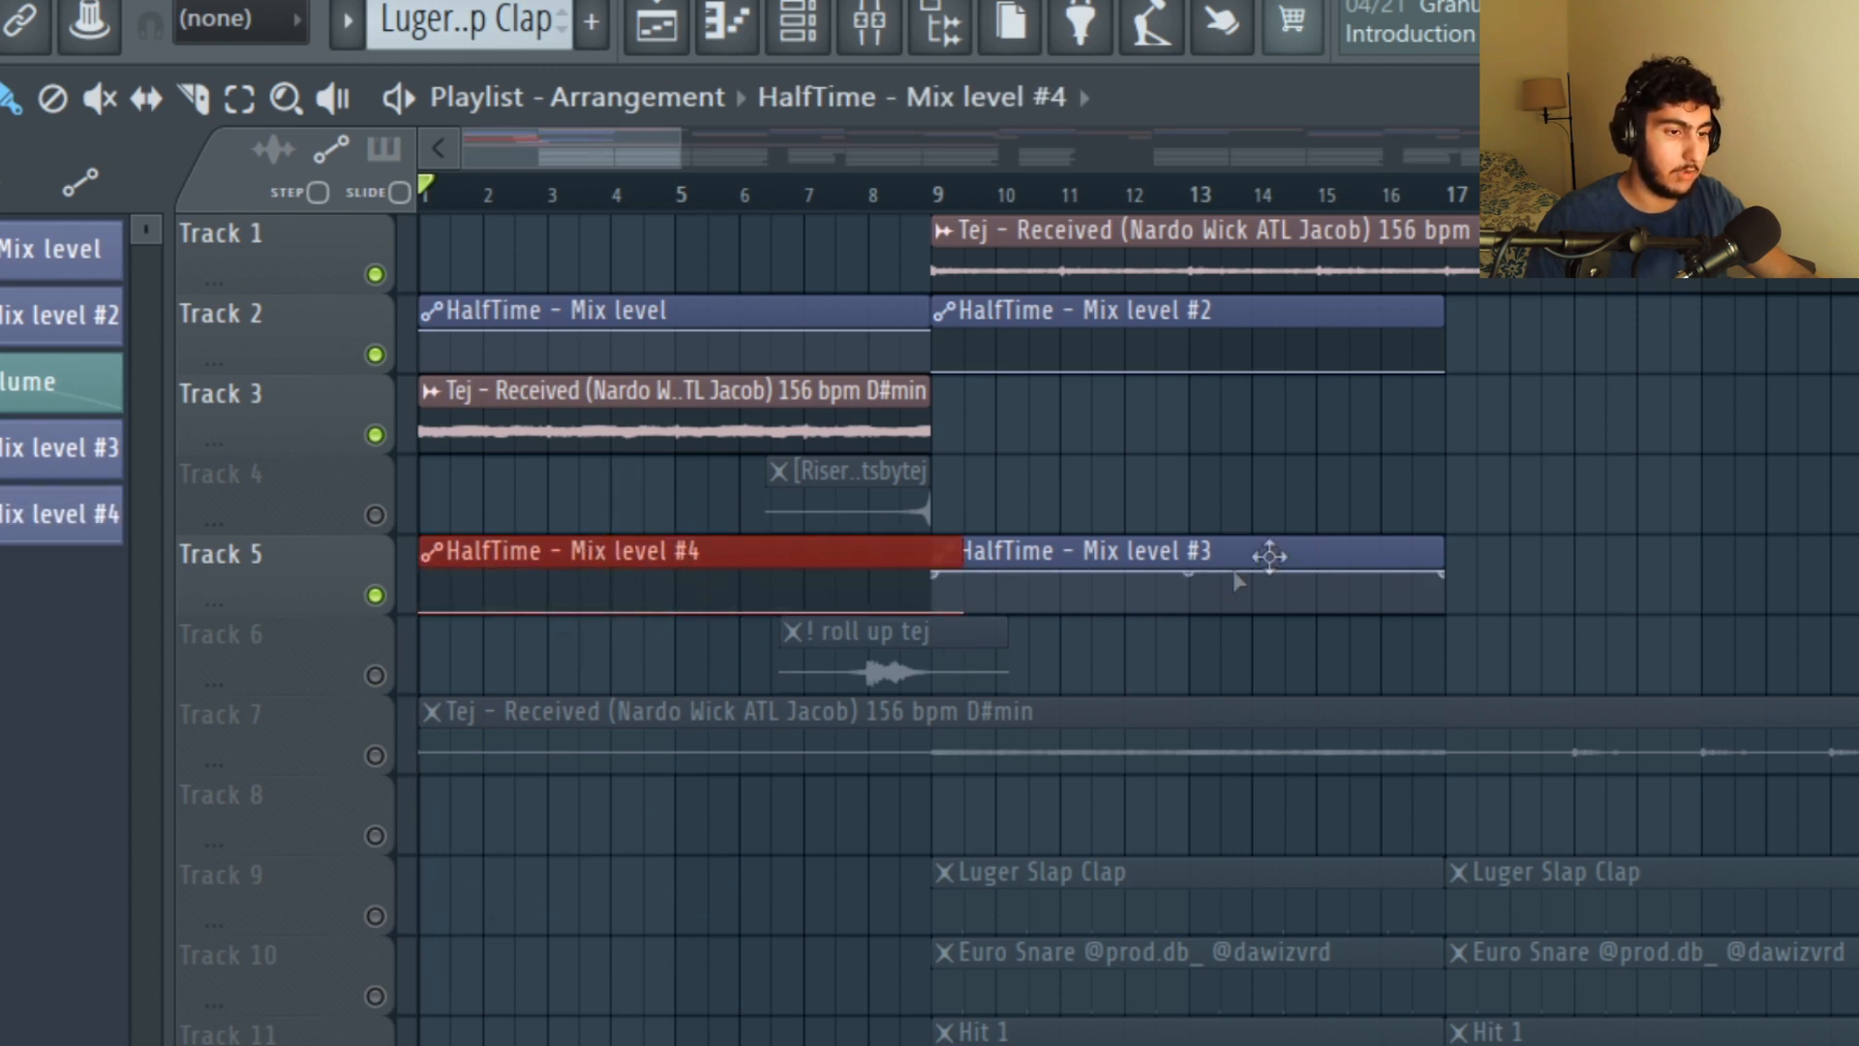
scroll(down, 3)
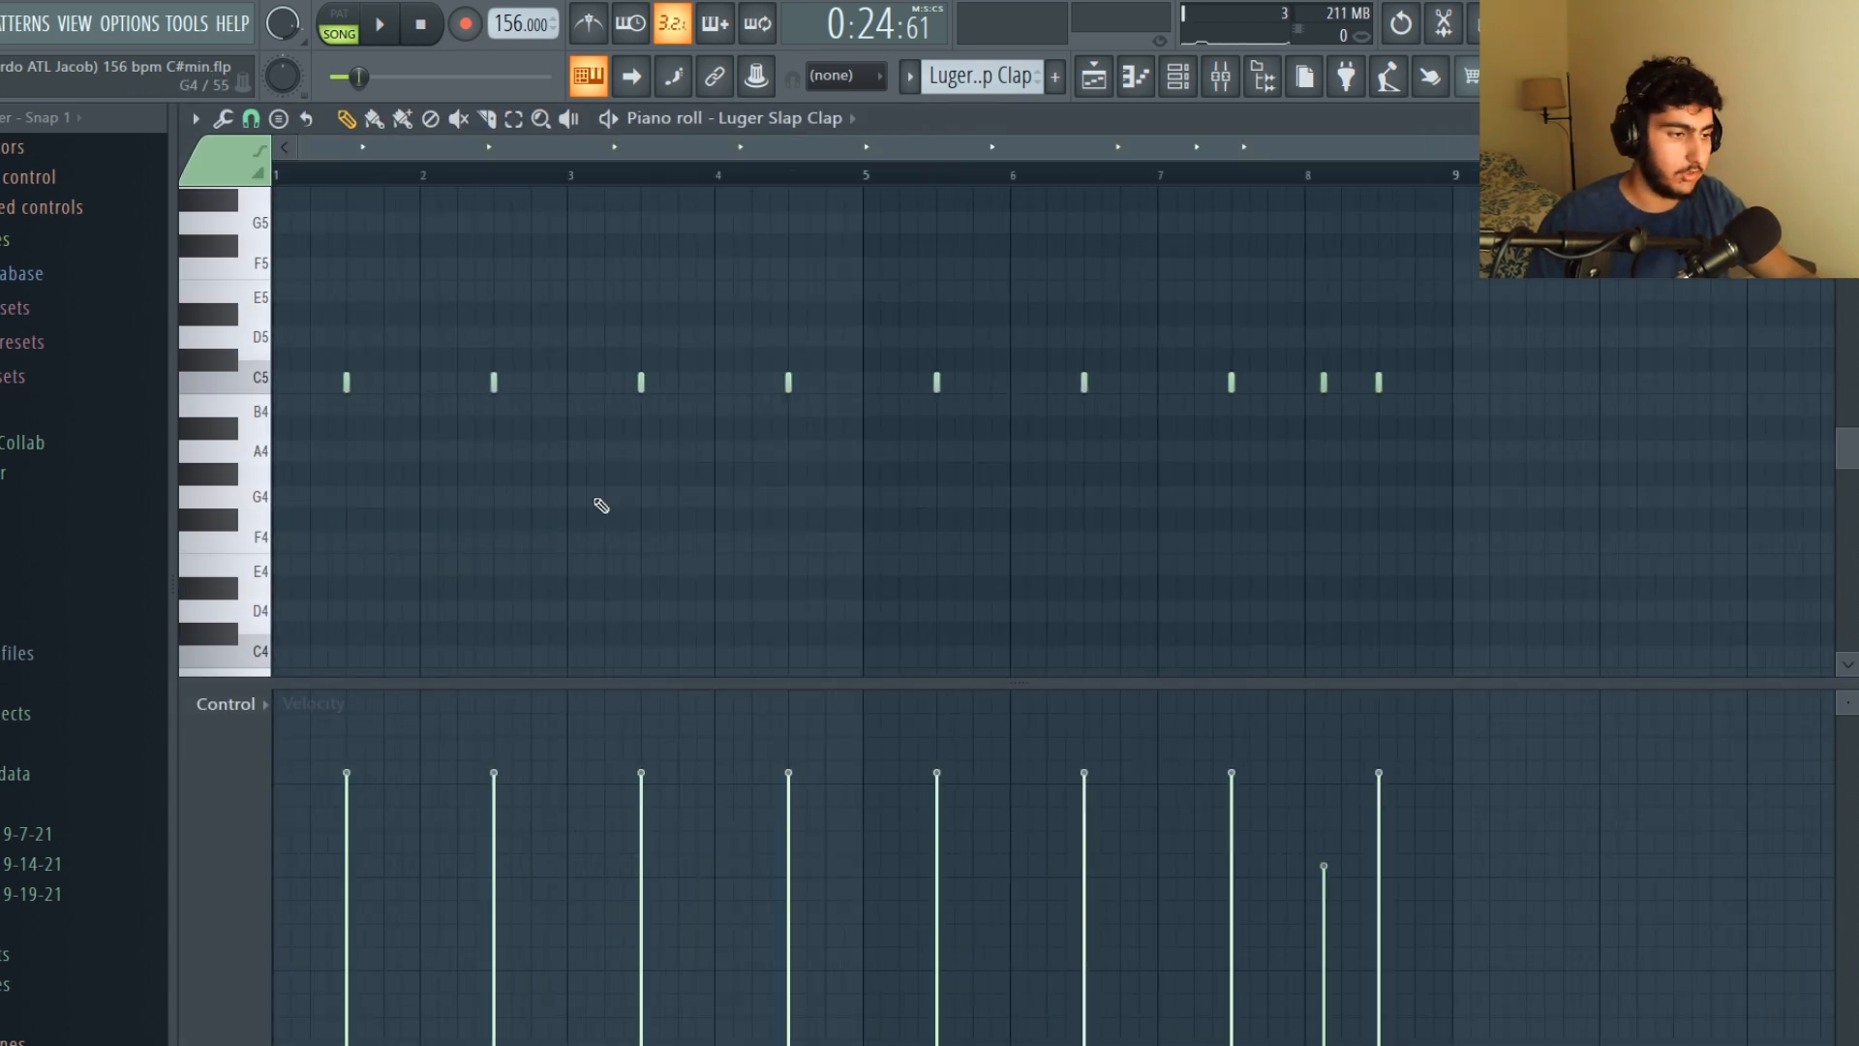
mouse_move(251, 391)
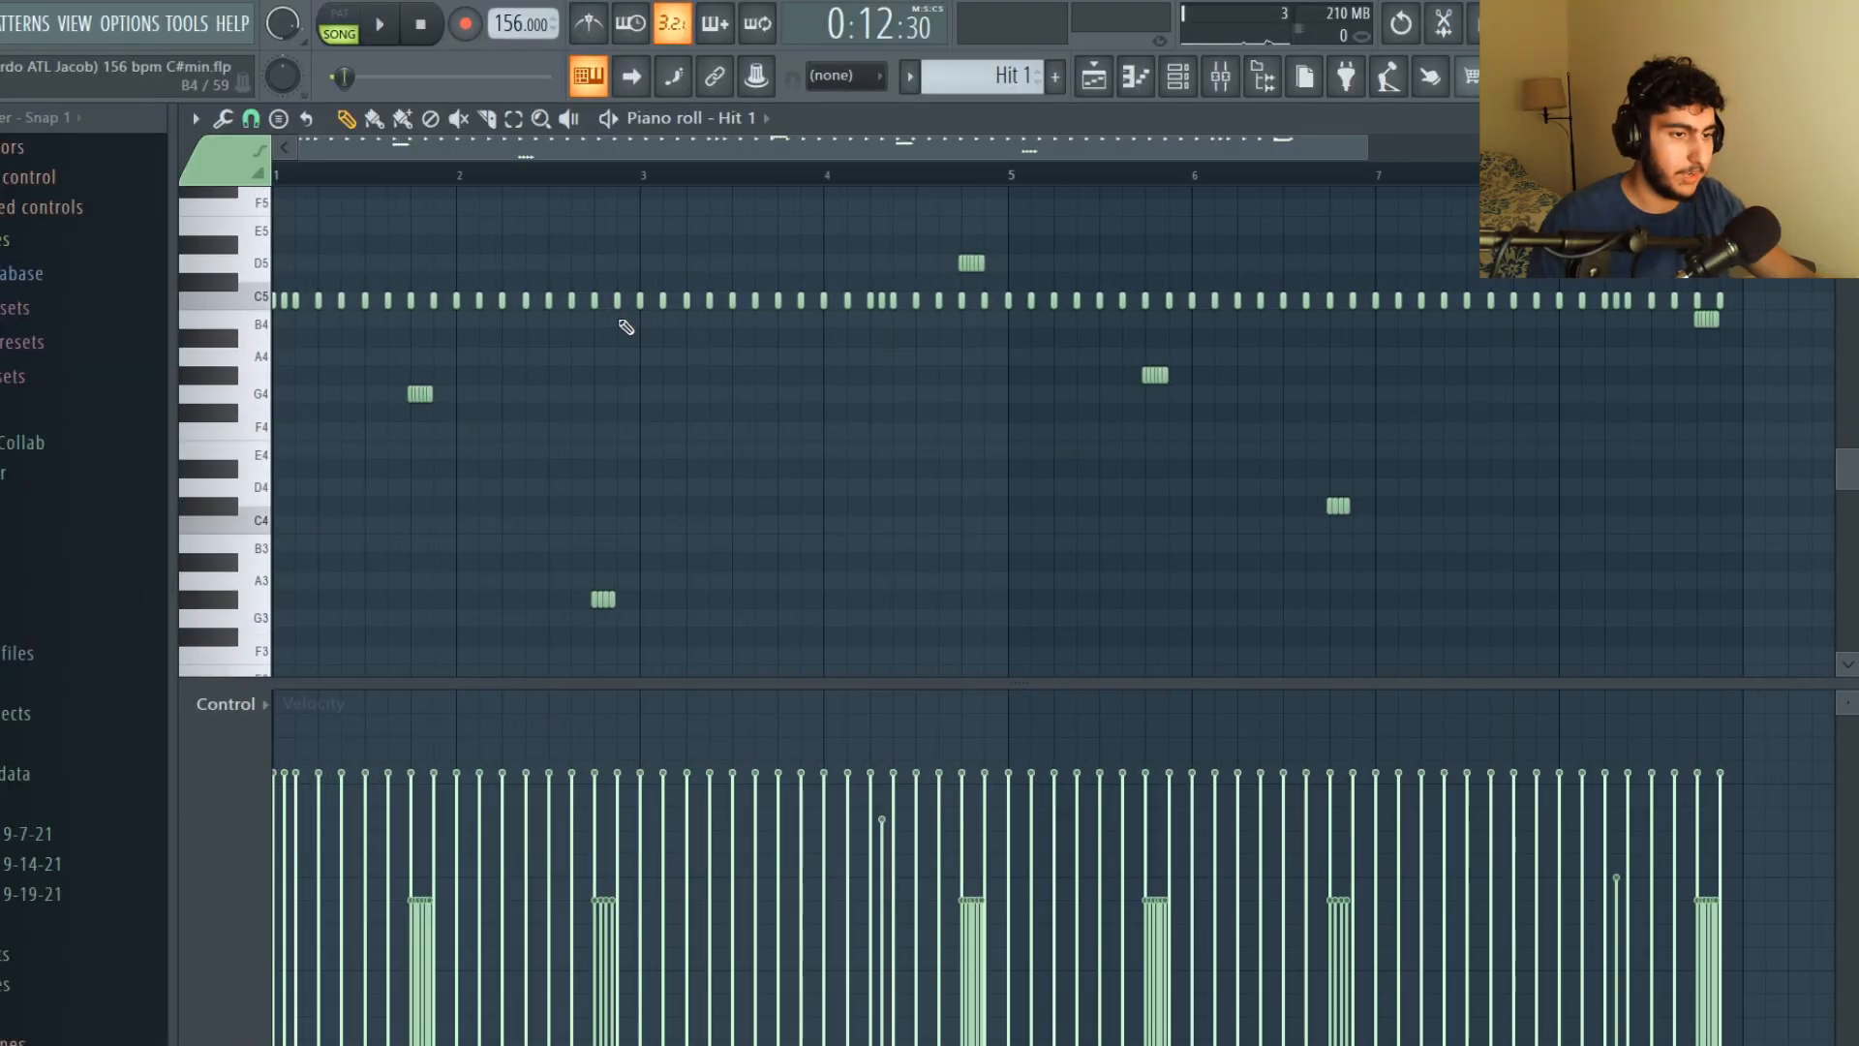
Step: Set the Hit 1 hi-hat piano roll's note snapping to 1/3 step
scroll(down, 3)
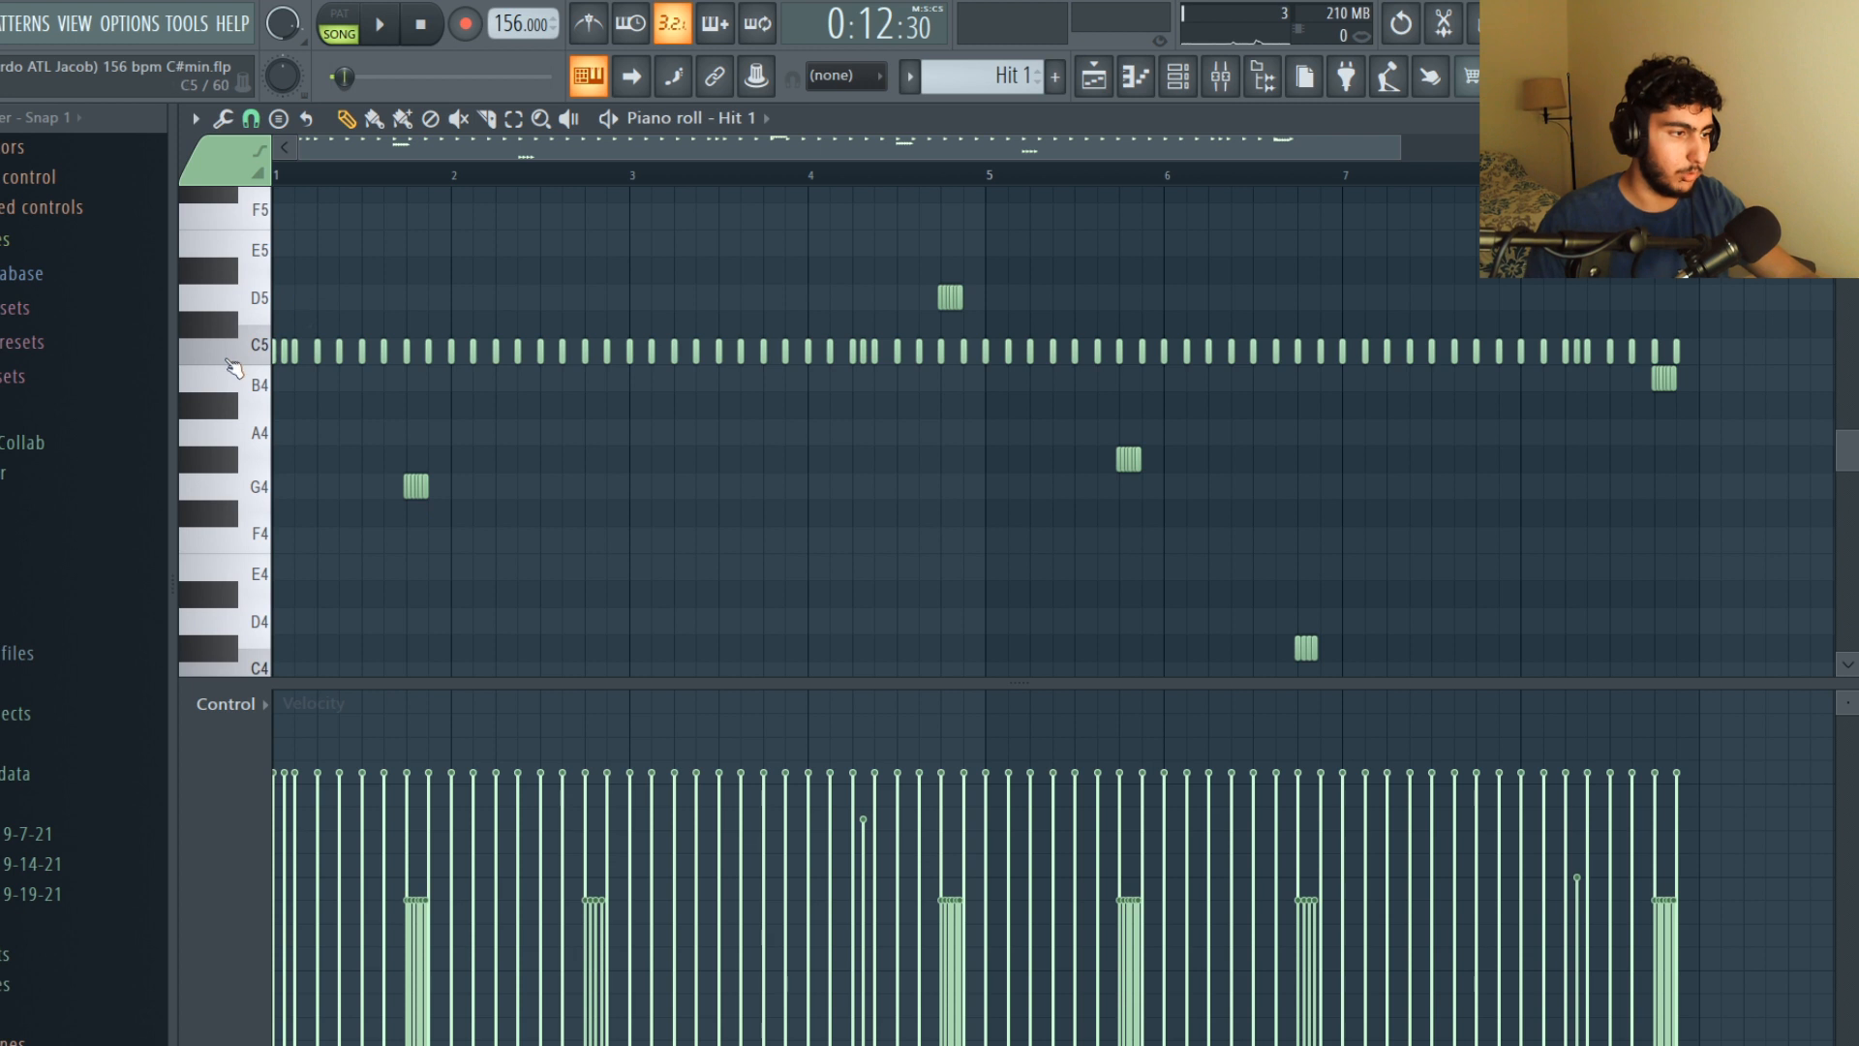
mouse_move(1581, 356)
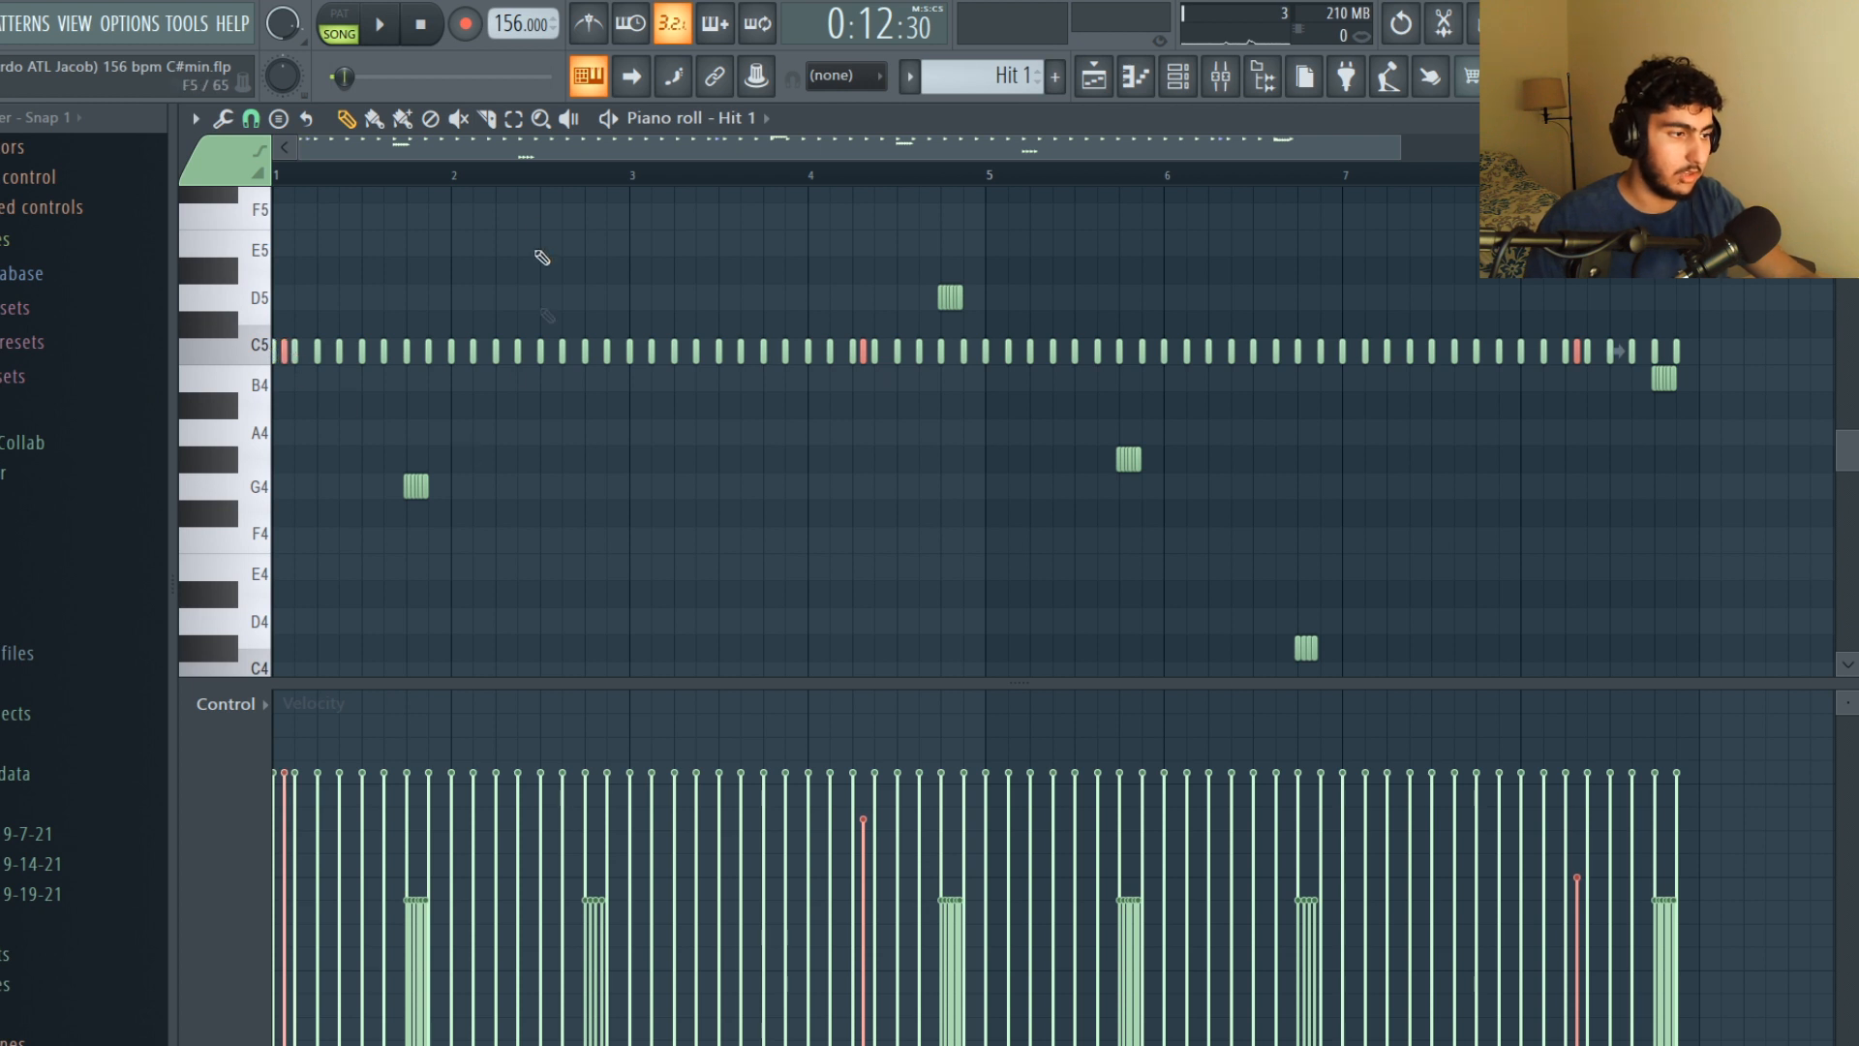
scroll(down, 3)
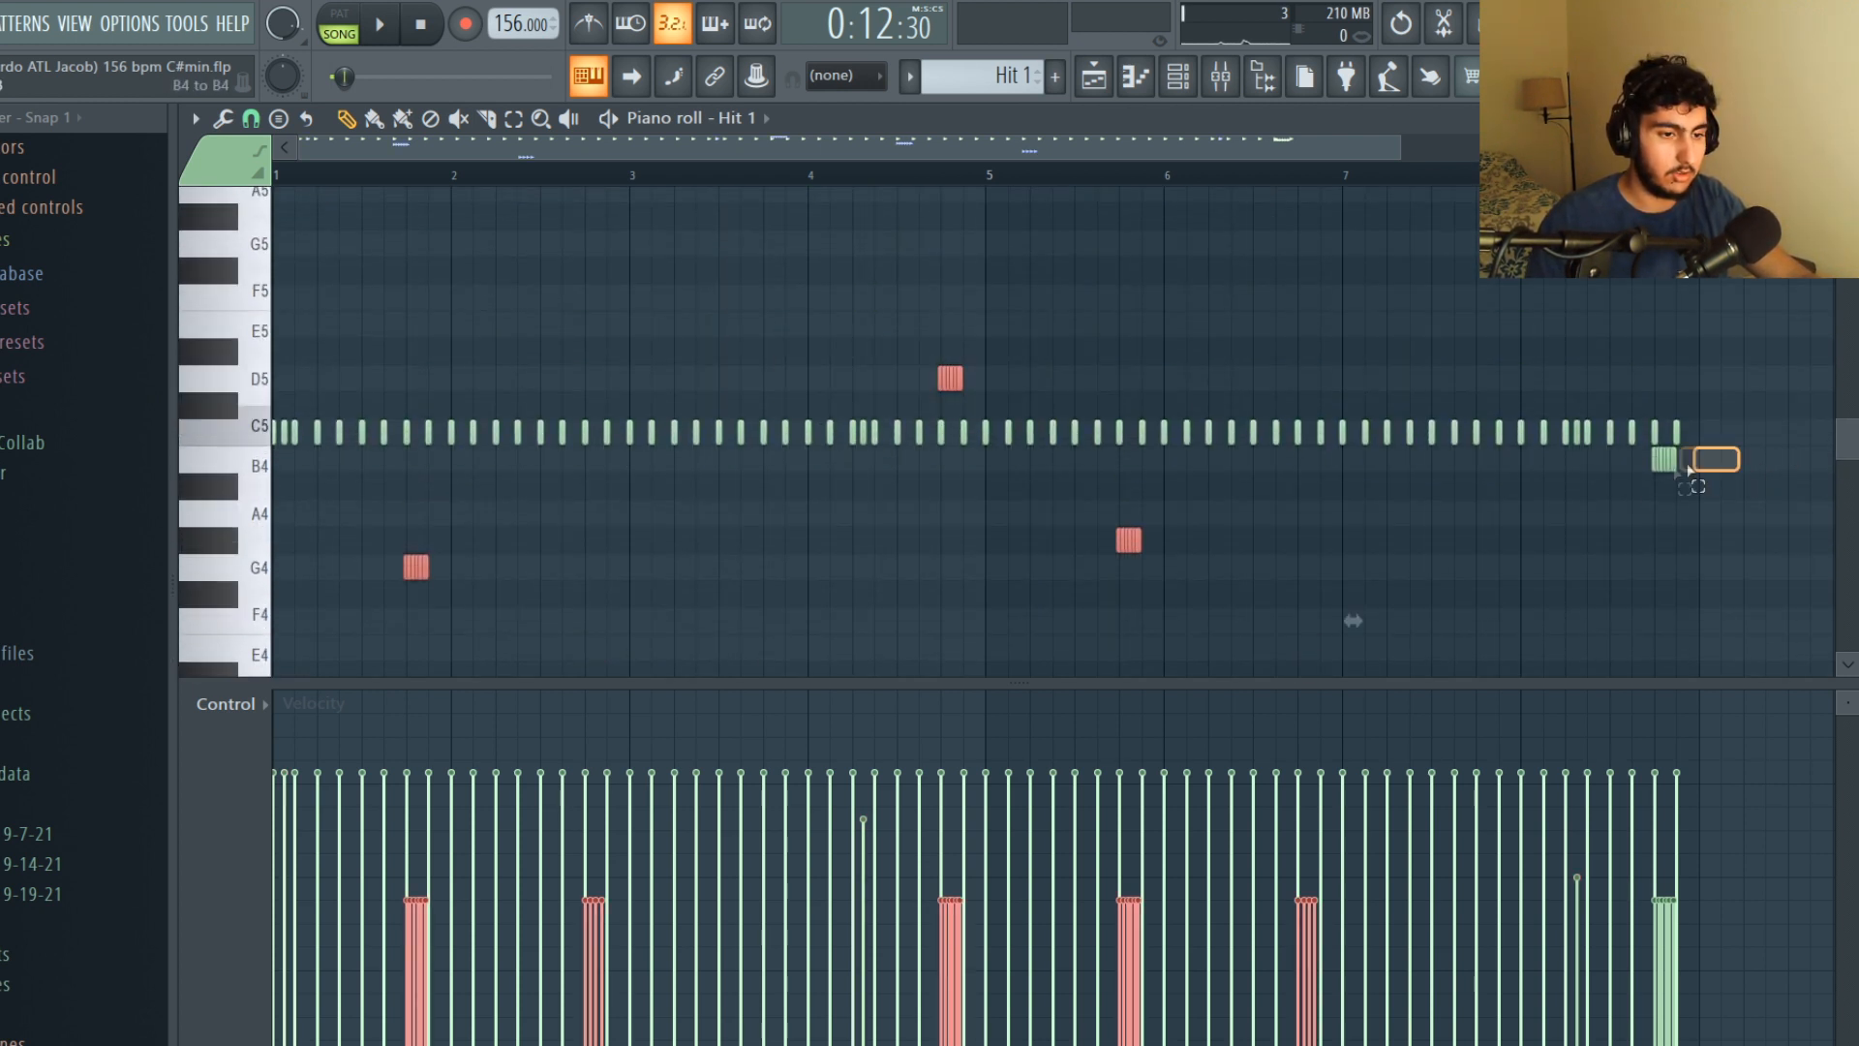
click(250, 118)
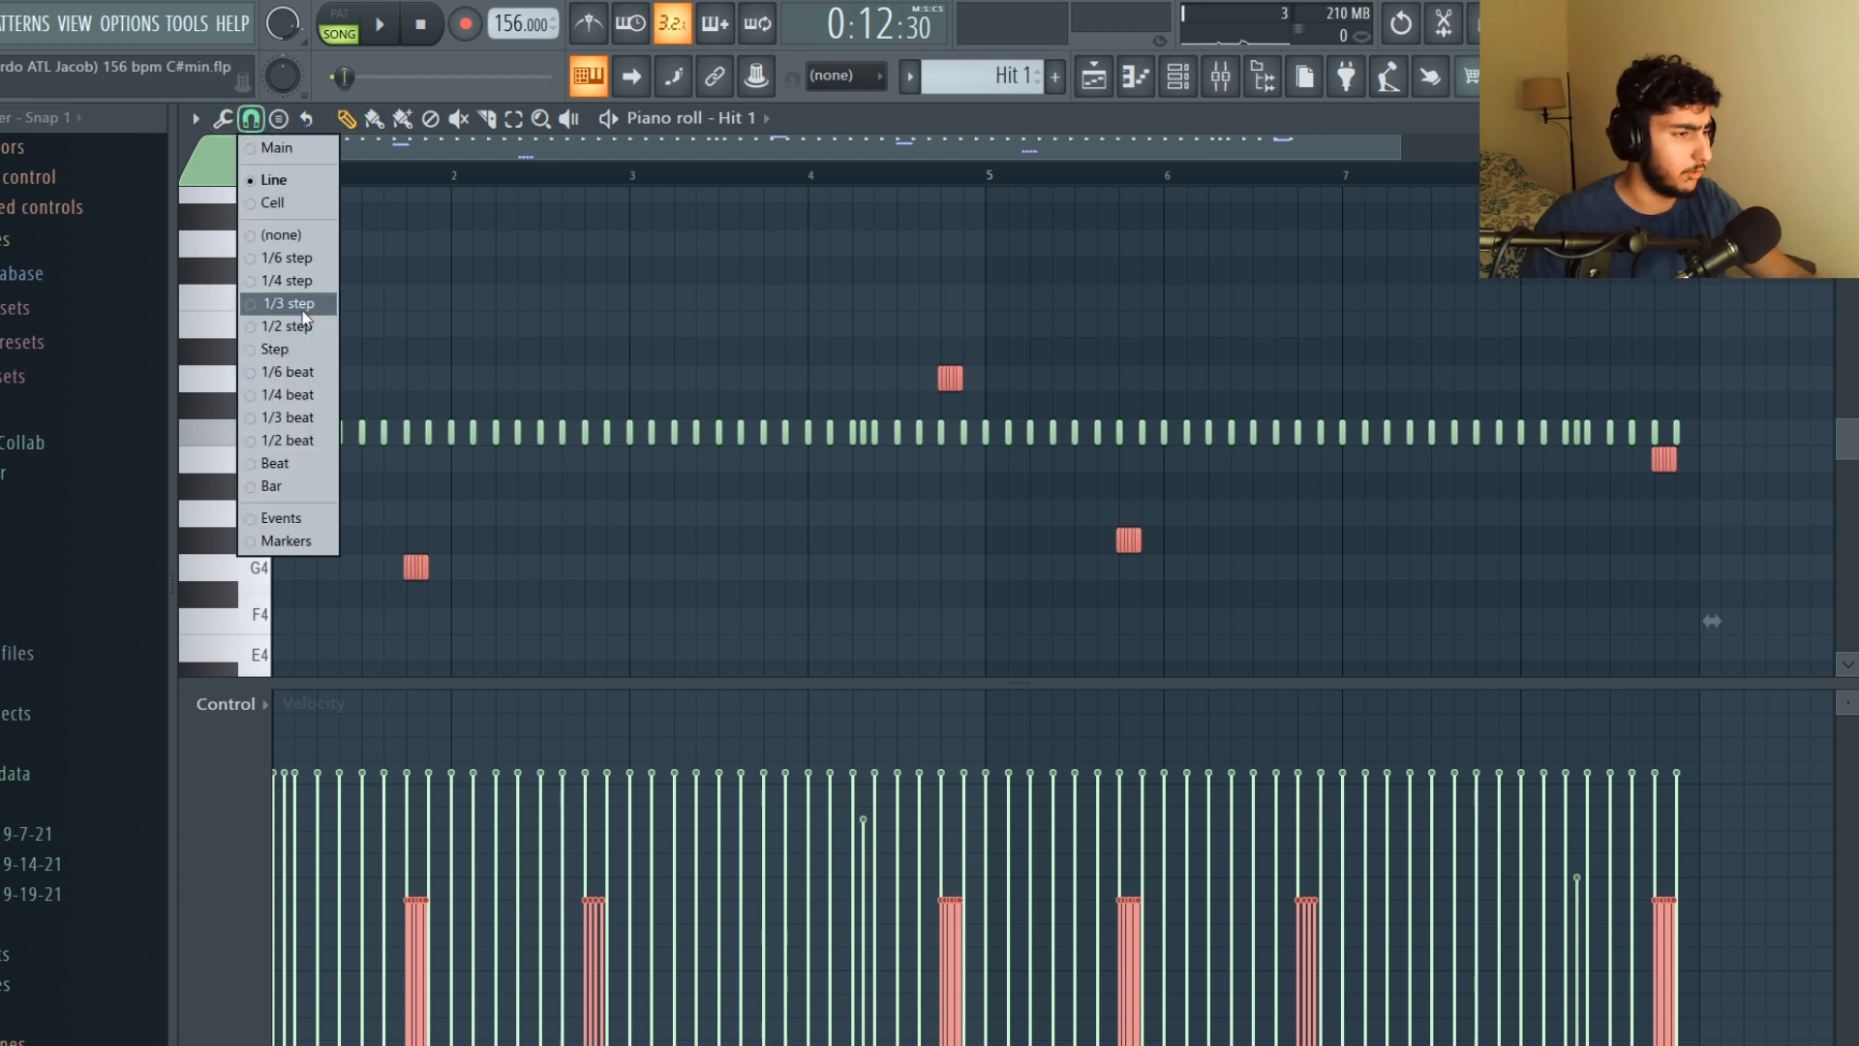
click(288, 304)
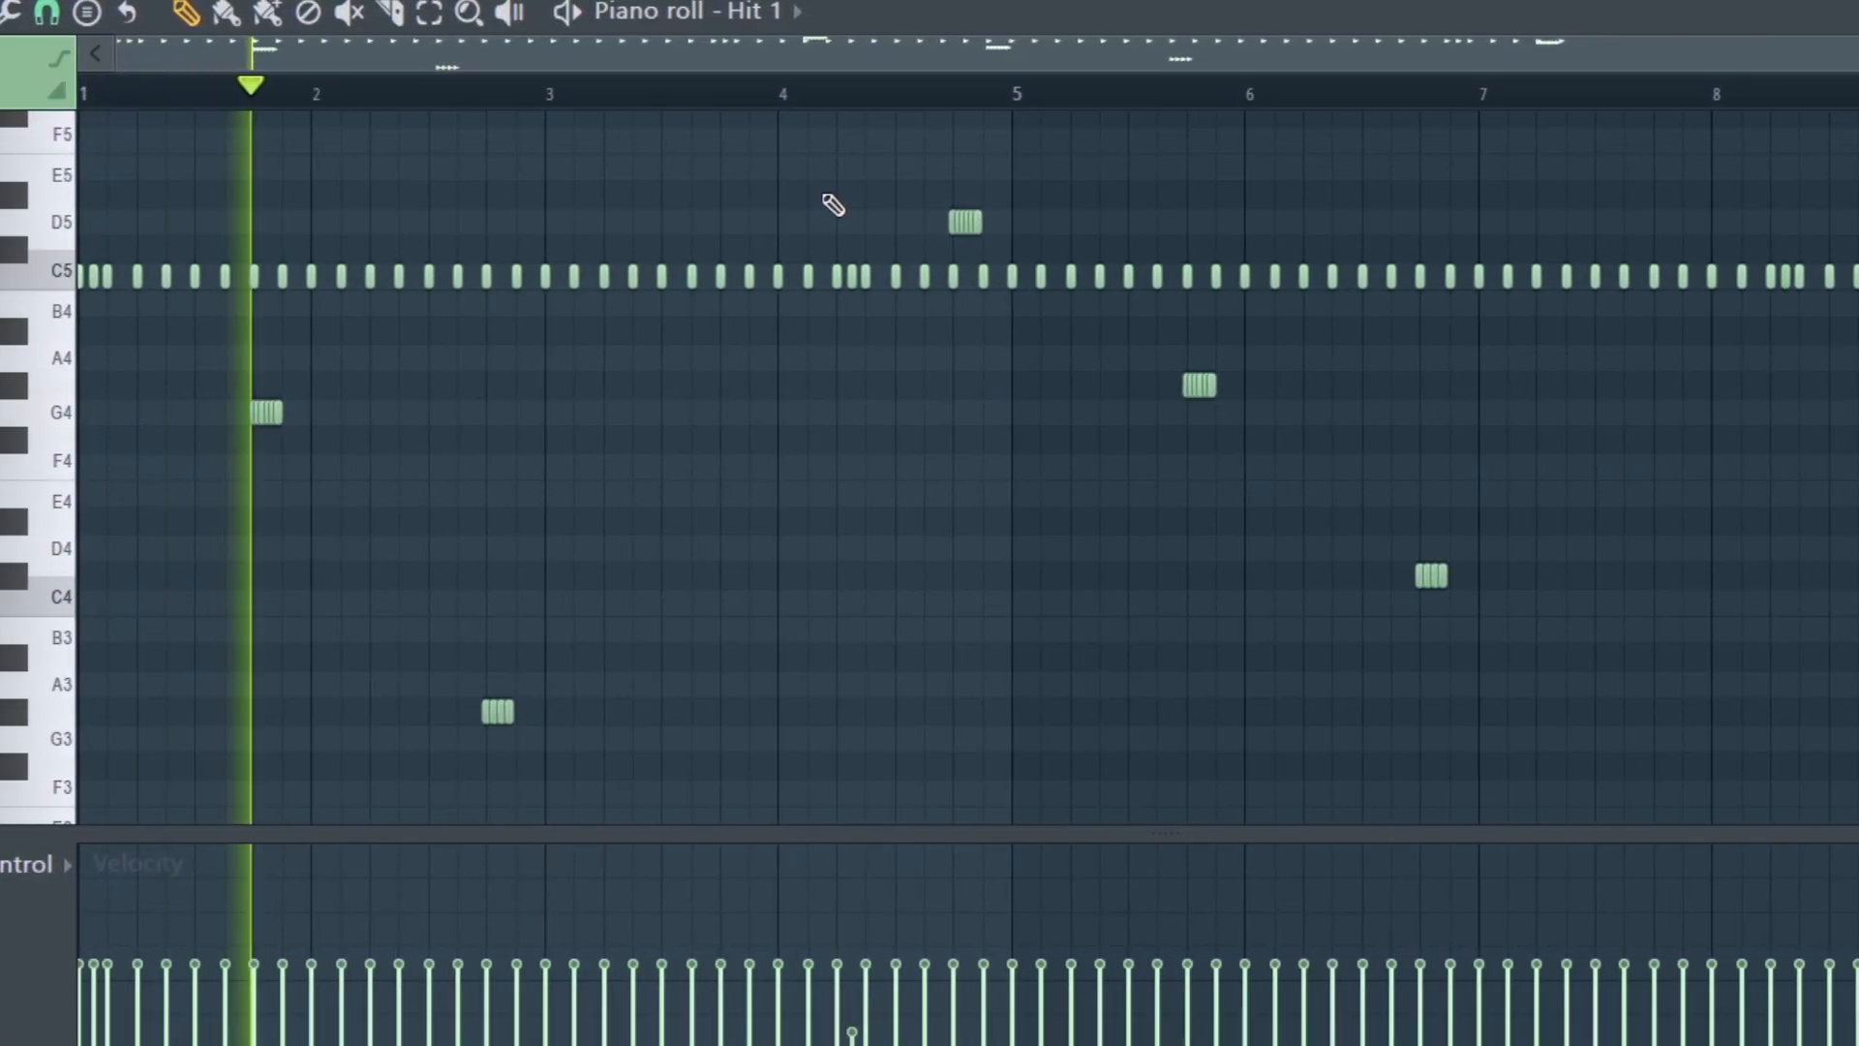
scroll(right, 3)
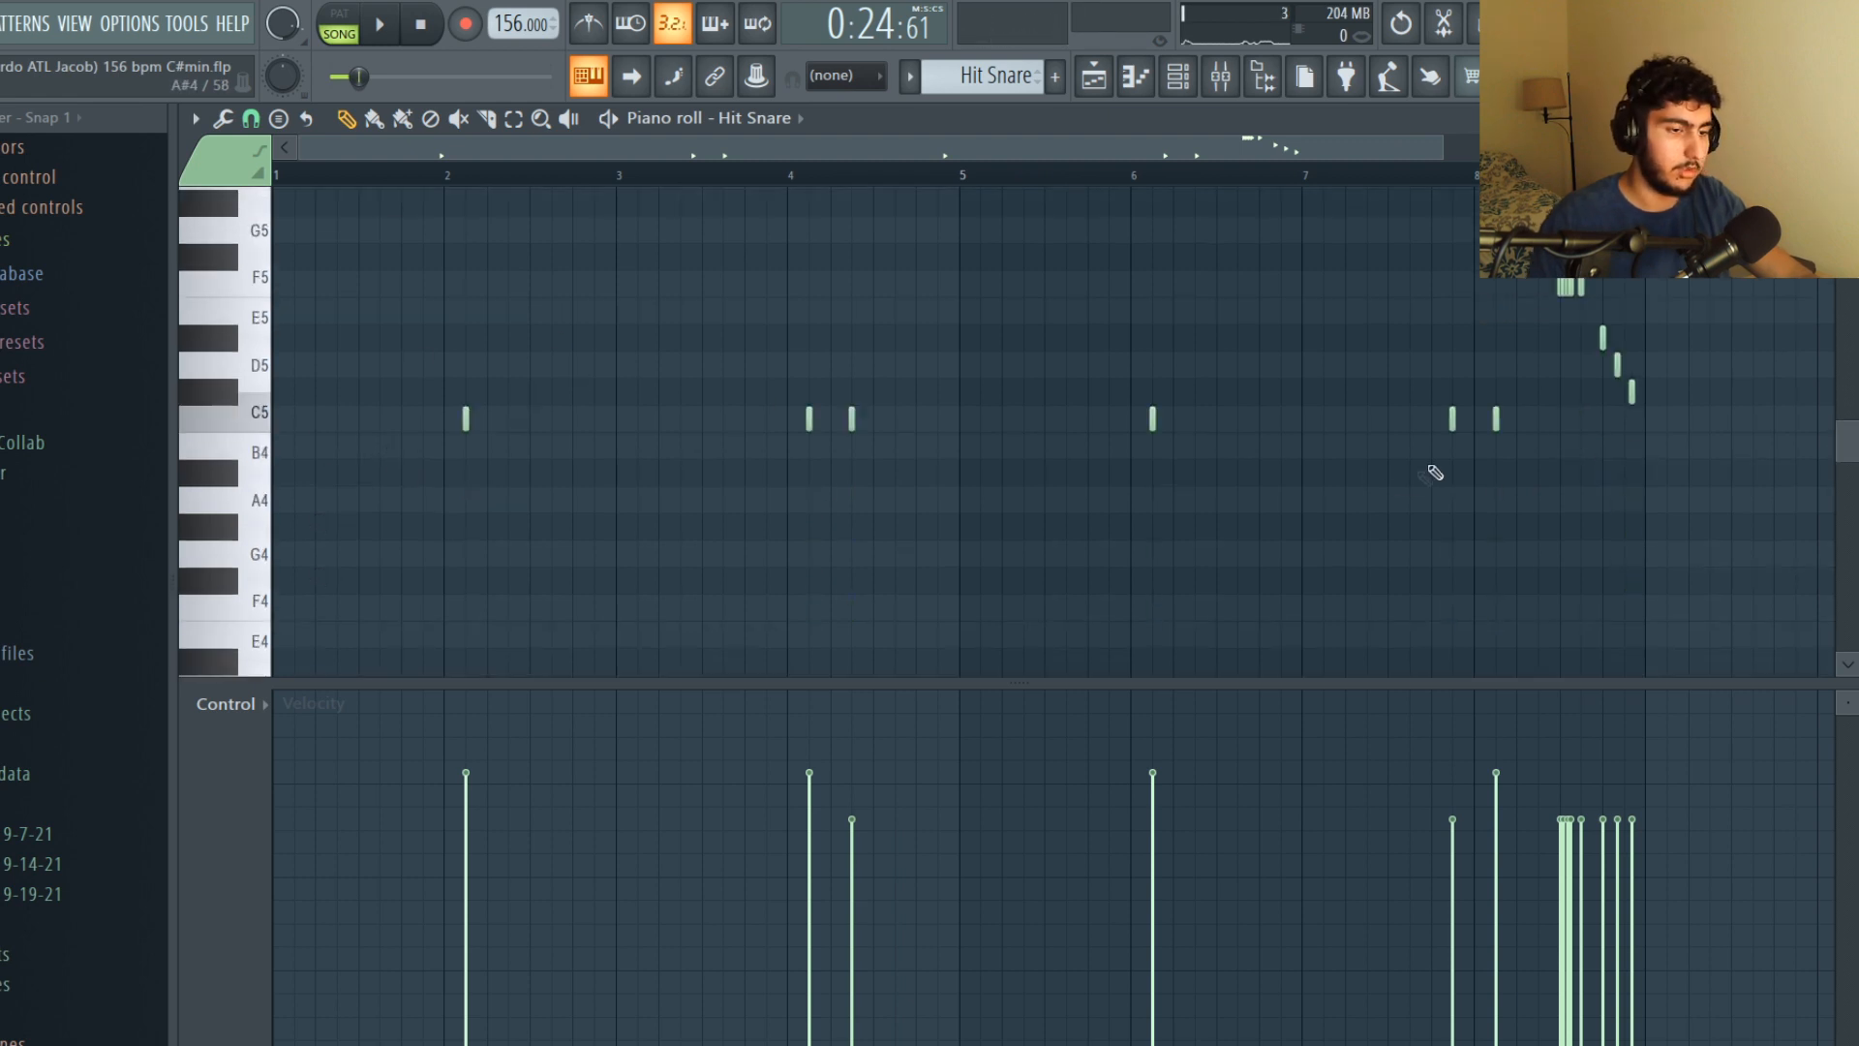
mouse_move(702, 467)
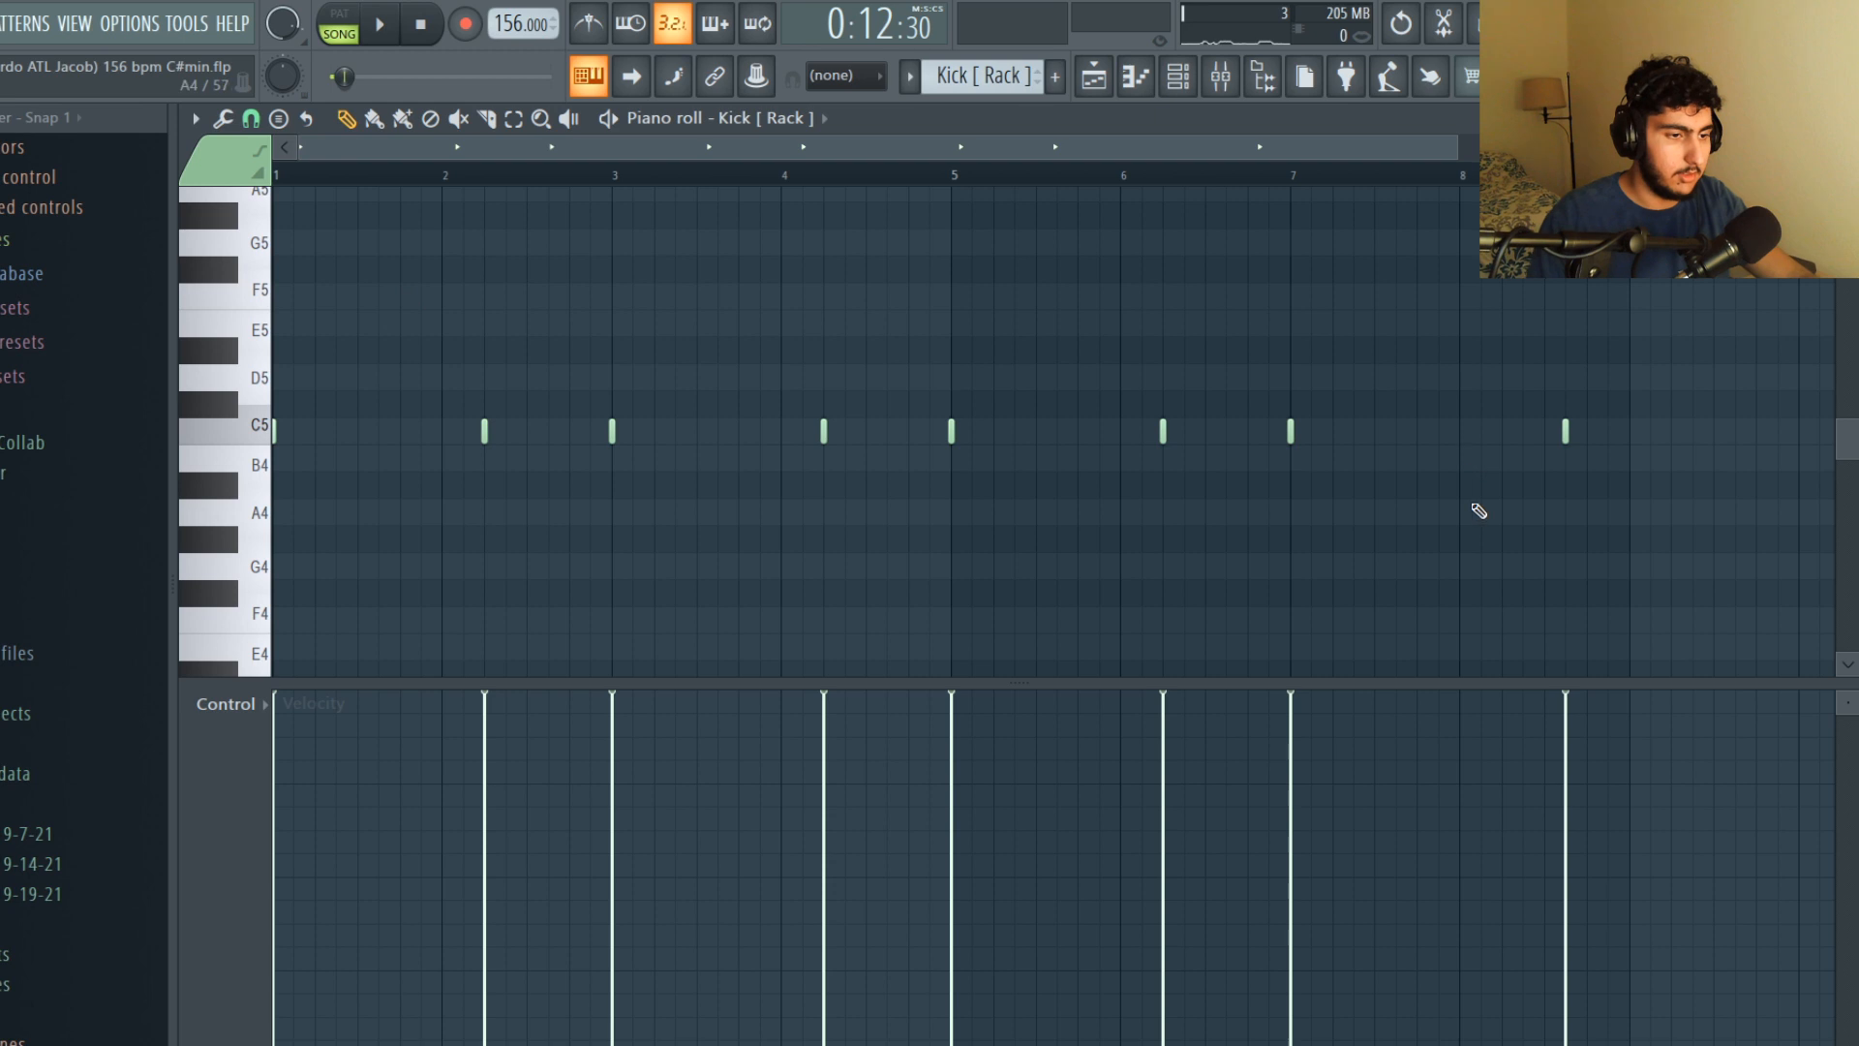
mouse_move(769, 398)
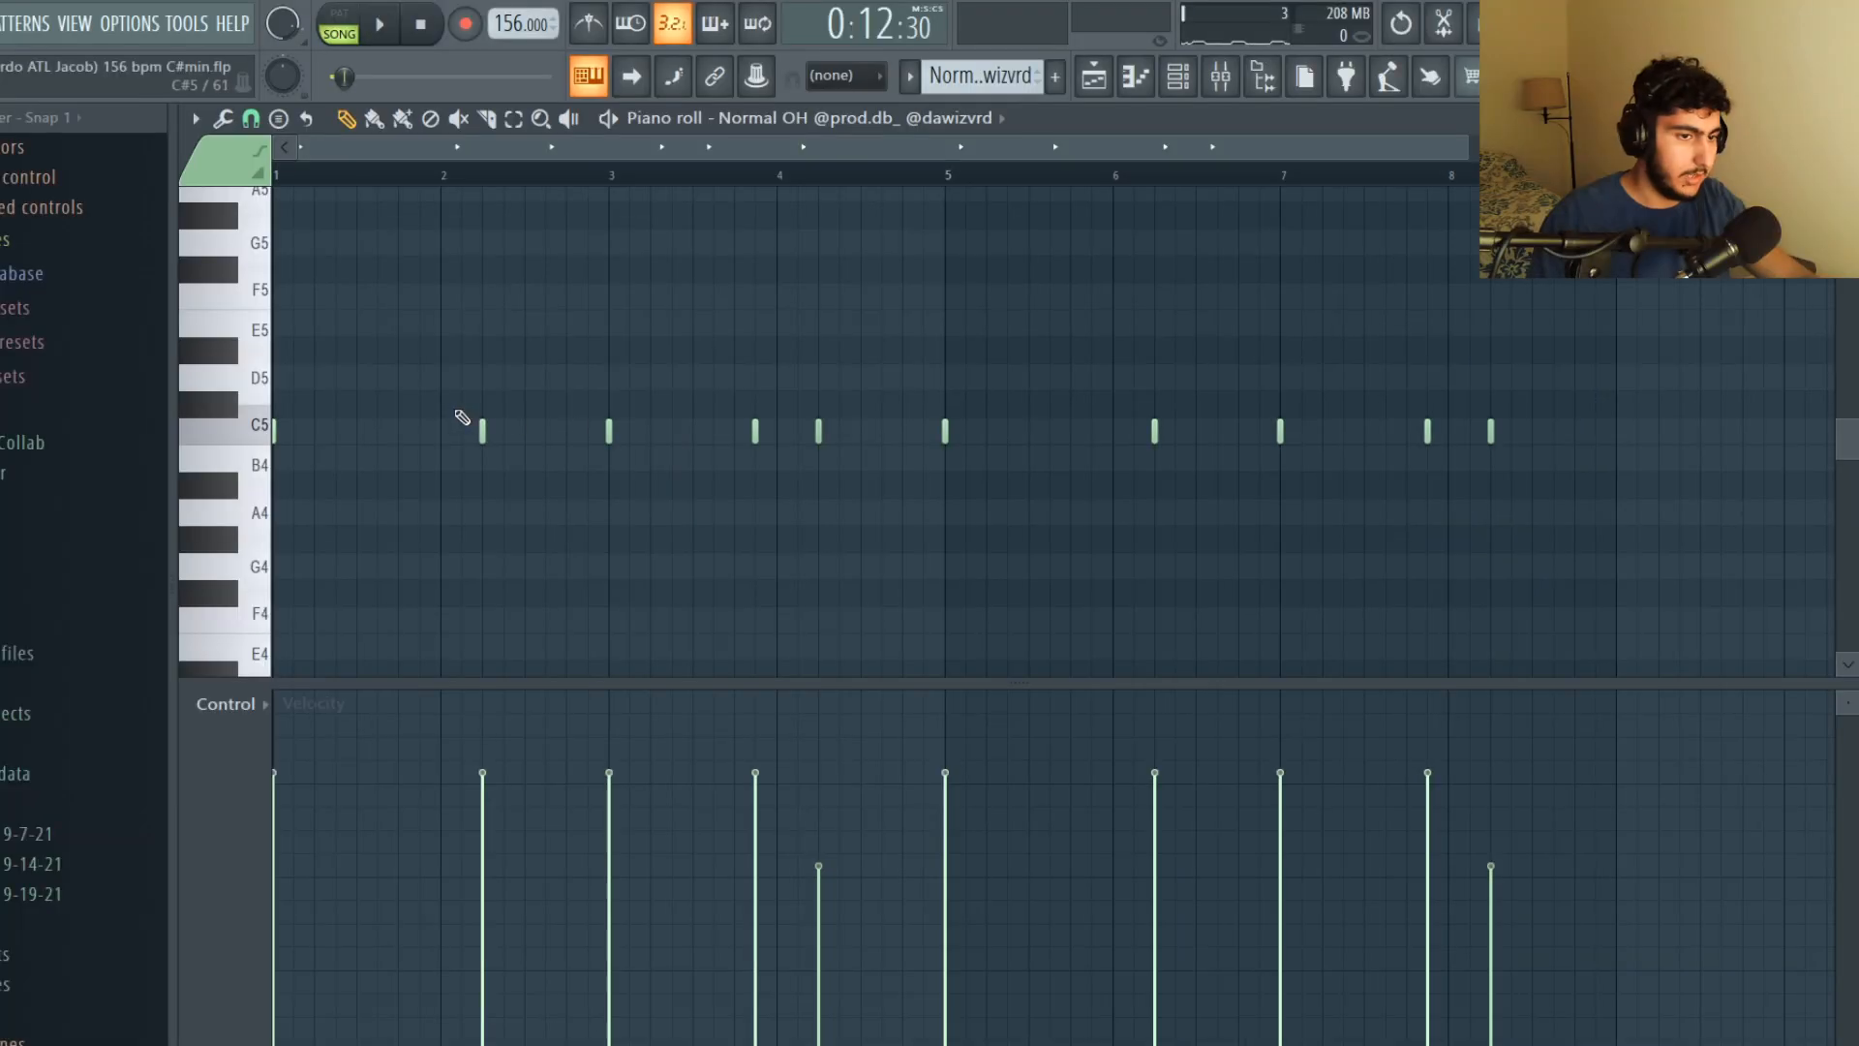
Step: Audition the Normal OH open-hat sound on the C5 piano key
click(219, 430)
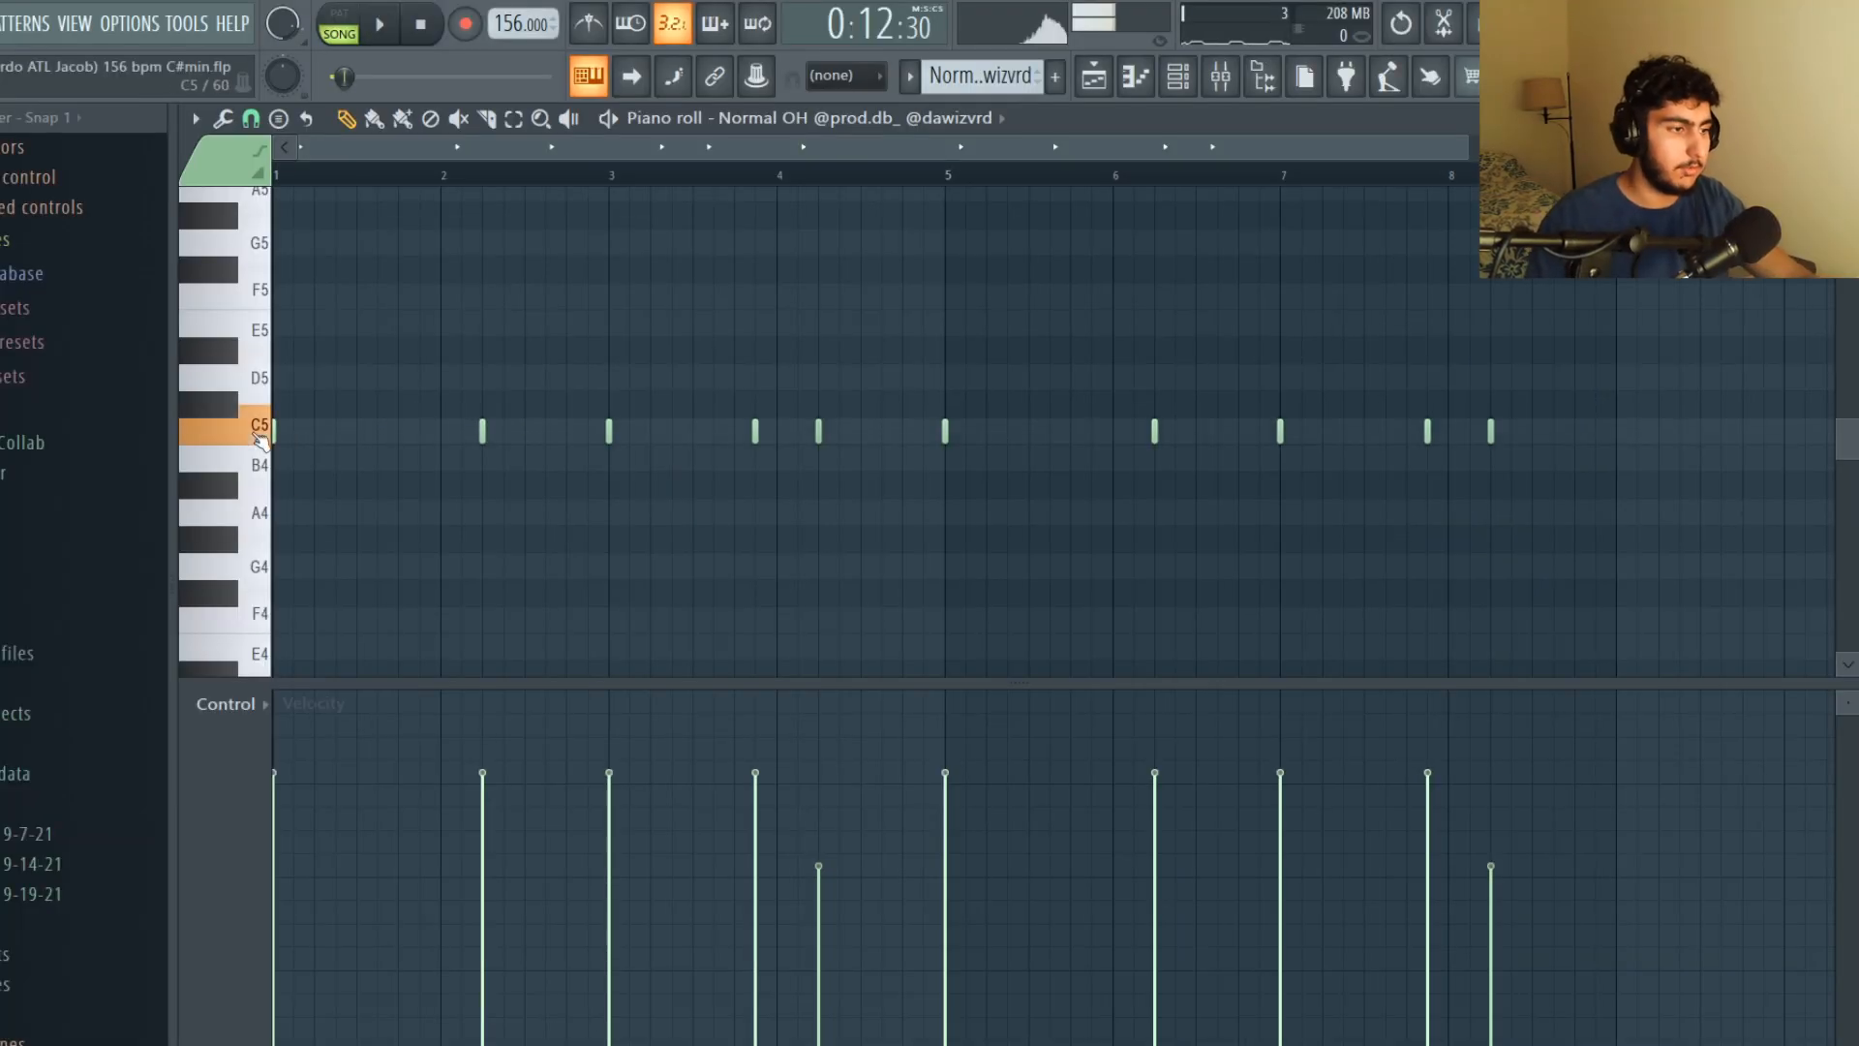
mouse_move(1648, 498)
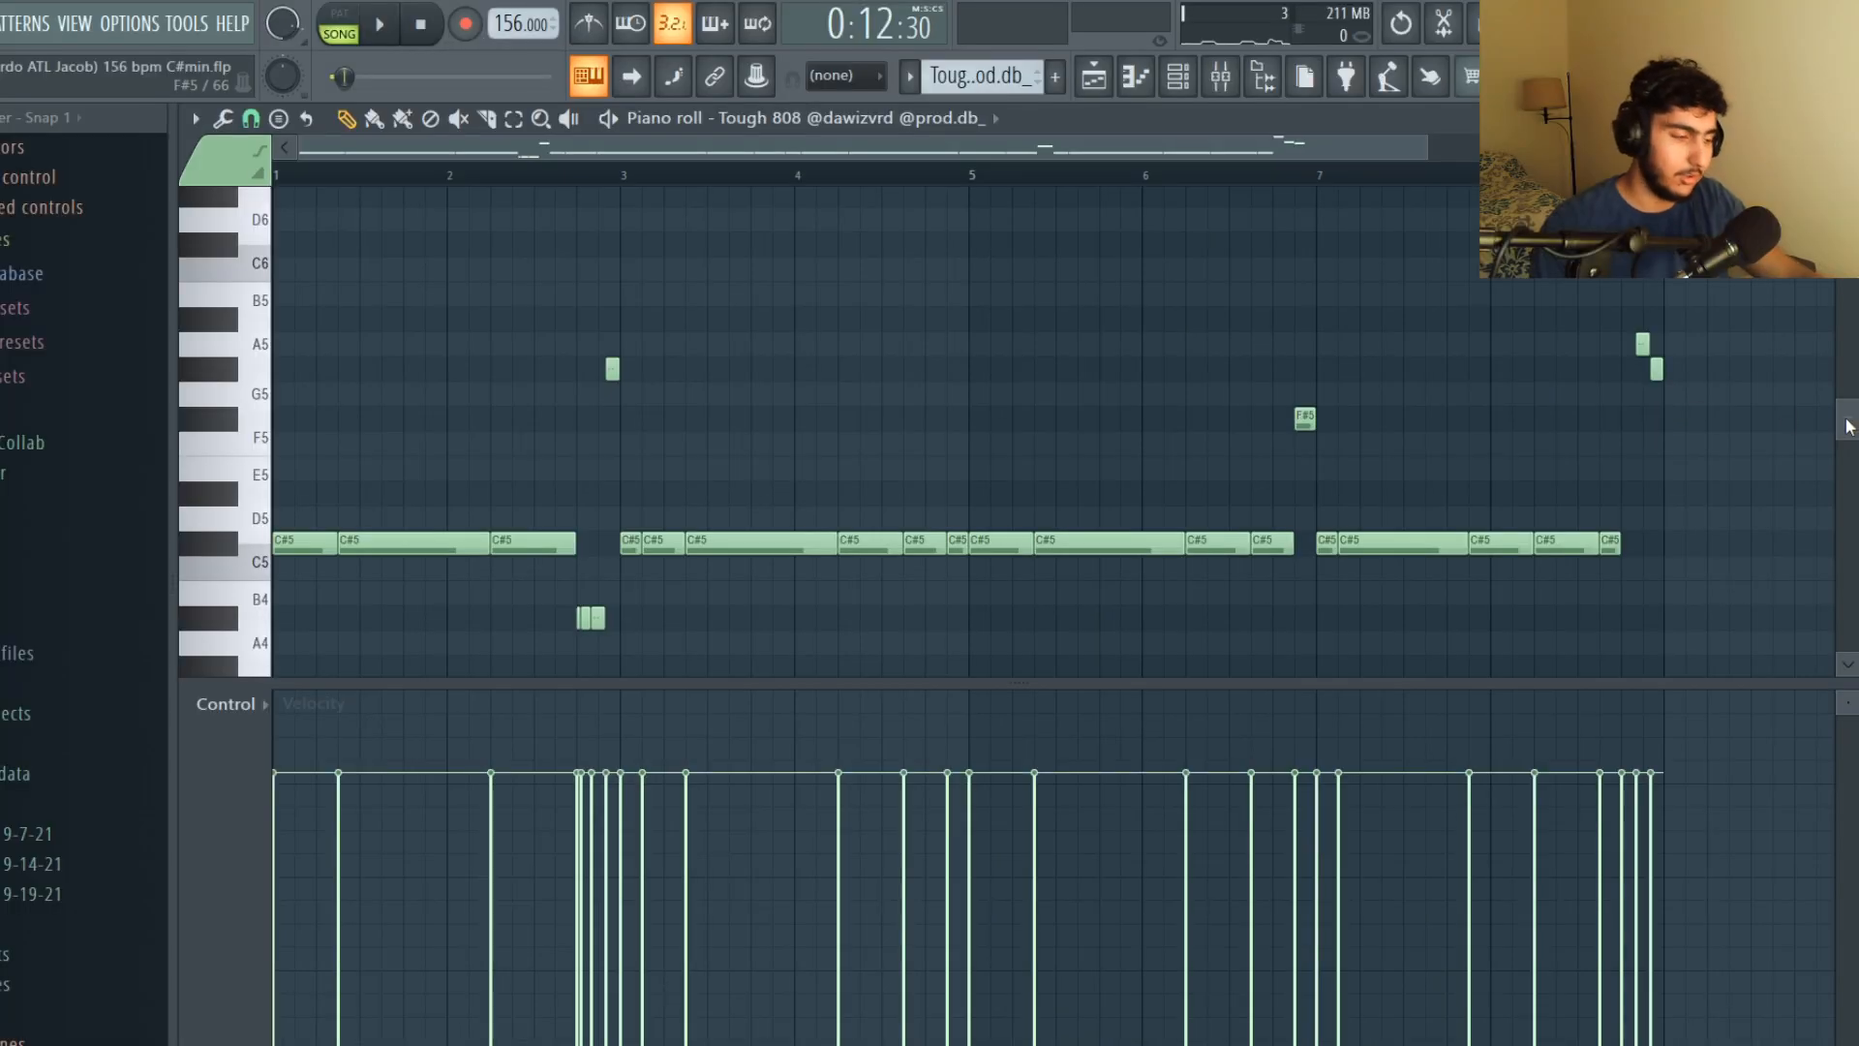
mouse_move(405, 468)
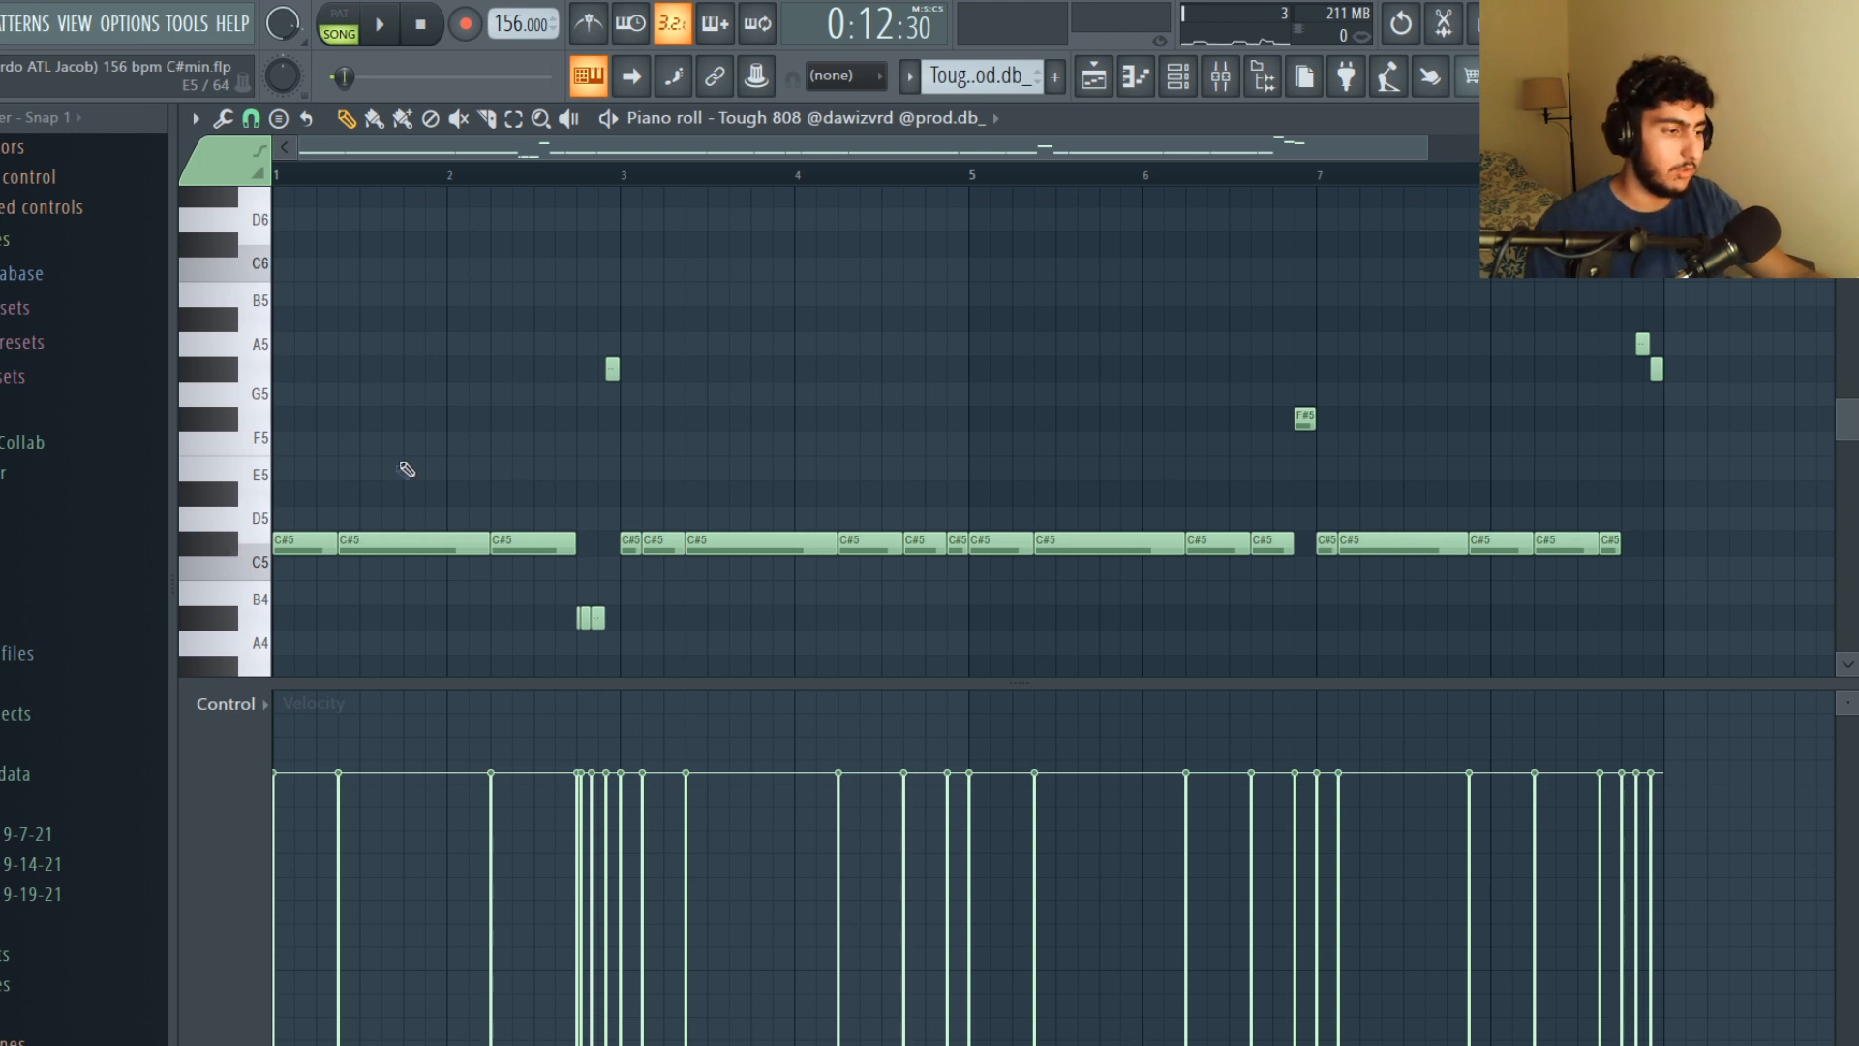
Step: Play back the Tough 808 pattern of C#5 notes with higher slides, scrolling along as it runs
key(ctrl+a)
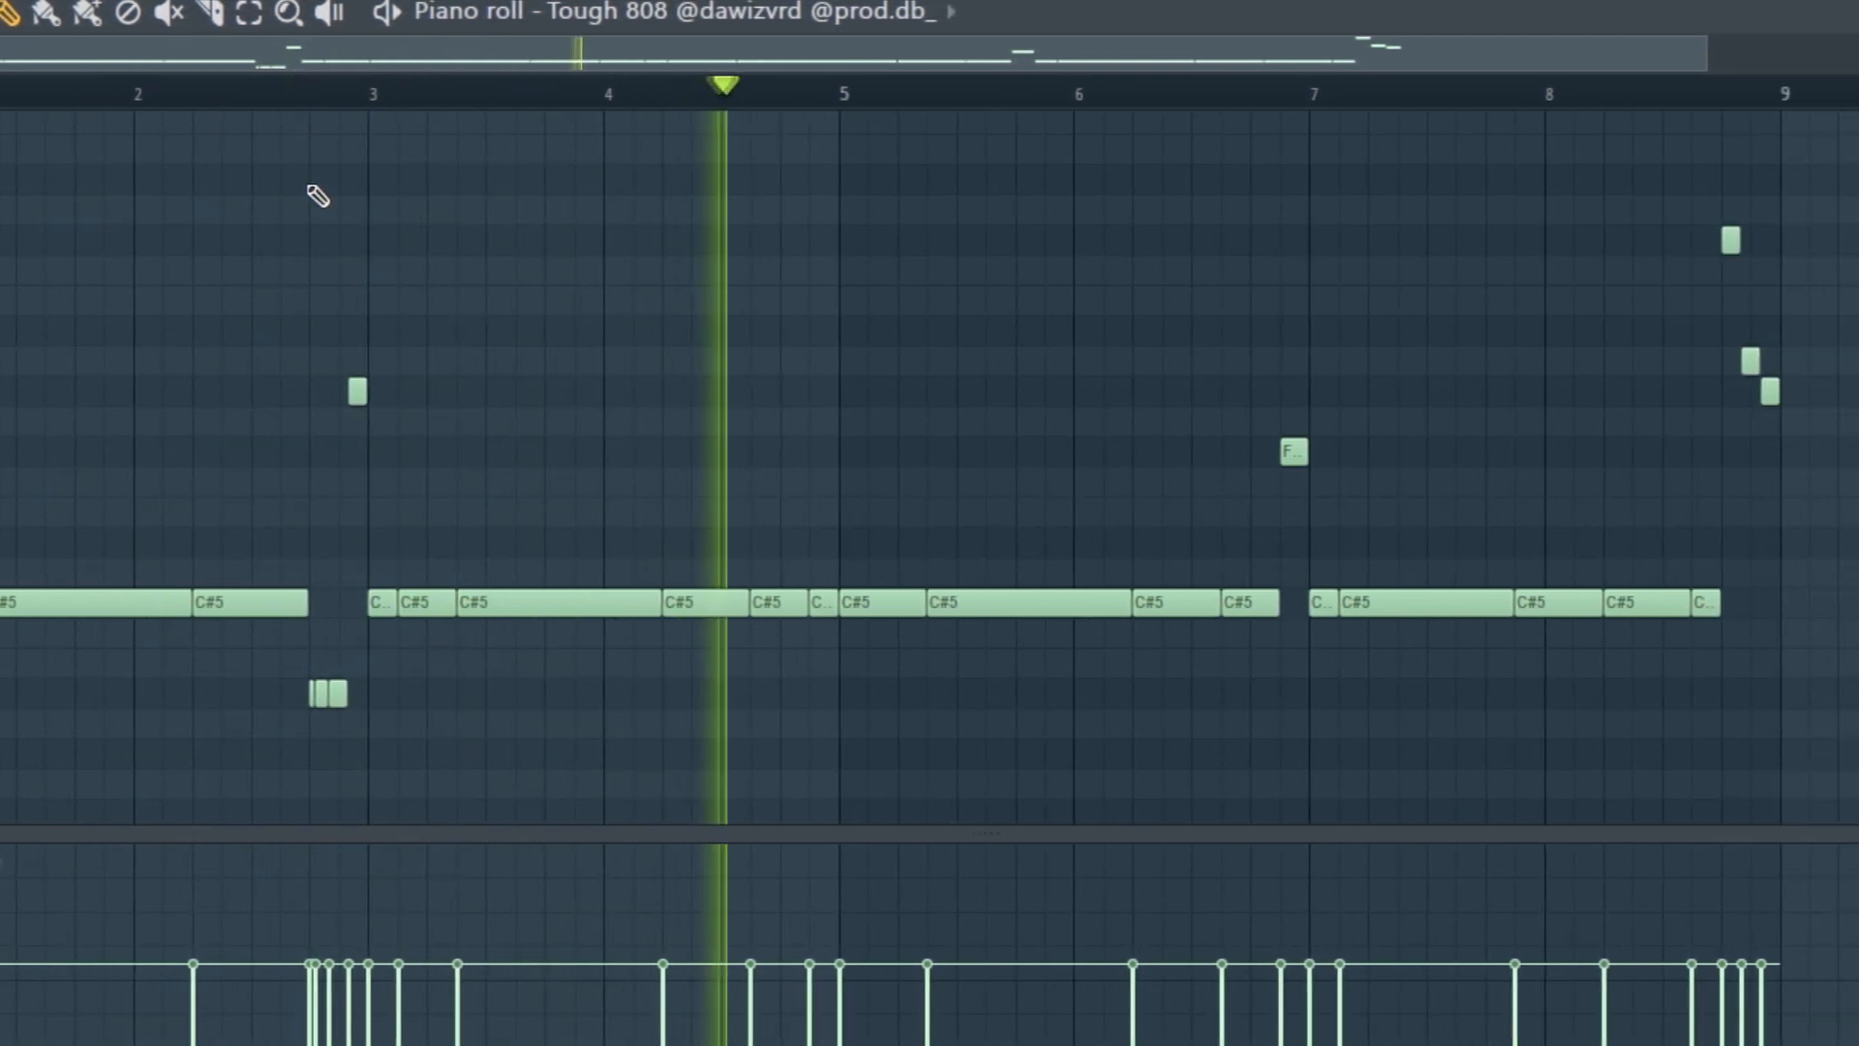
scroll(right, 3)
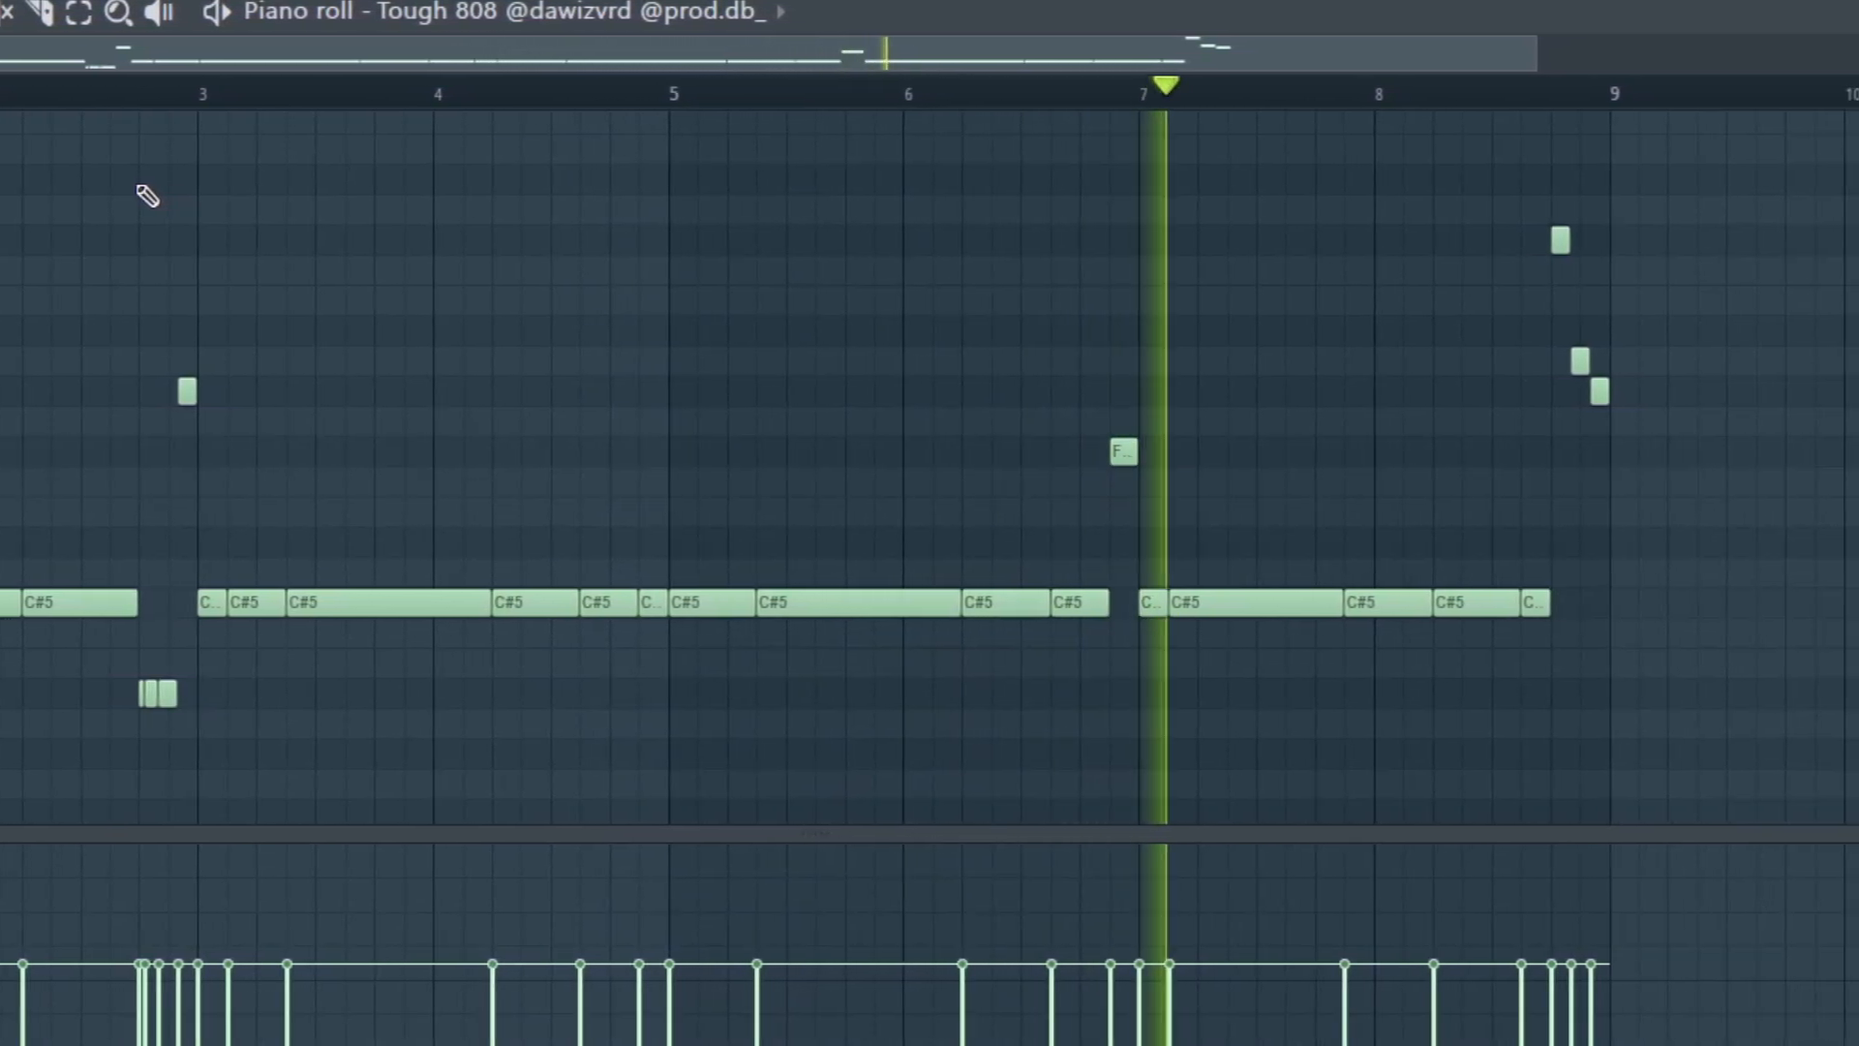
scroll(right, 3)
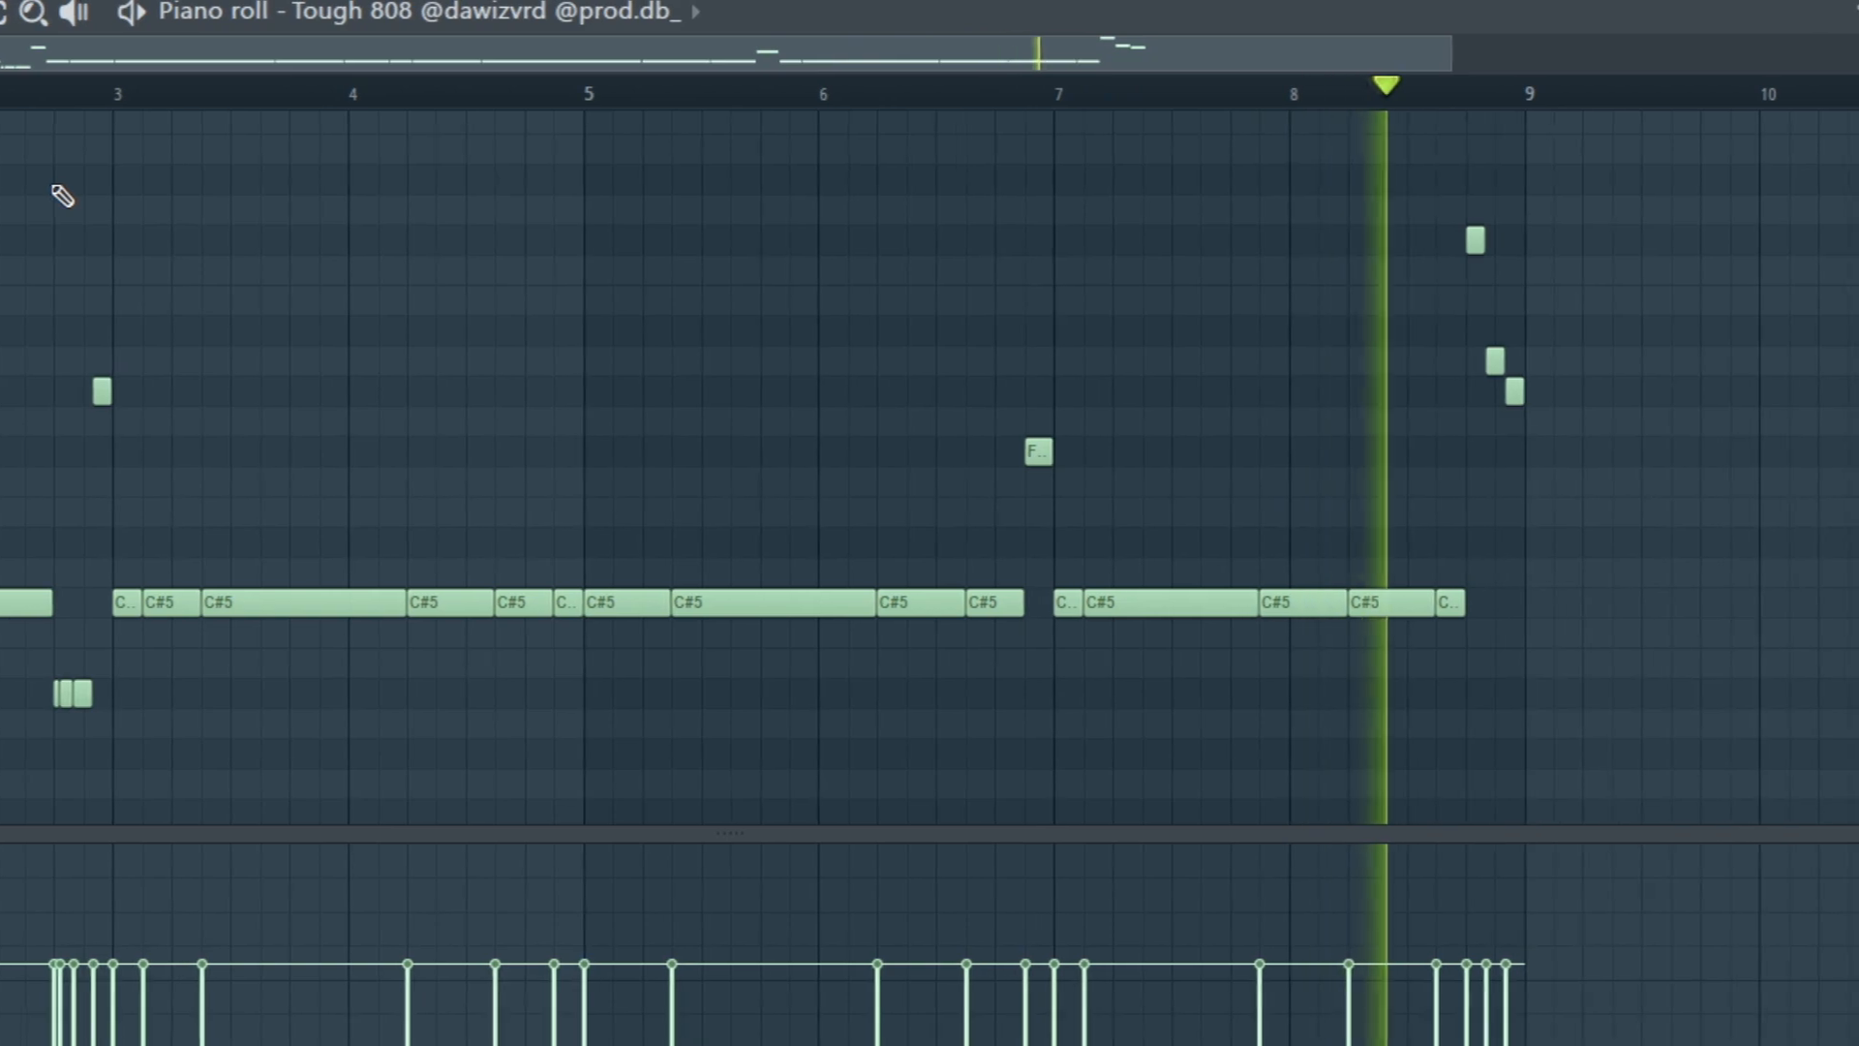